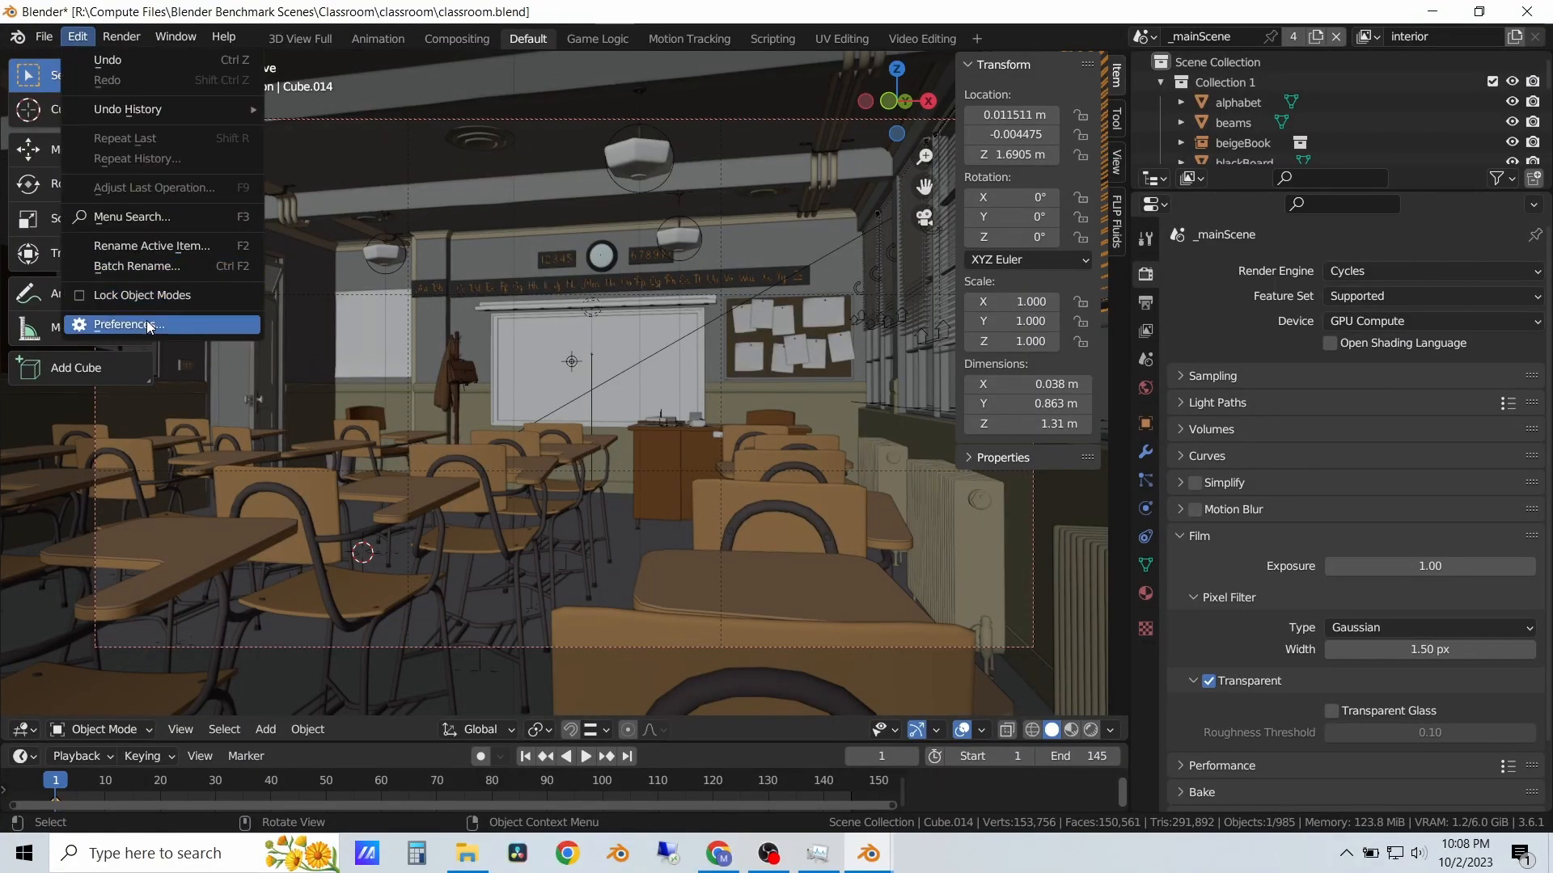
Step: Render the Classroom scene via Render Image, then load barbershop_interior.blend
left_click(119, 35)
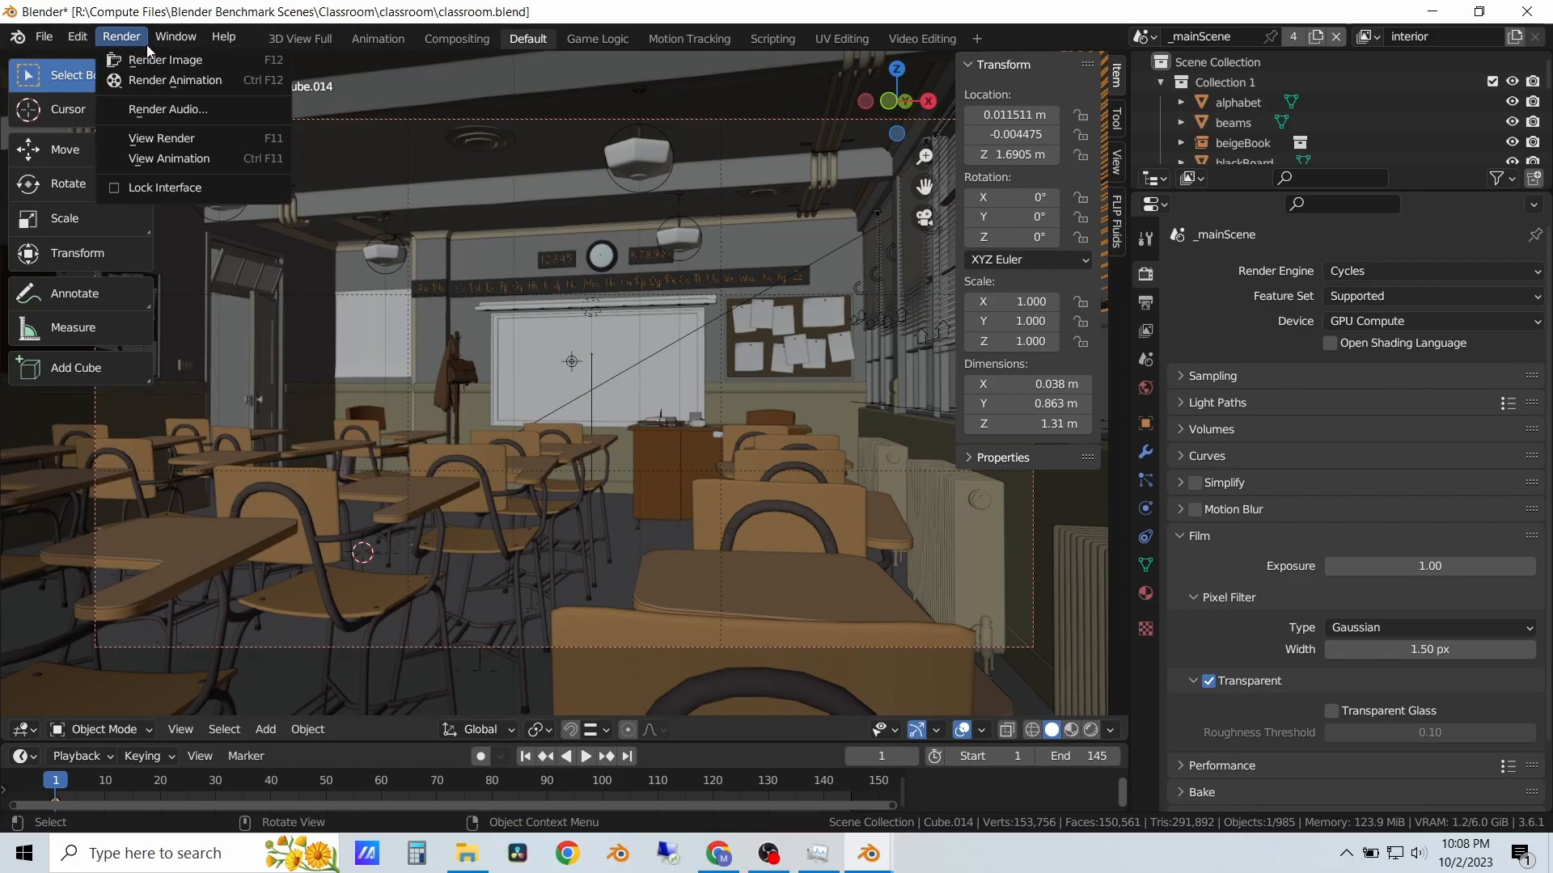
left_click(165, 60)
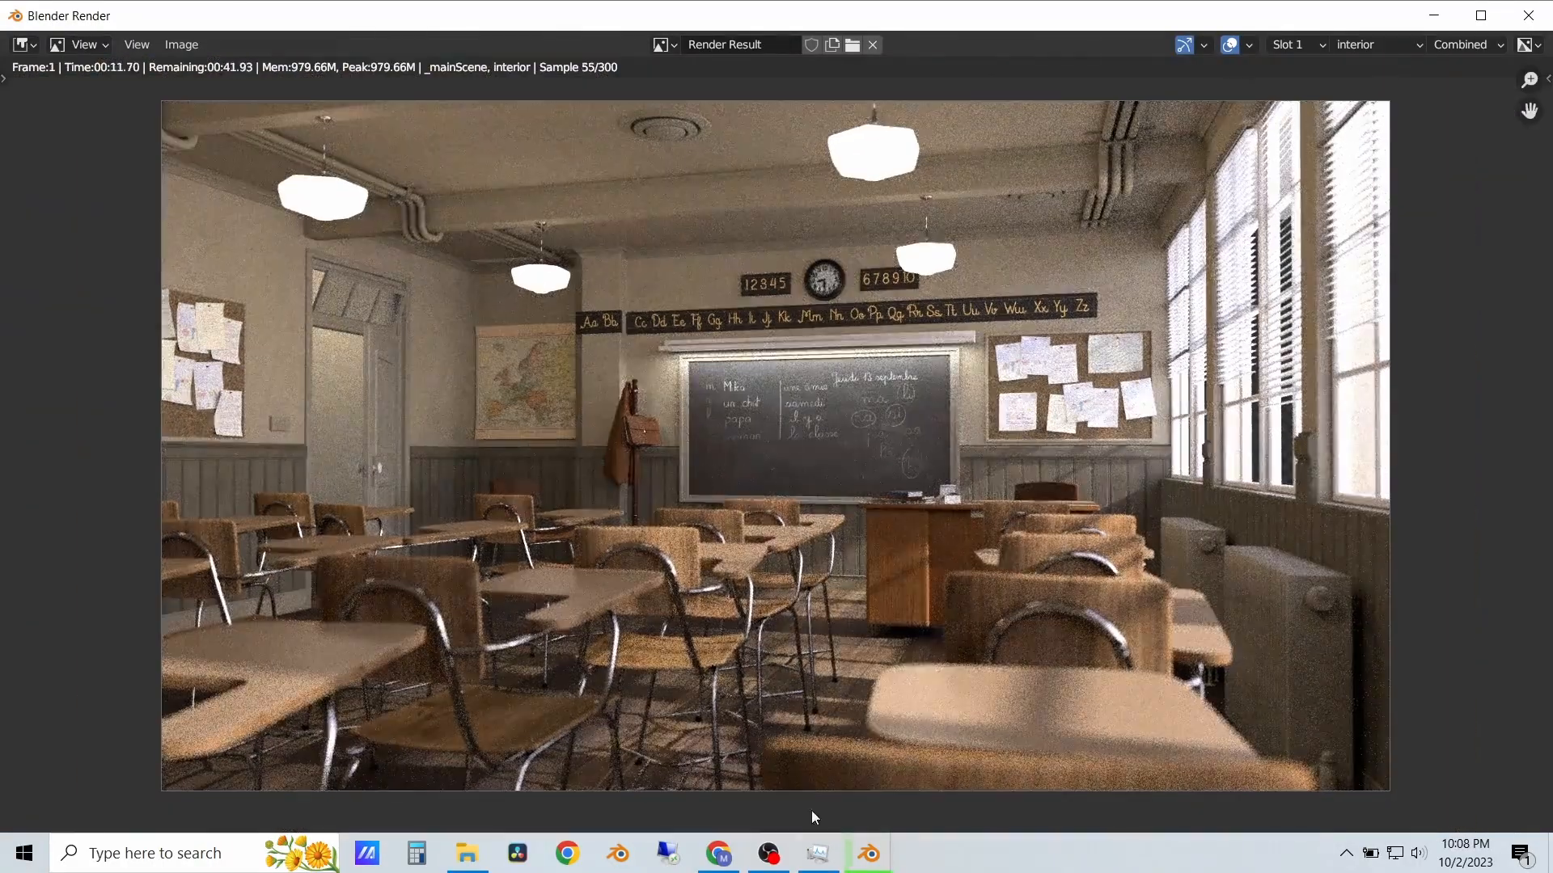
left_click(816, 854)
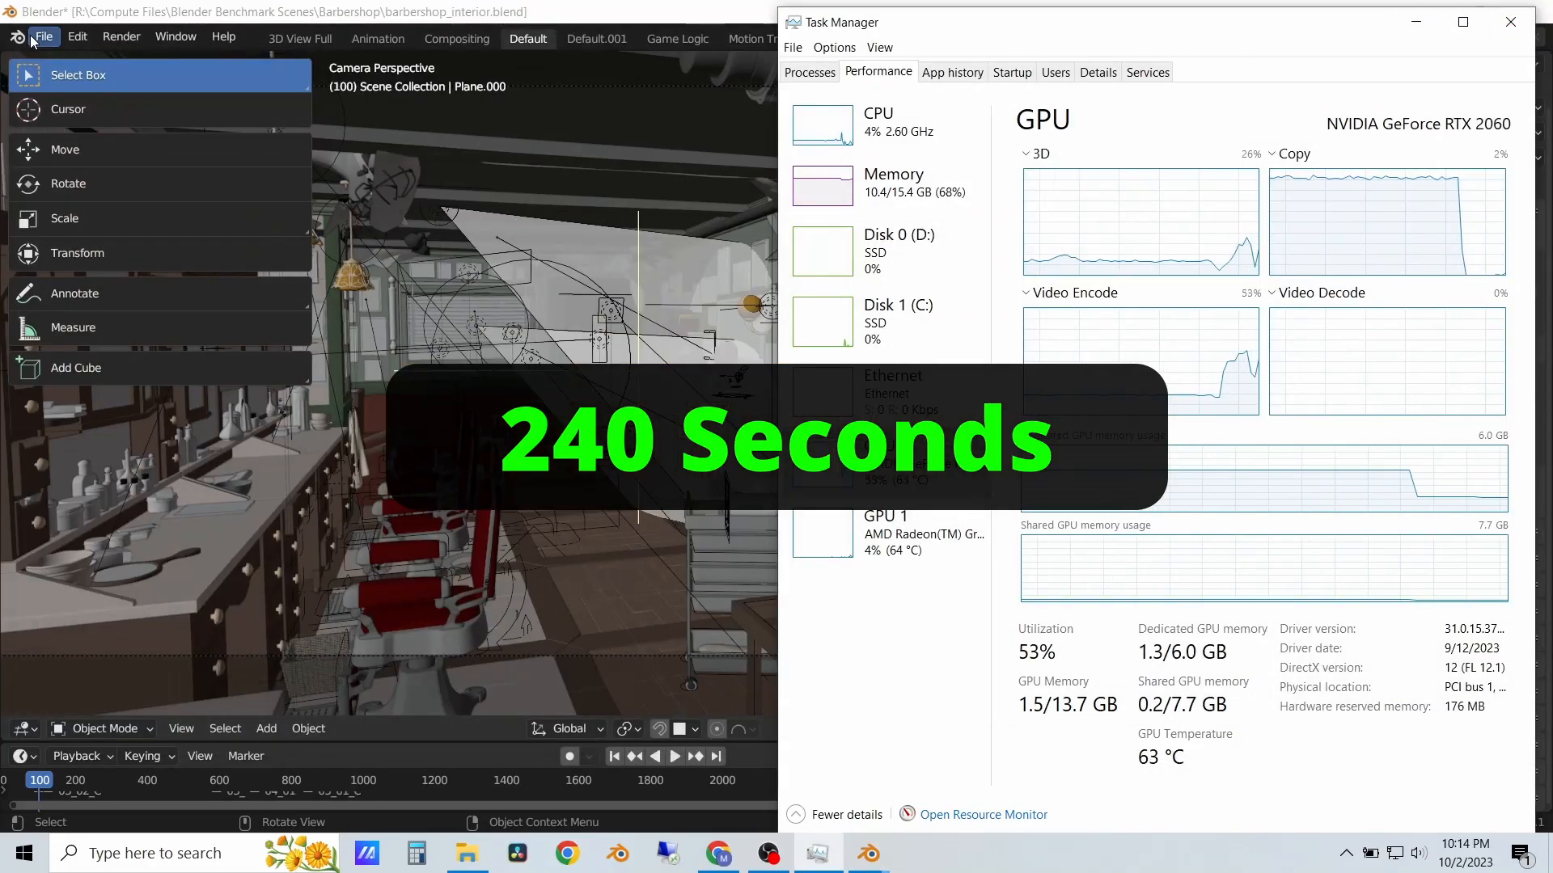
Step: Load the Lone Monk .blend scene from its folder in place of the Barbershop scene
left_click(1505, 23)
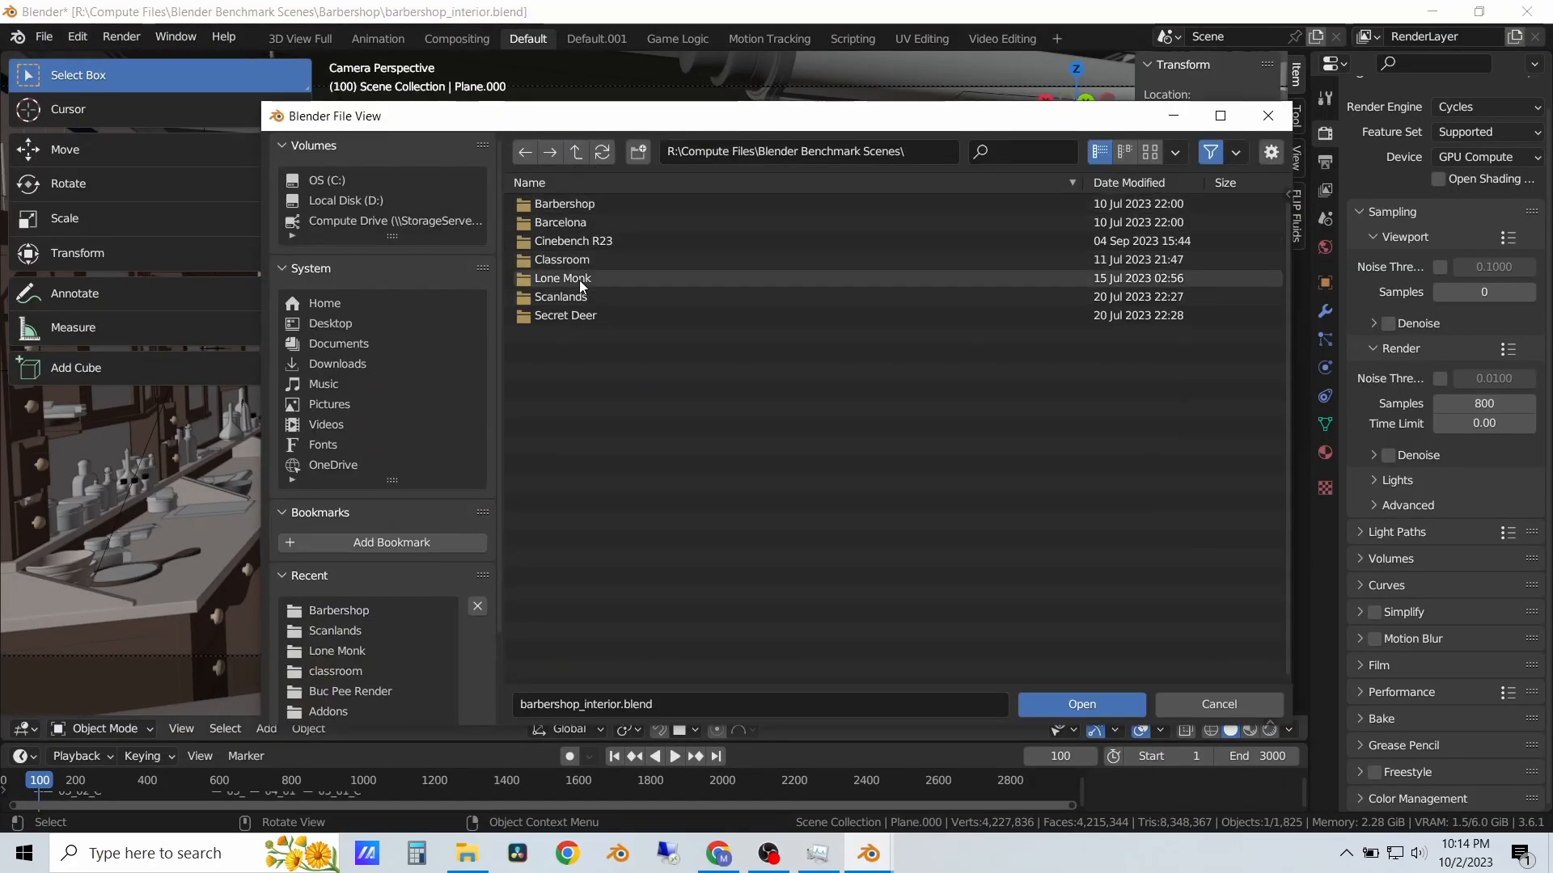
double_click(563, 278)
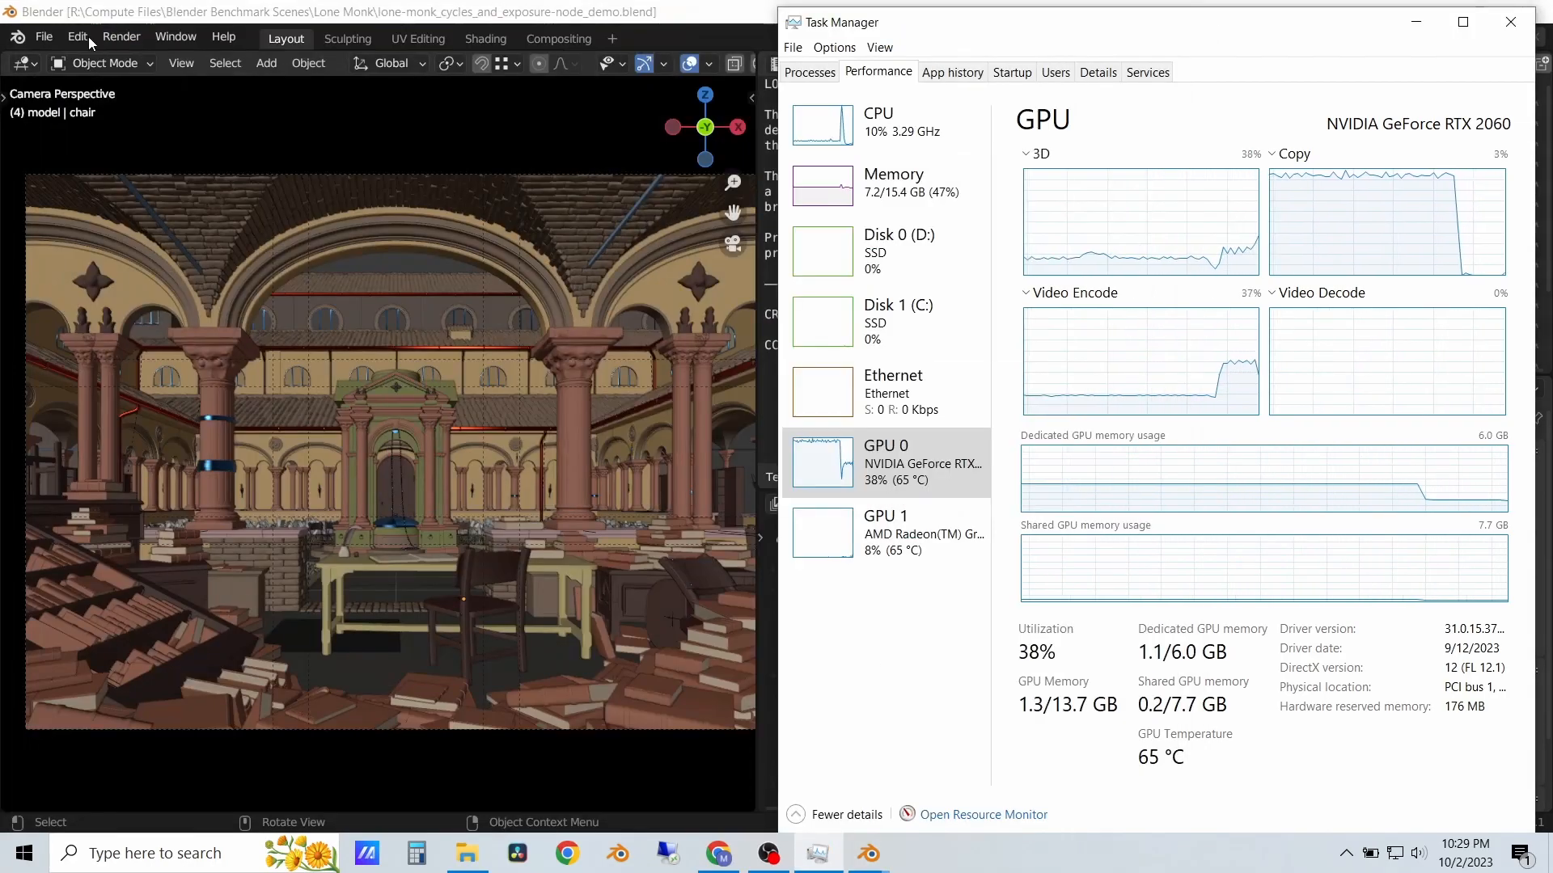
left_click(1507, 23)
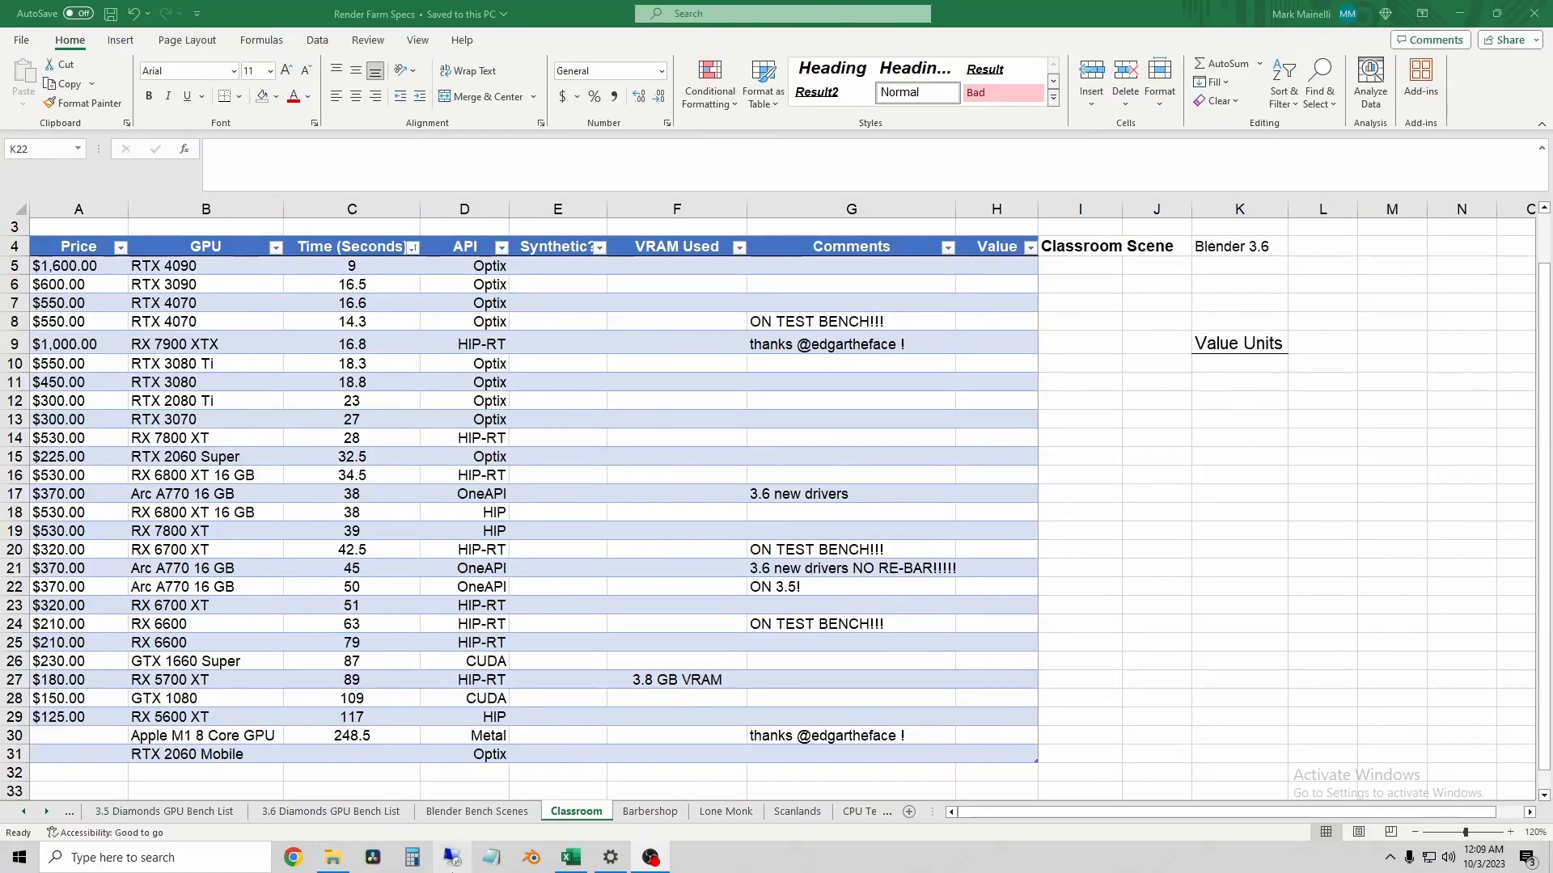
Step: Enter 53 as the RTX 2060 Mobile render time on the Classroom sheet
left_click(1238, 587)
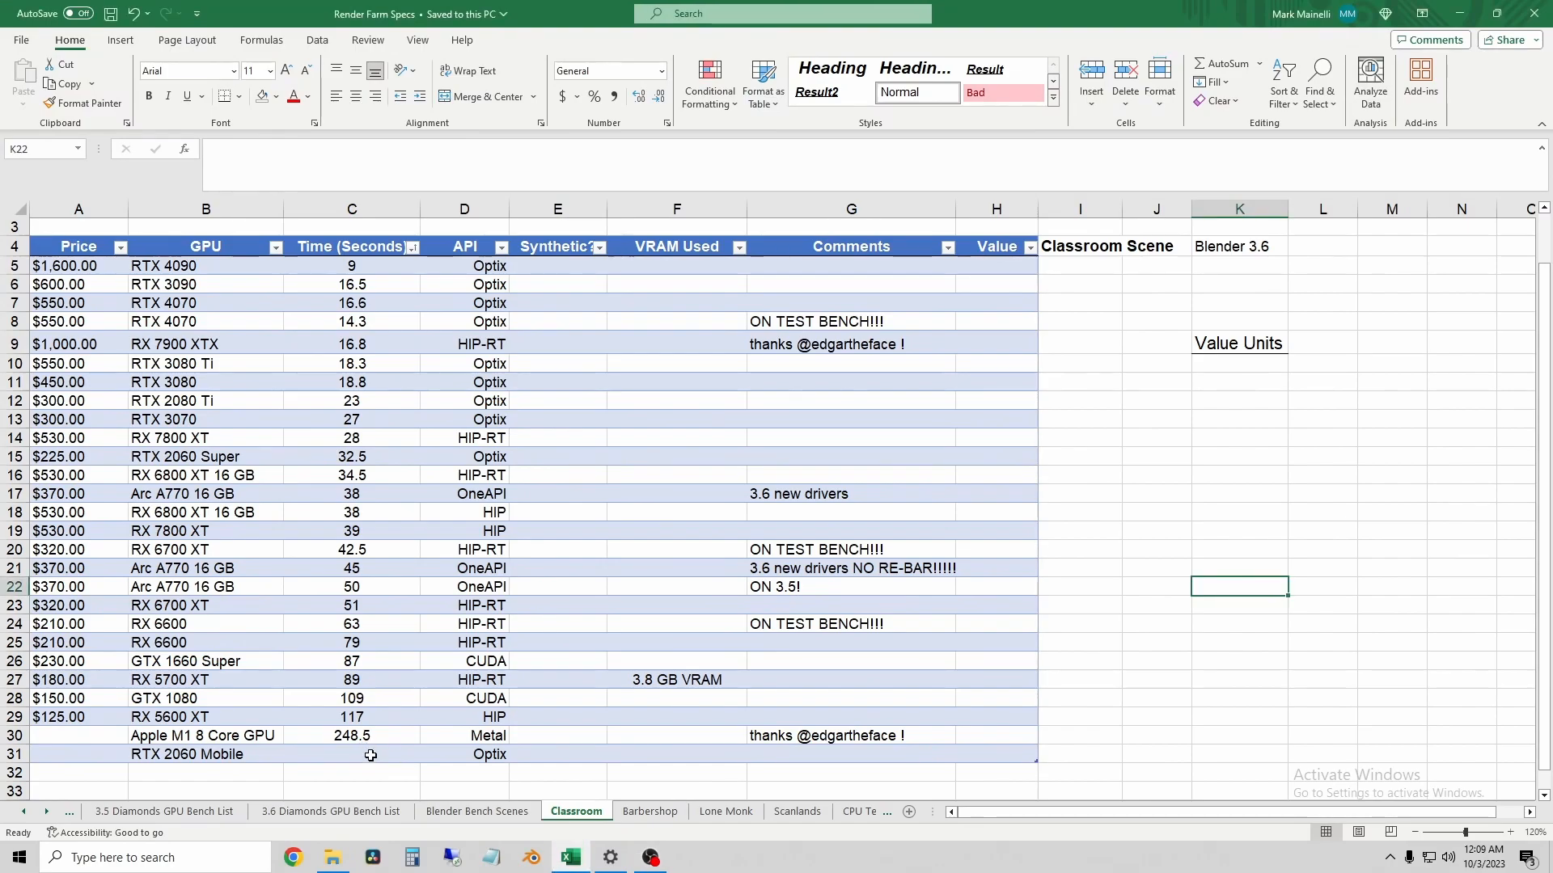
left_click(369, 753)
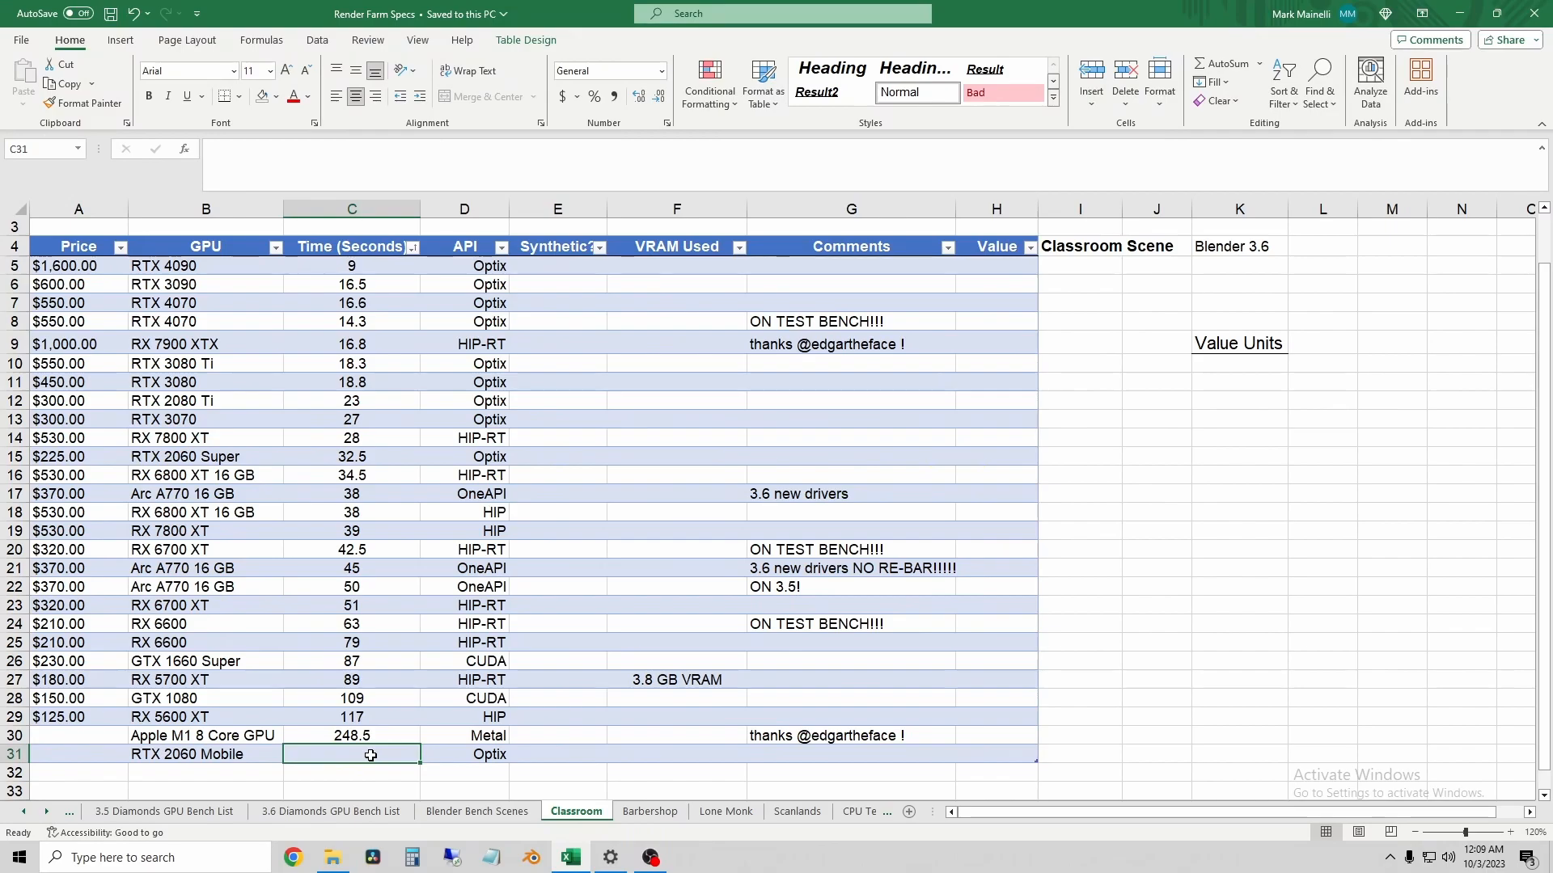
type("53")
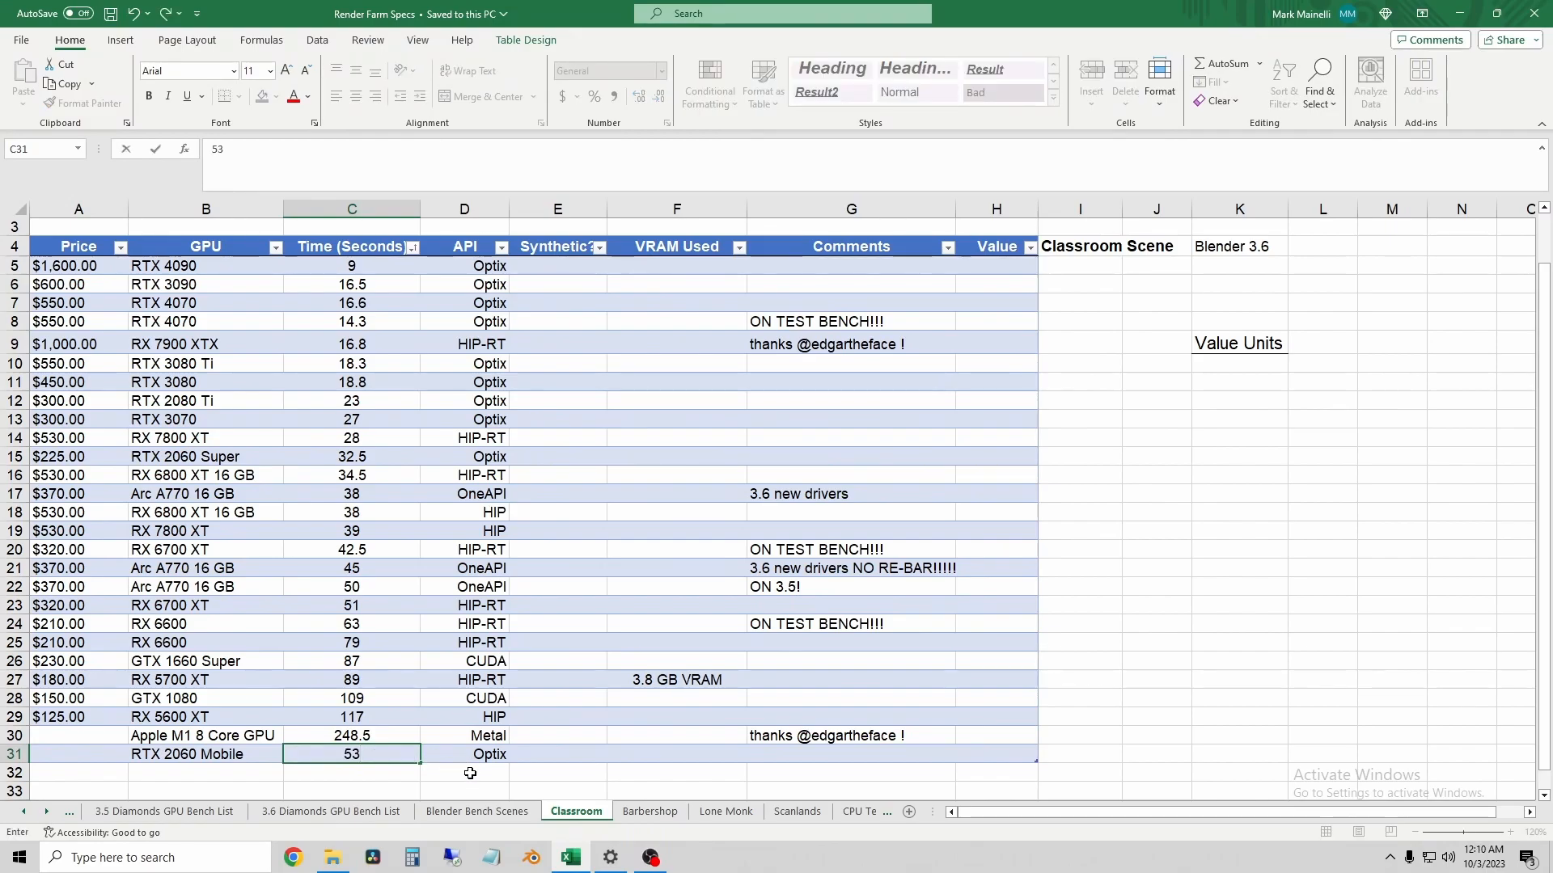
Step: Enter 857 as the RTX 2060 Mobile render time on the Lone Monk sheet
left_click(650, 812)
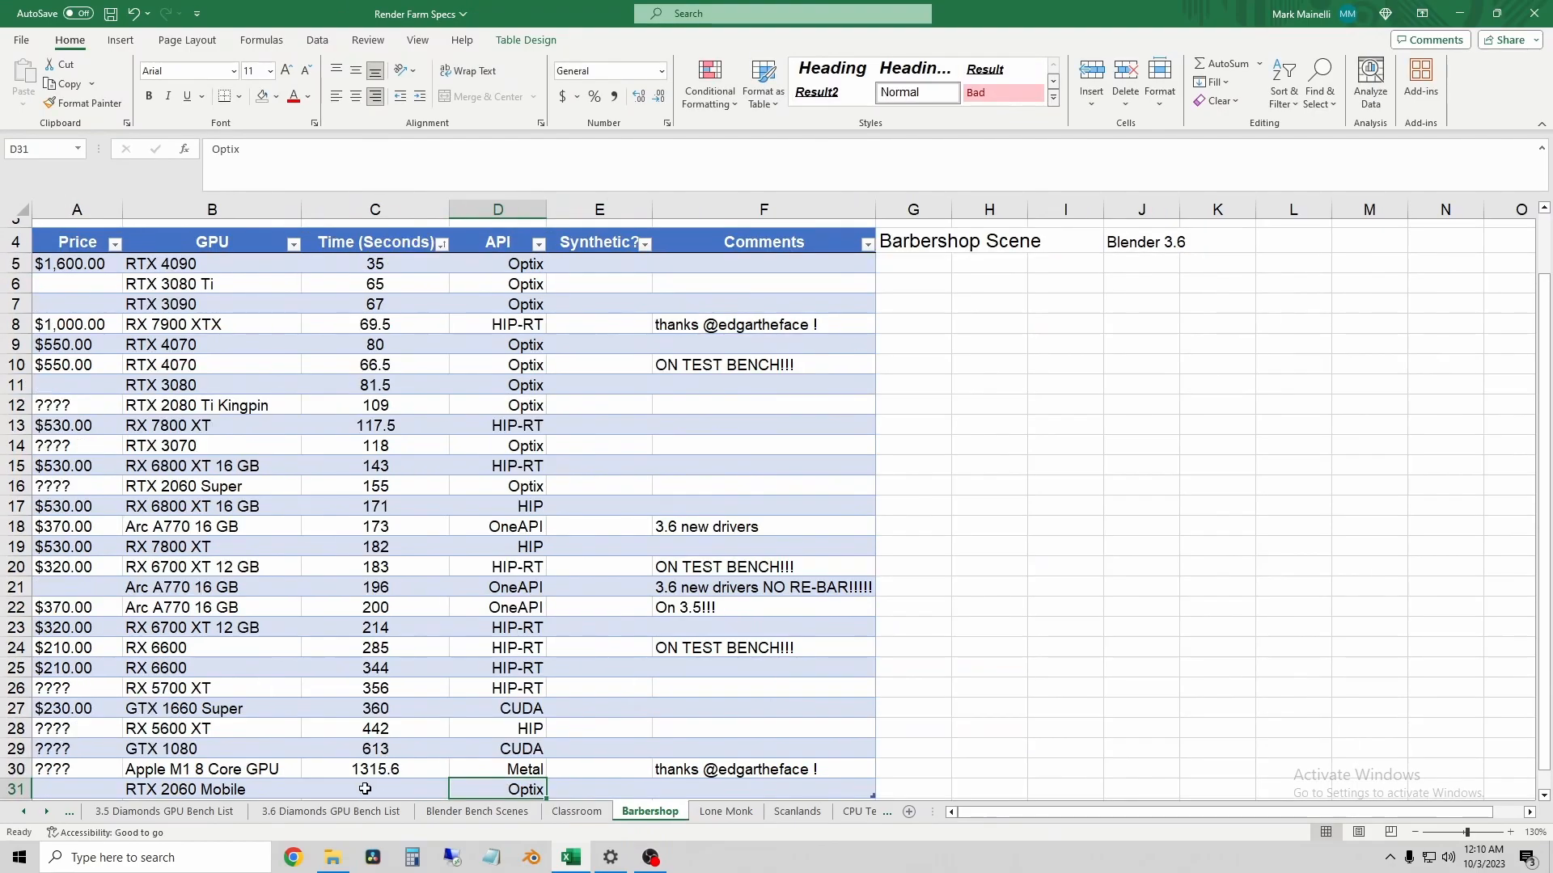
left_click(366, 789)
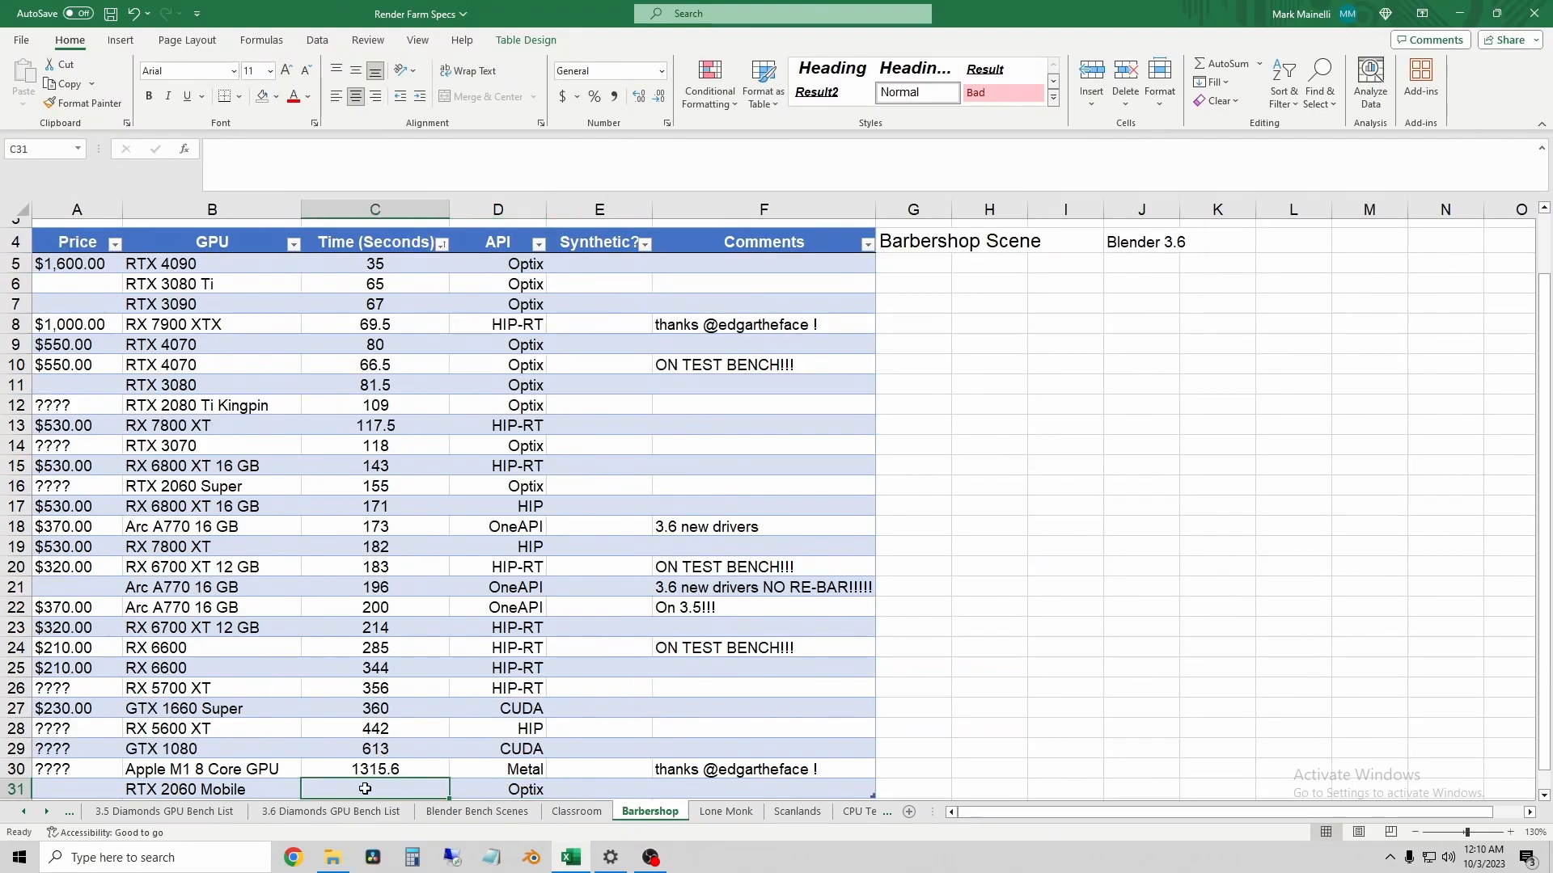
left_click(725, 812)
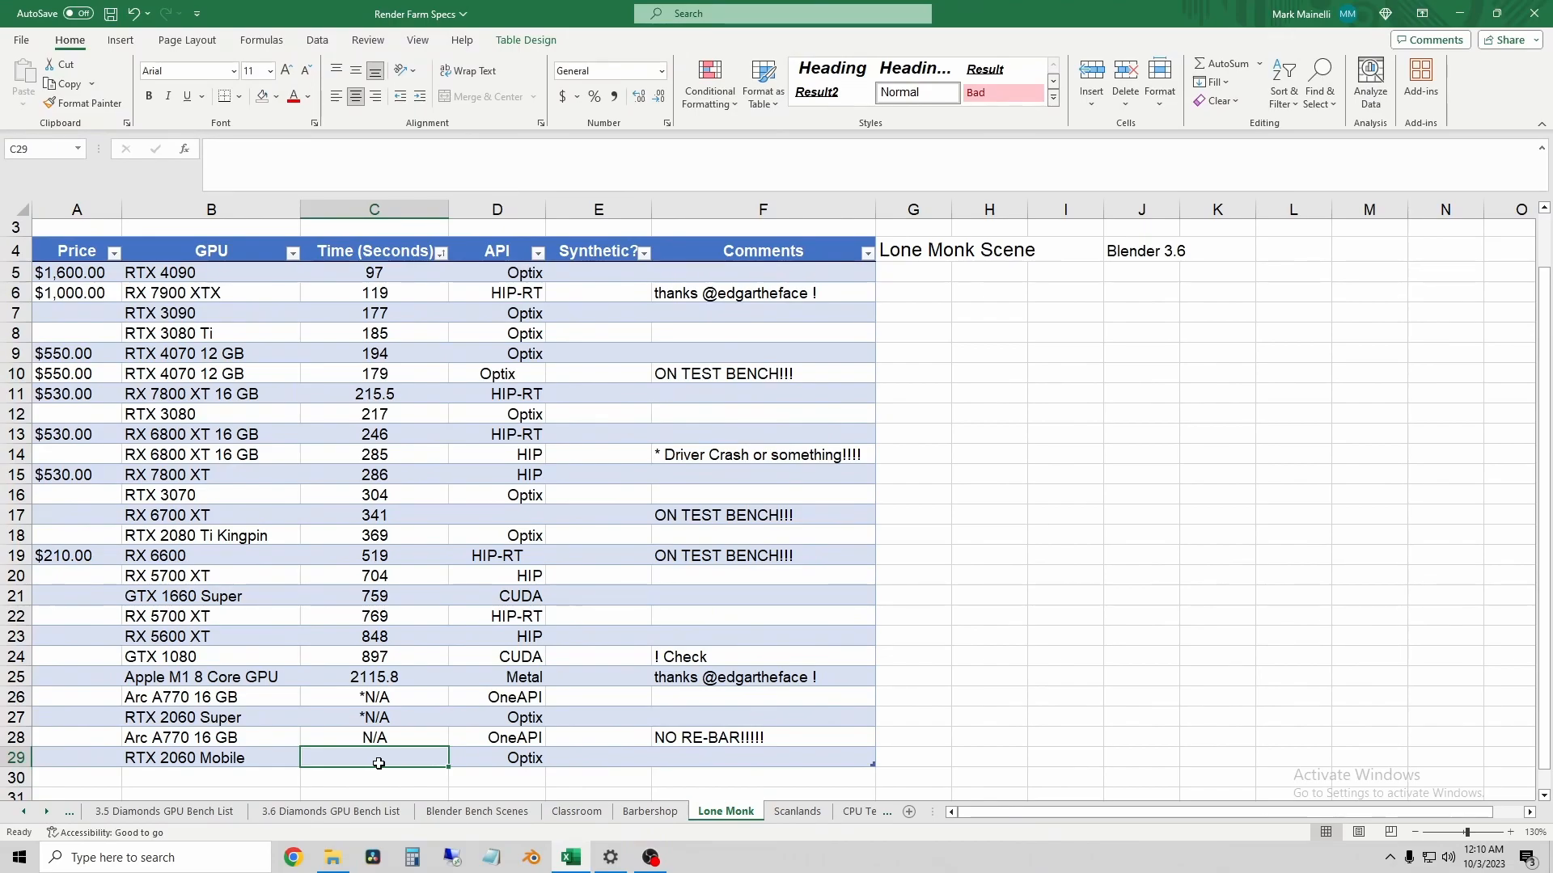
type("857")
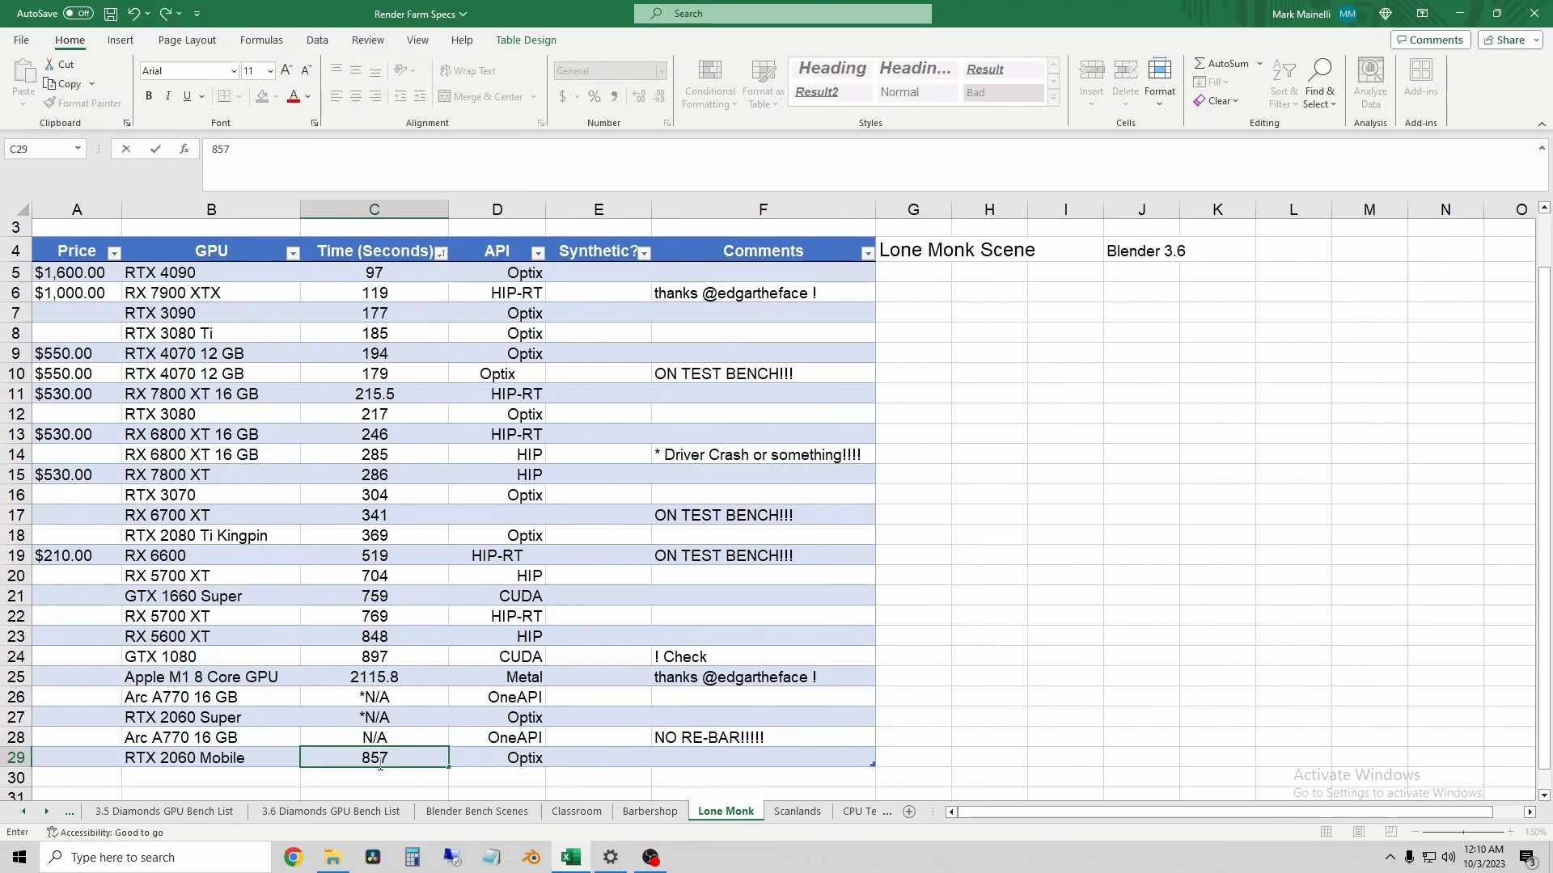
mouse_move(407, 654)
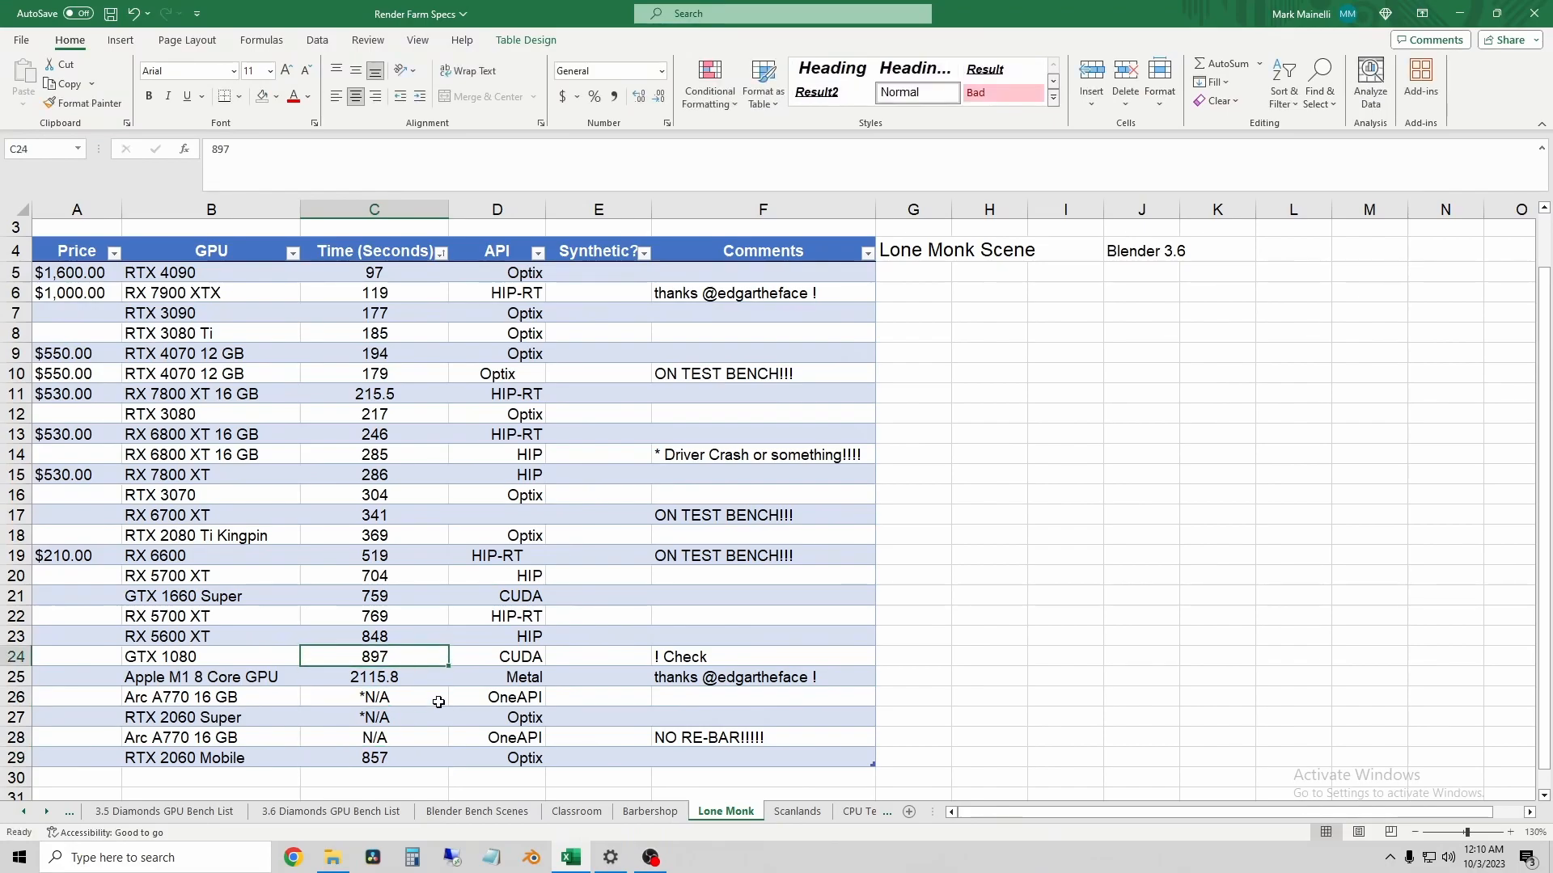
Step: Begin entering the RTX 2060 Mobile render time (182) on the Scanlands sheet
left_click(798, 812)
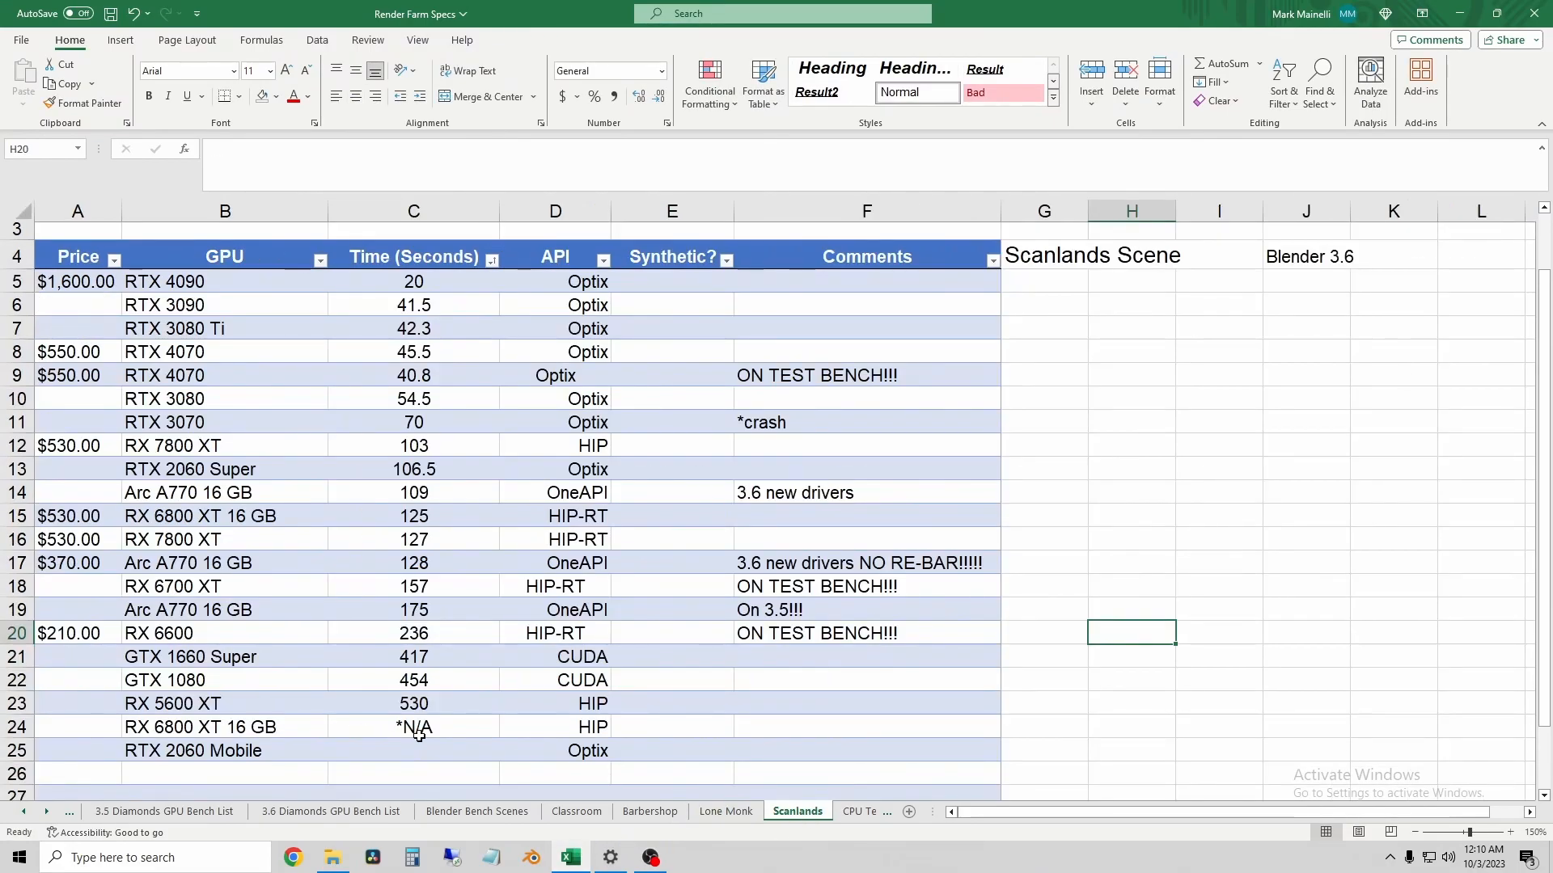
type("182")
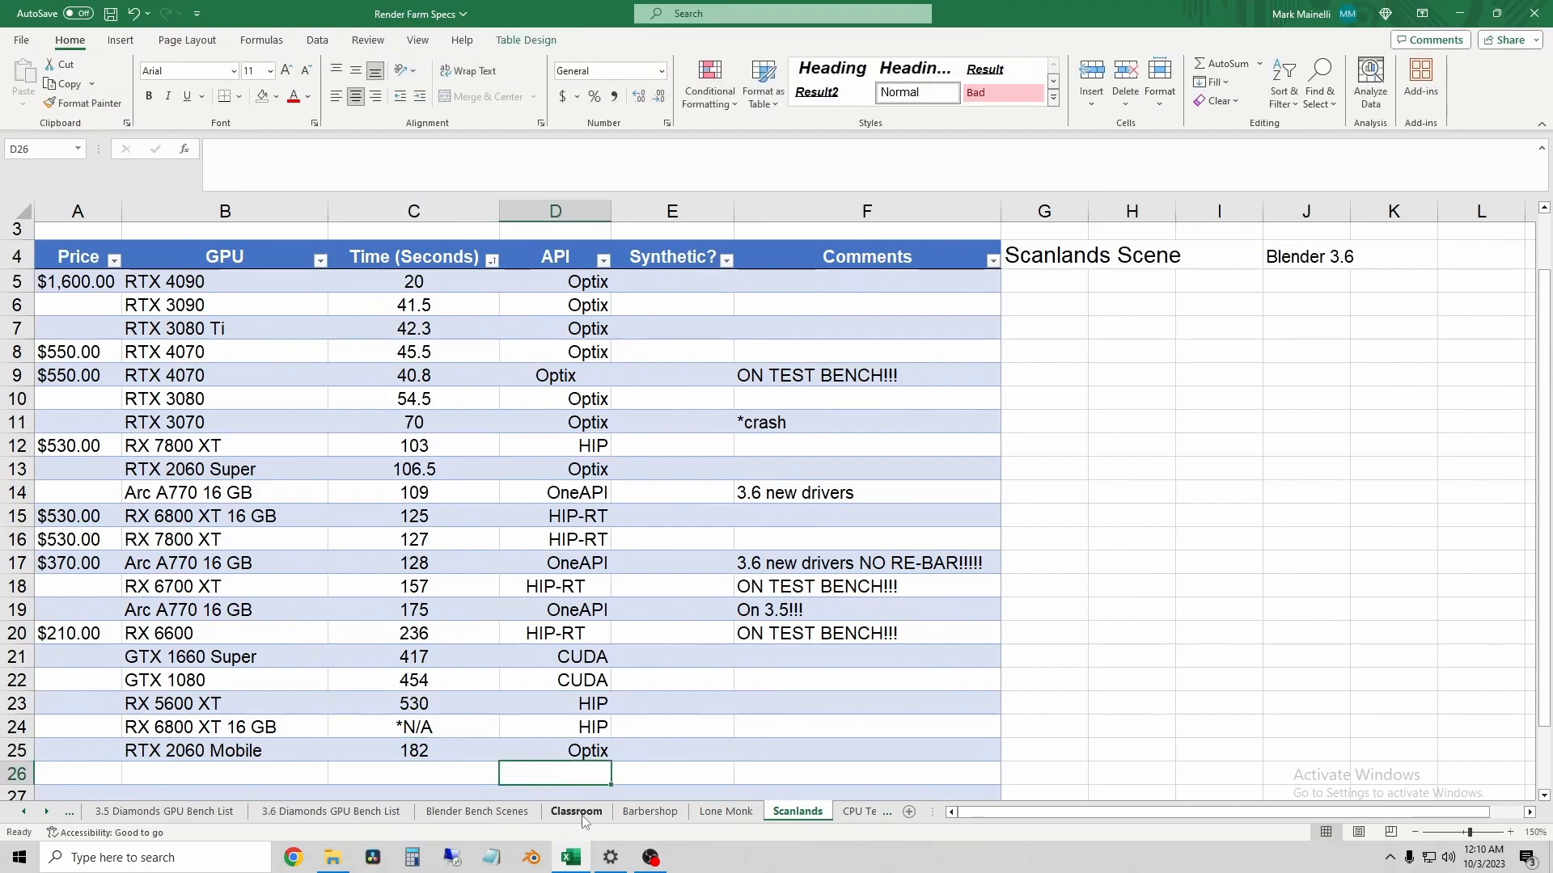
Step: Review the Classroom rows around the new RTX 2060 Mobile entry (RX 6700 XT, RX 6600)
left_click(576, 812)
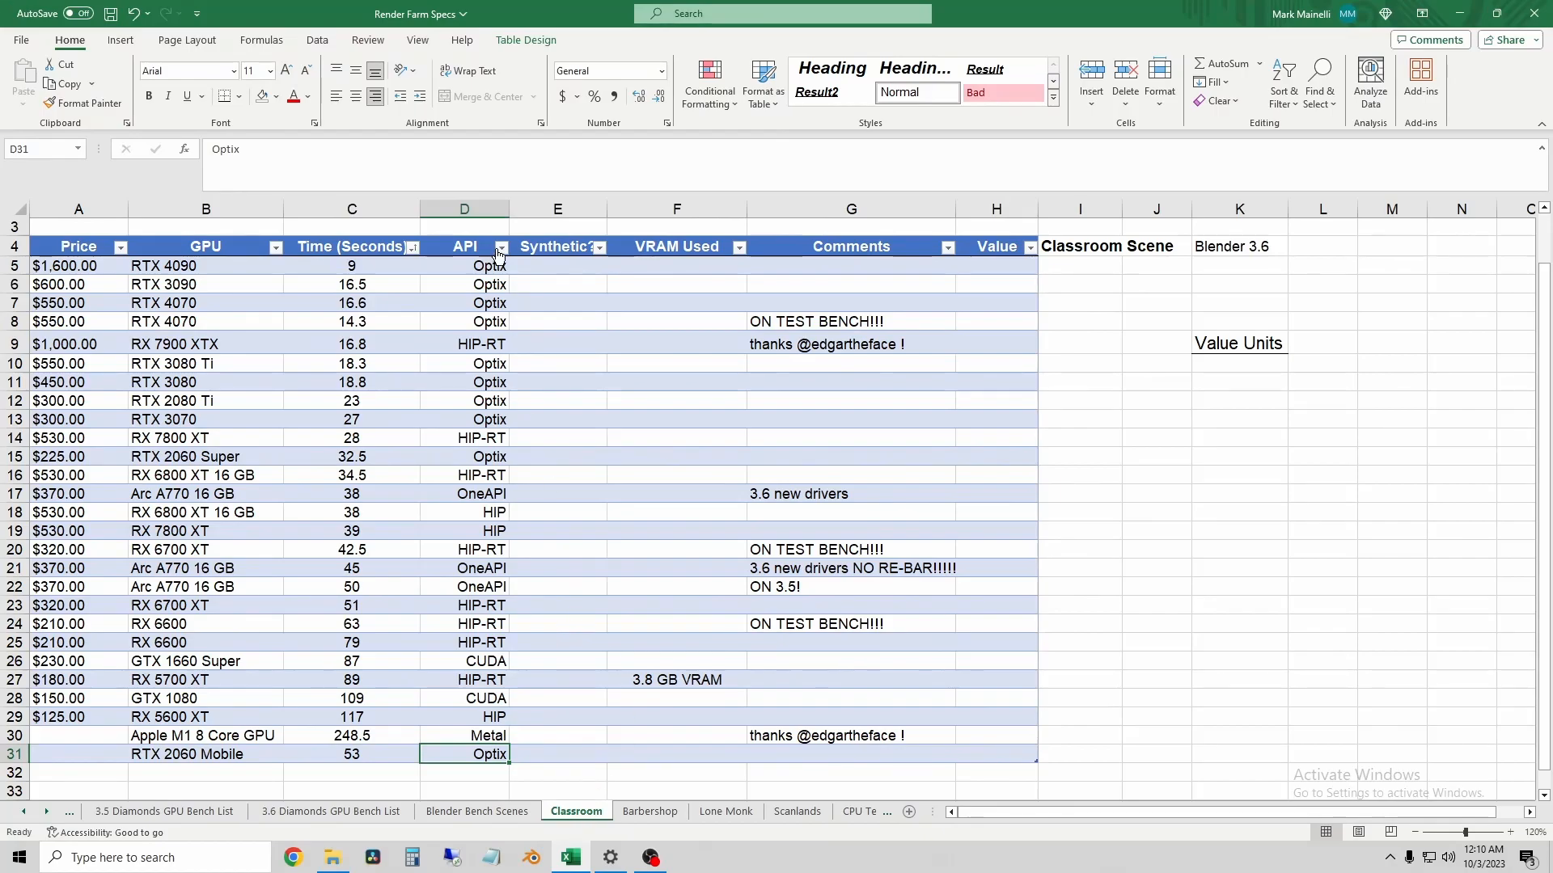
mouse_move(411, 265)
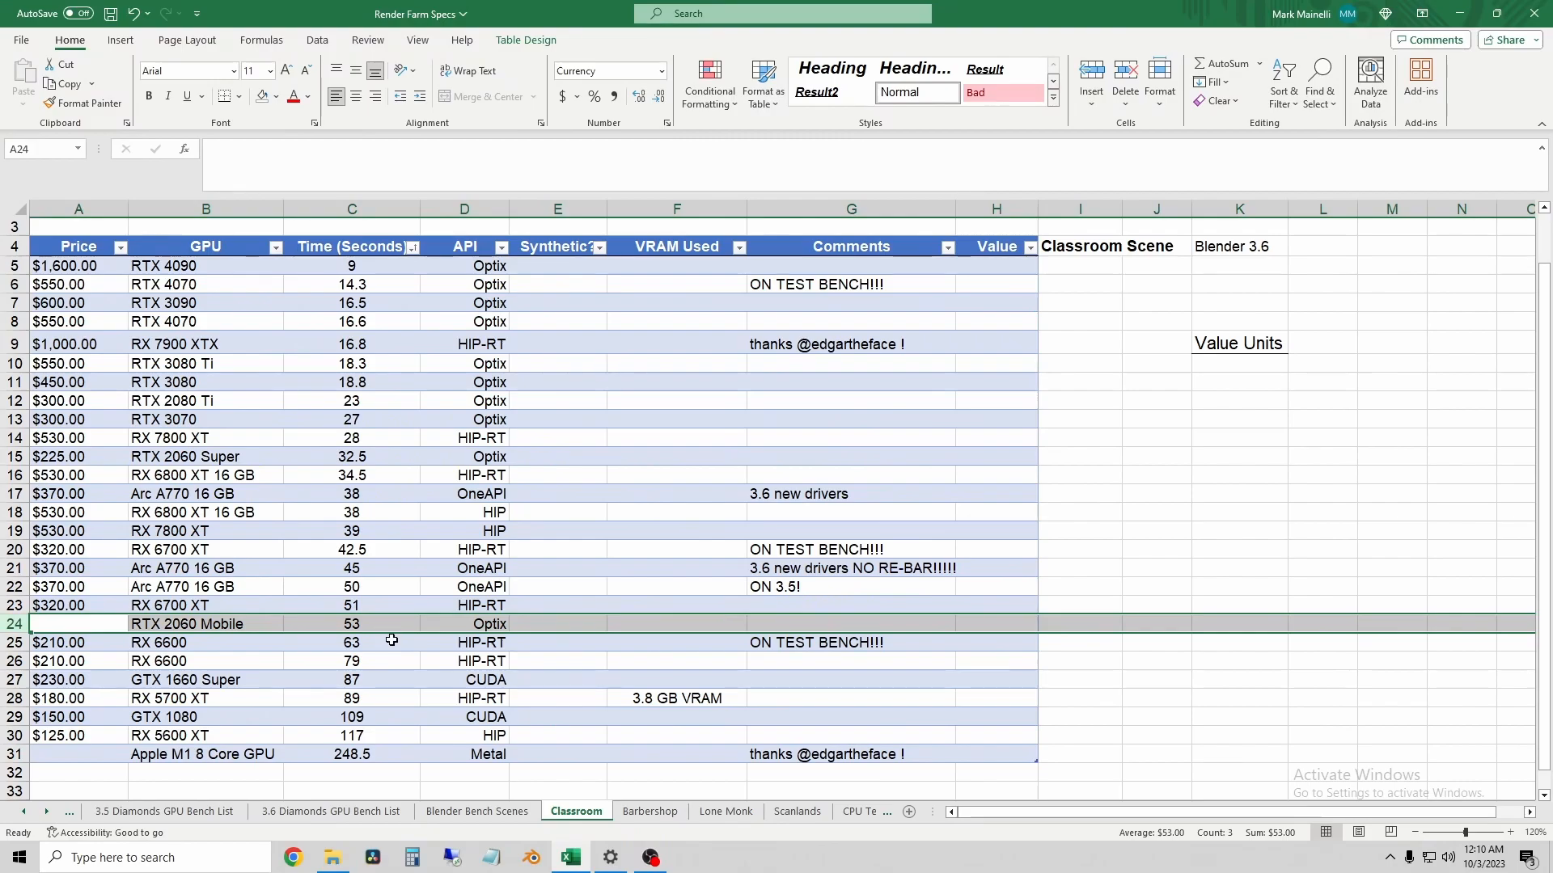
mouse_move(396, 628)
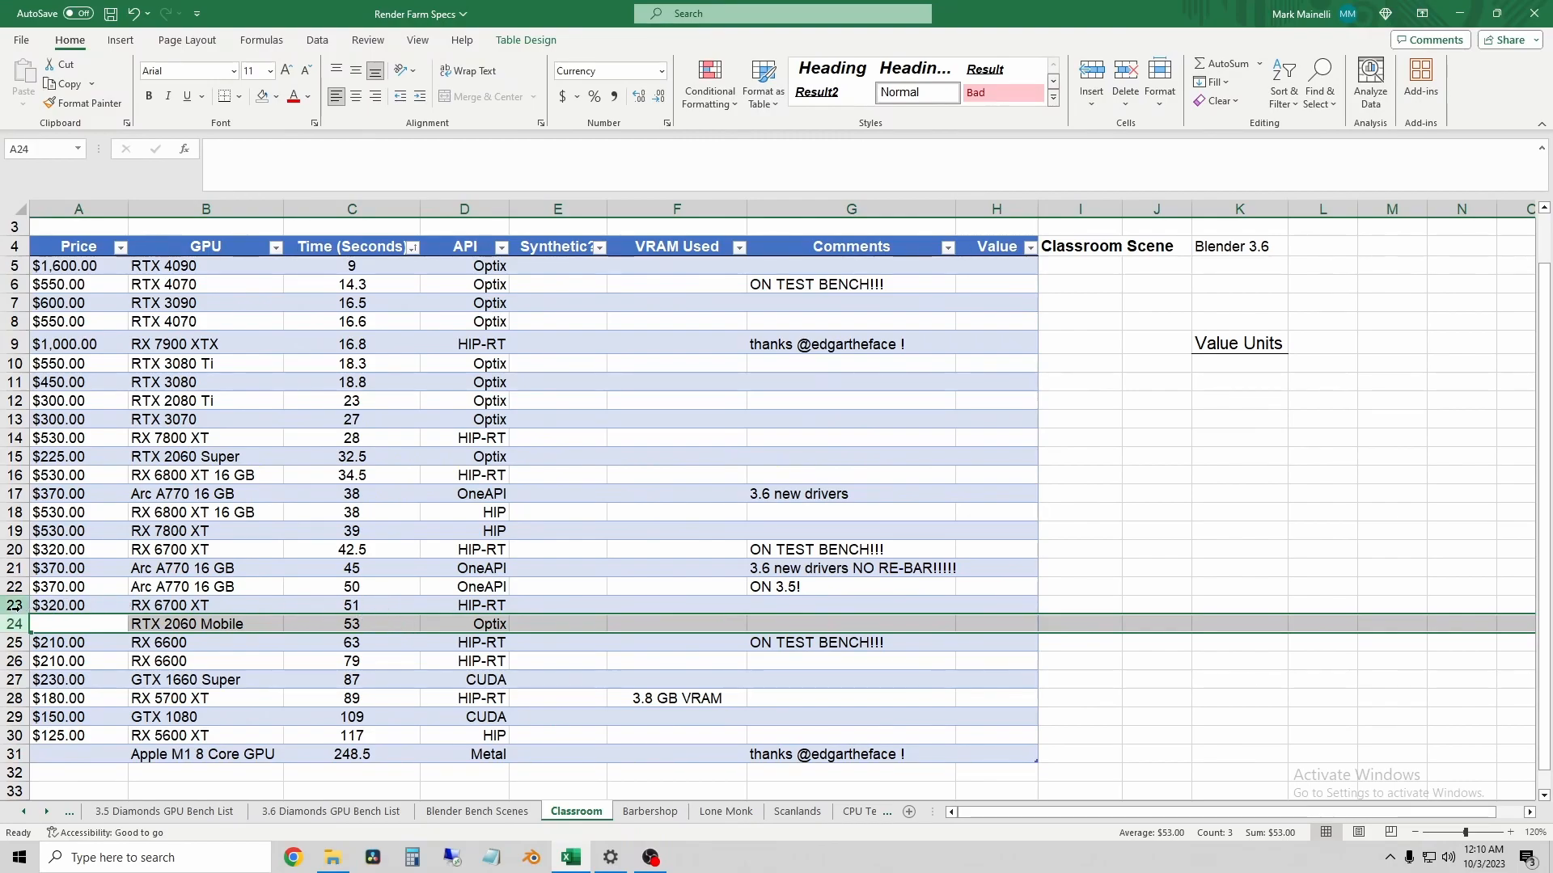
left_click(62, 605)
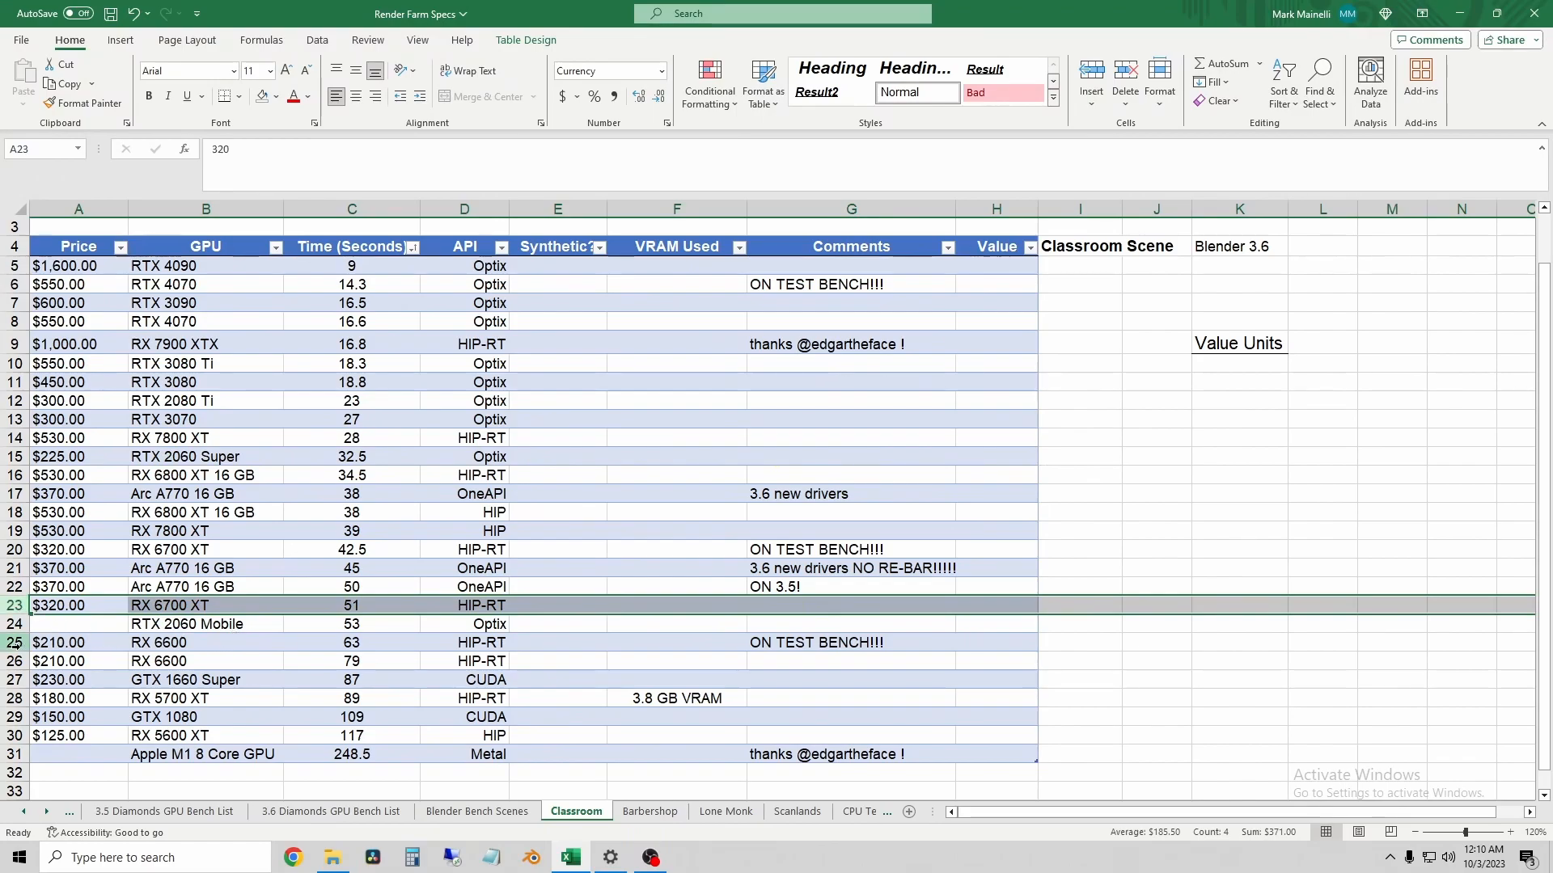
left_click(61, 644)
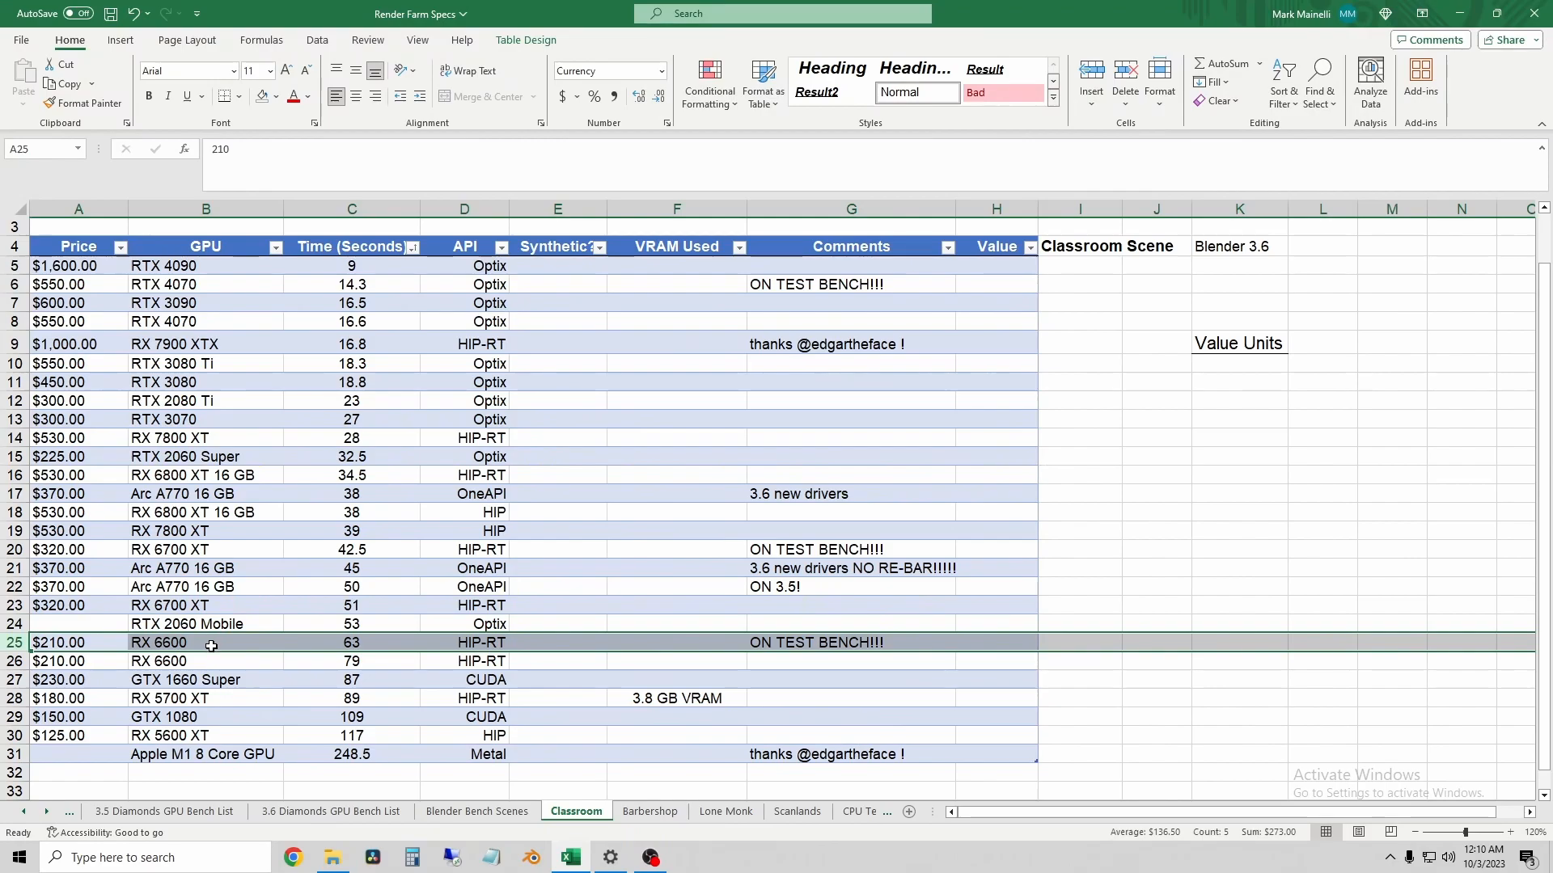
left_click(178, 624)
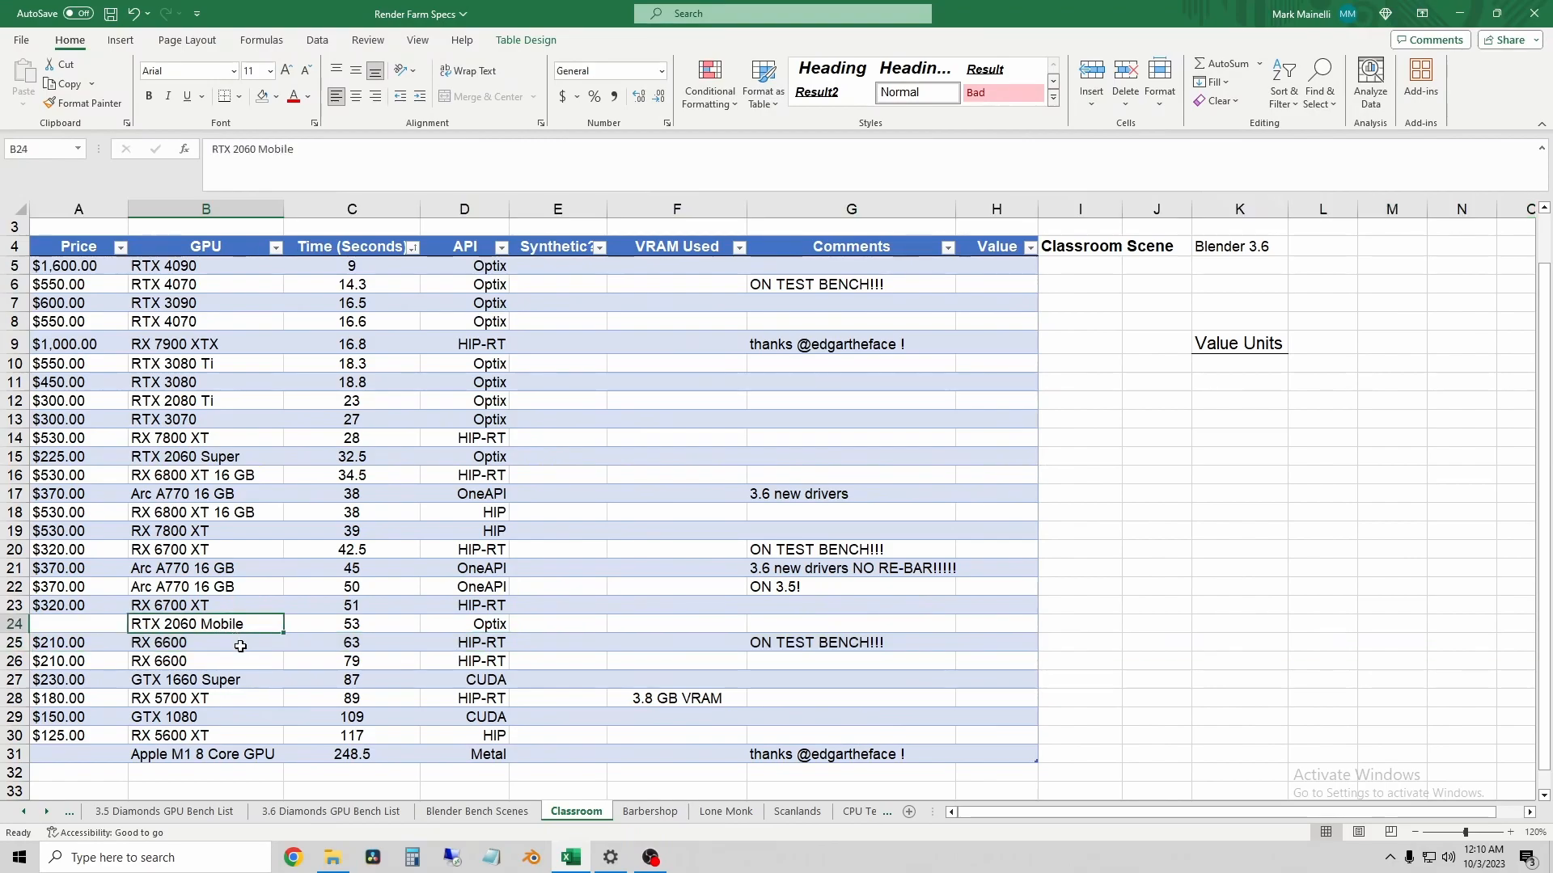
mouse_move(220, 655)
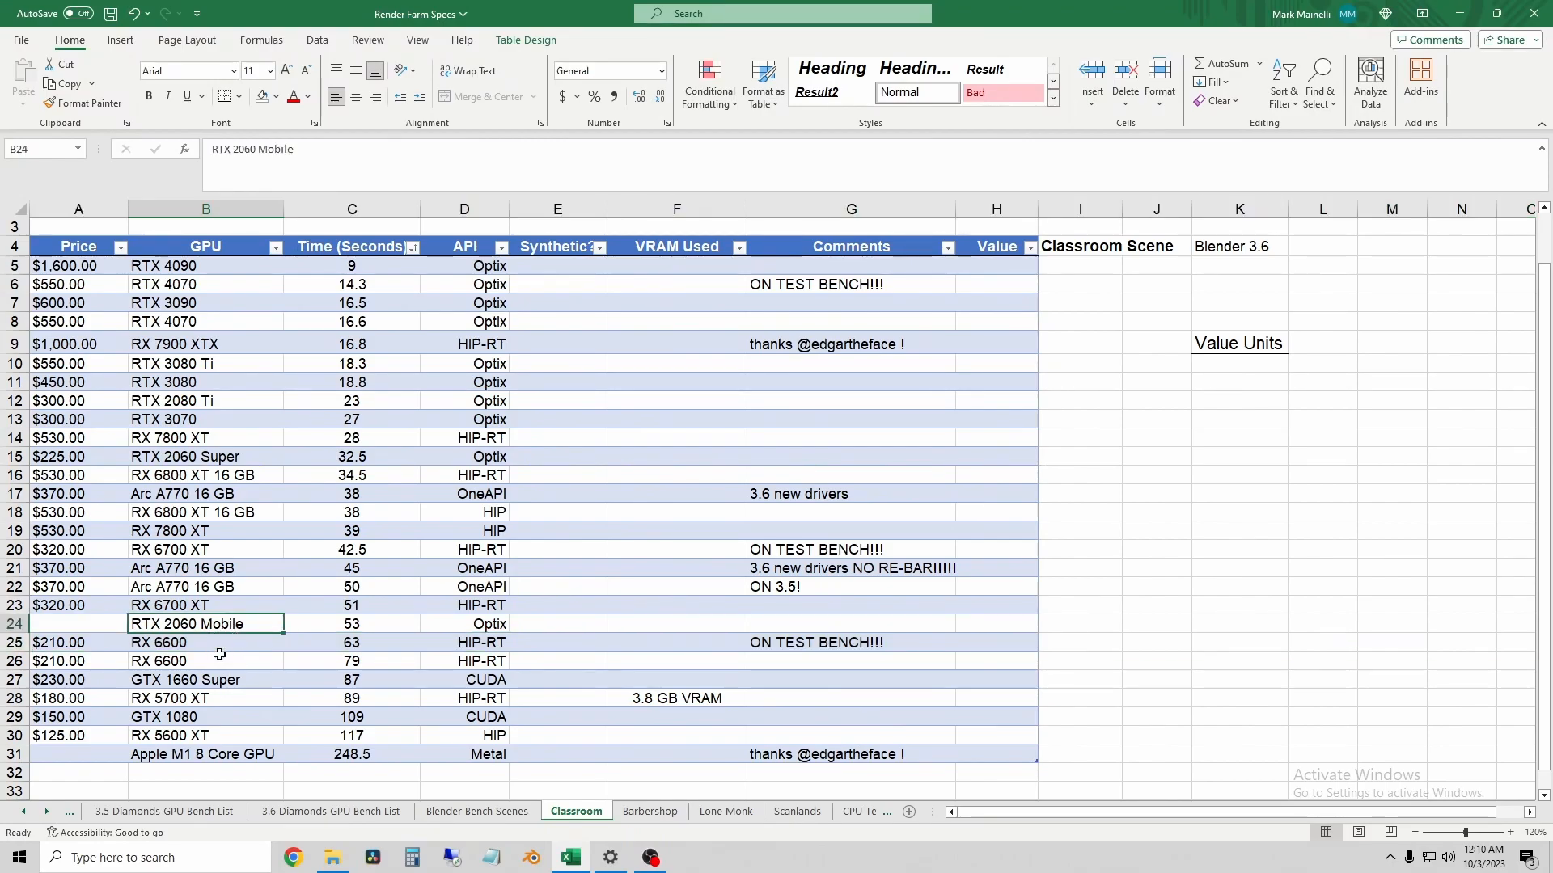
mouse_move(215, 642)
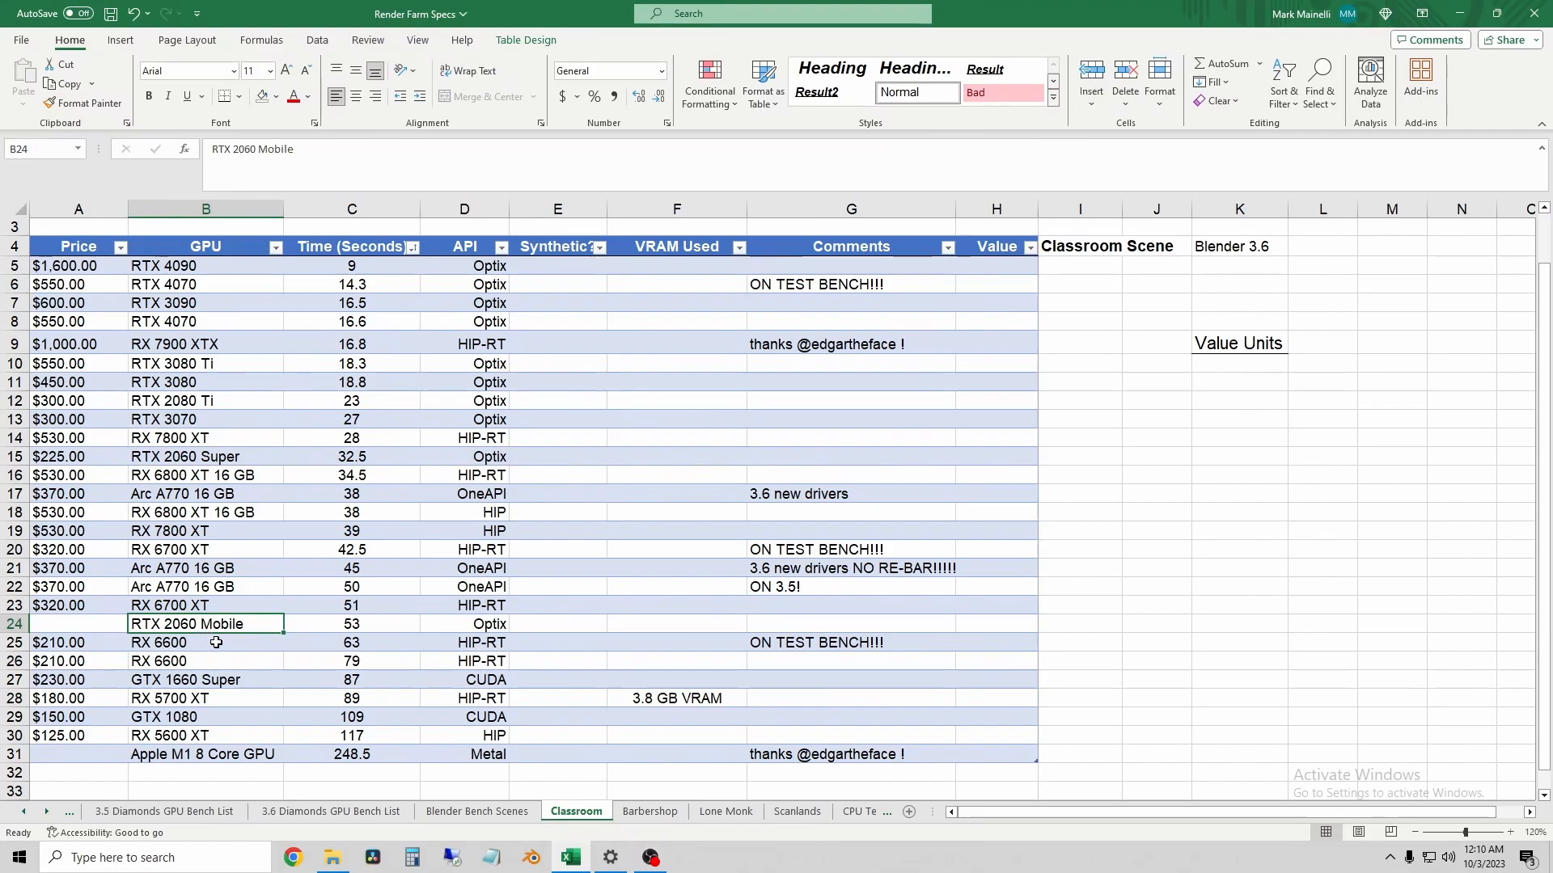
left_click(170, 604)
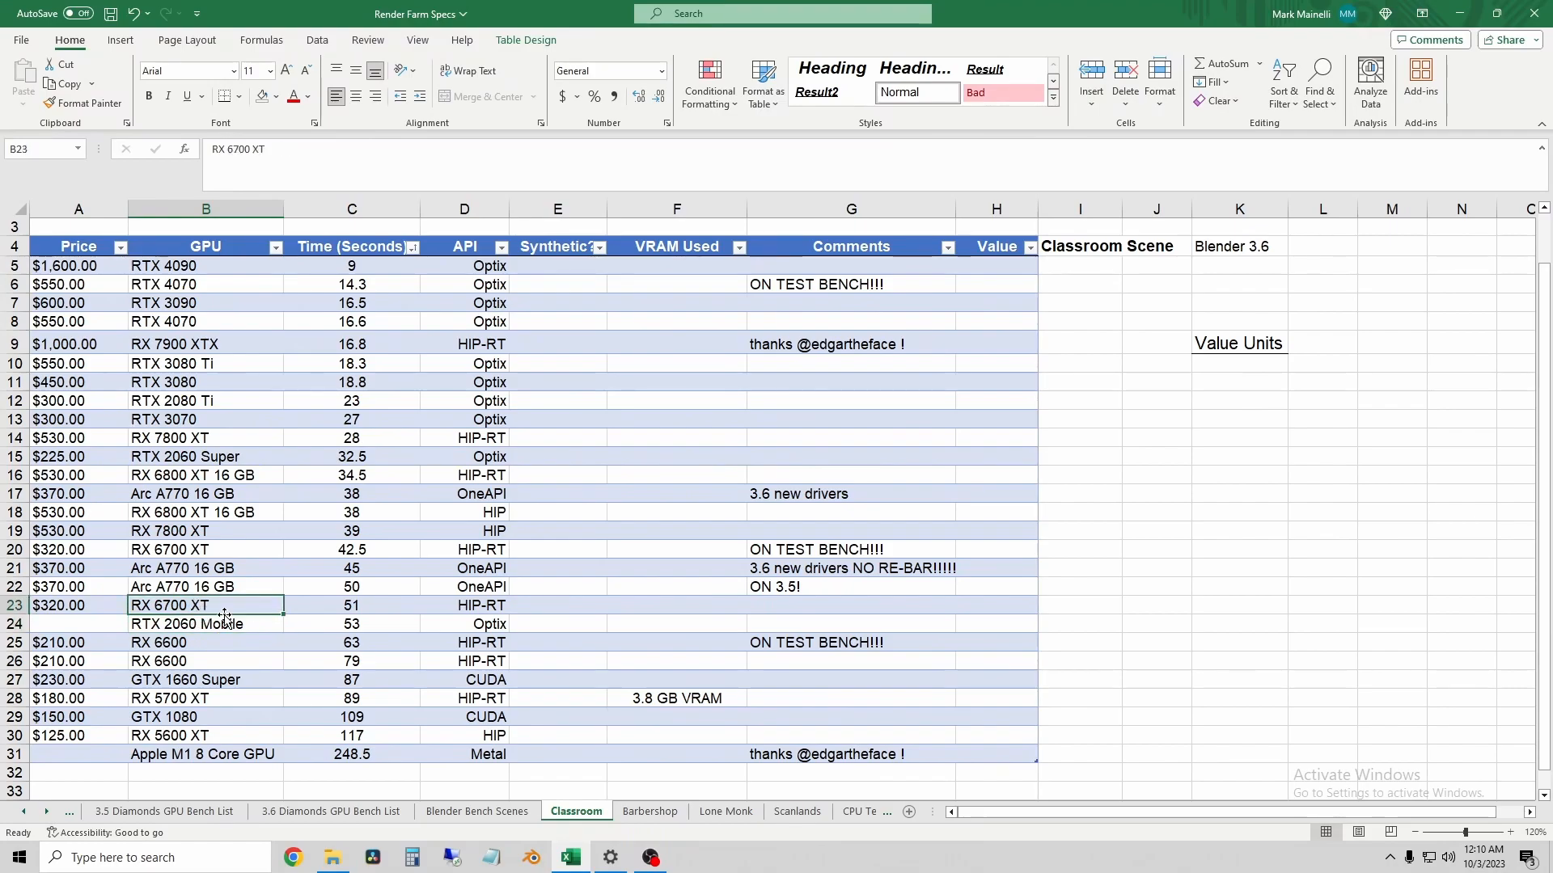
mouse_move(184, 604)
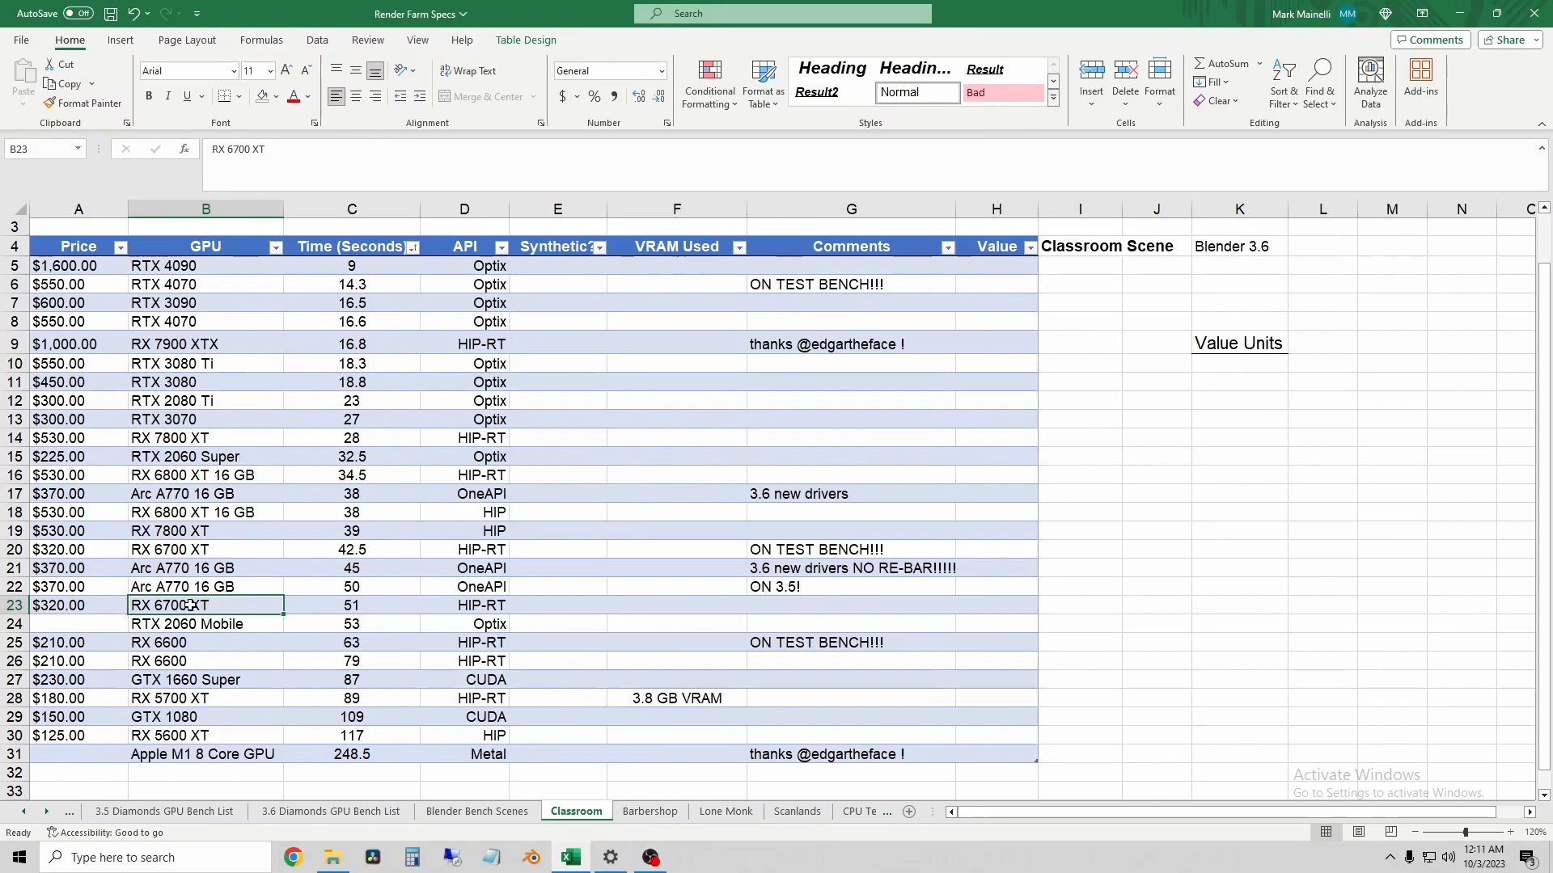
Step: Compare the Arc A770, RX 6700 XT and RTX 2060 Mobile entries, then move to the Barbershop sheet
left_click(202, 587)
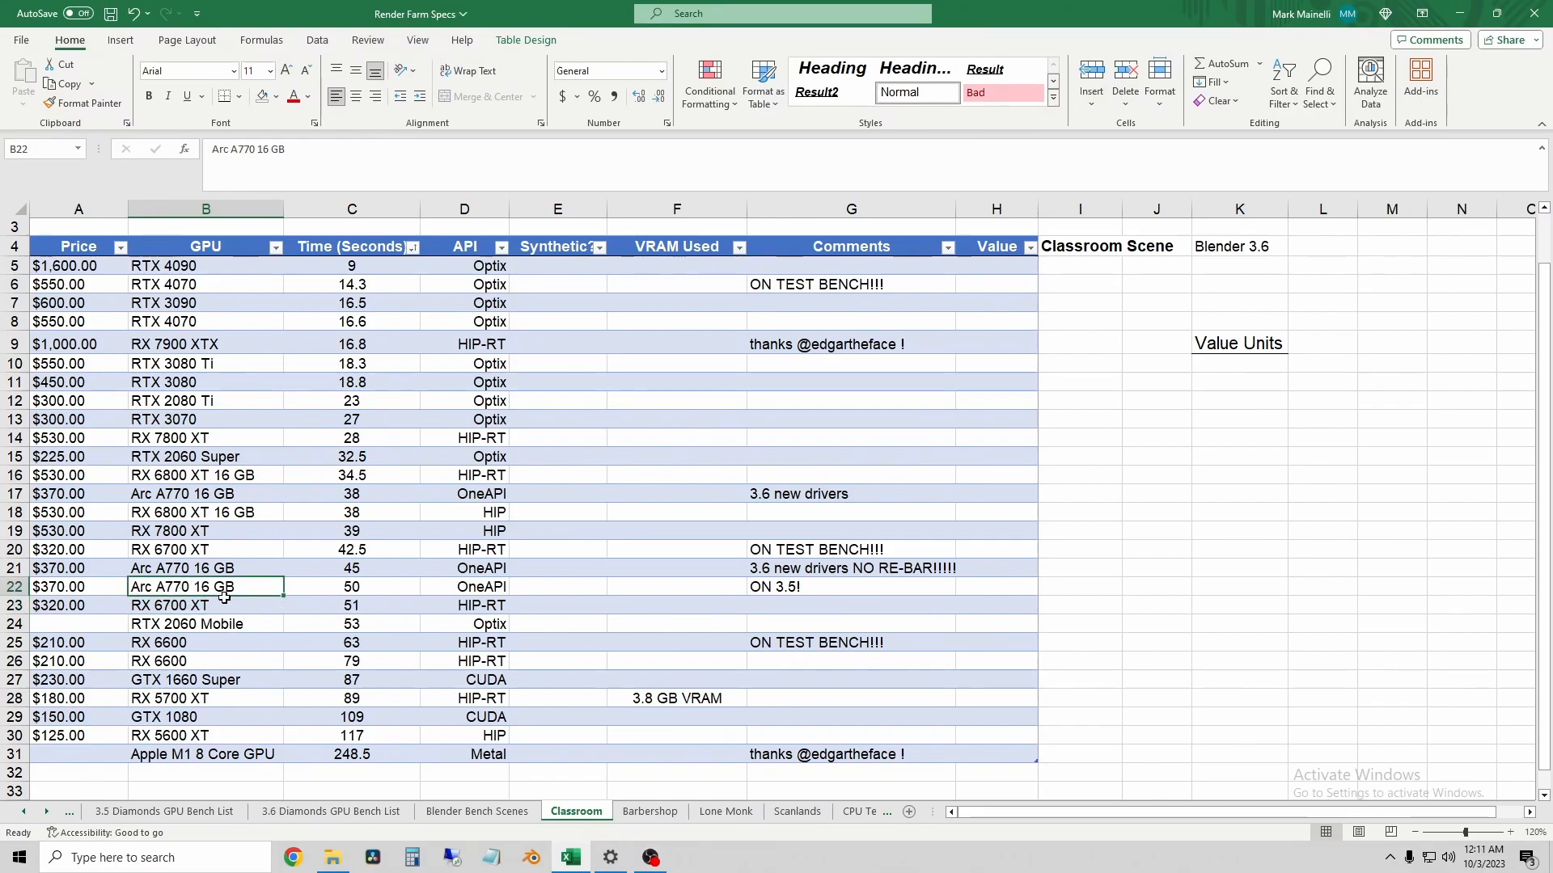
left_click(186, 604)
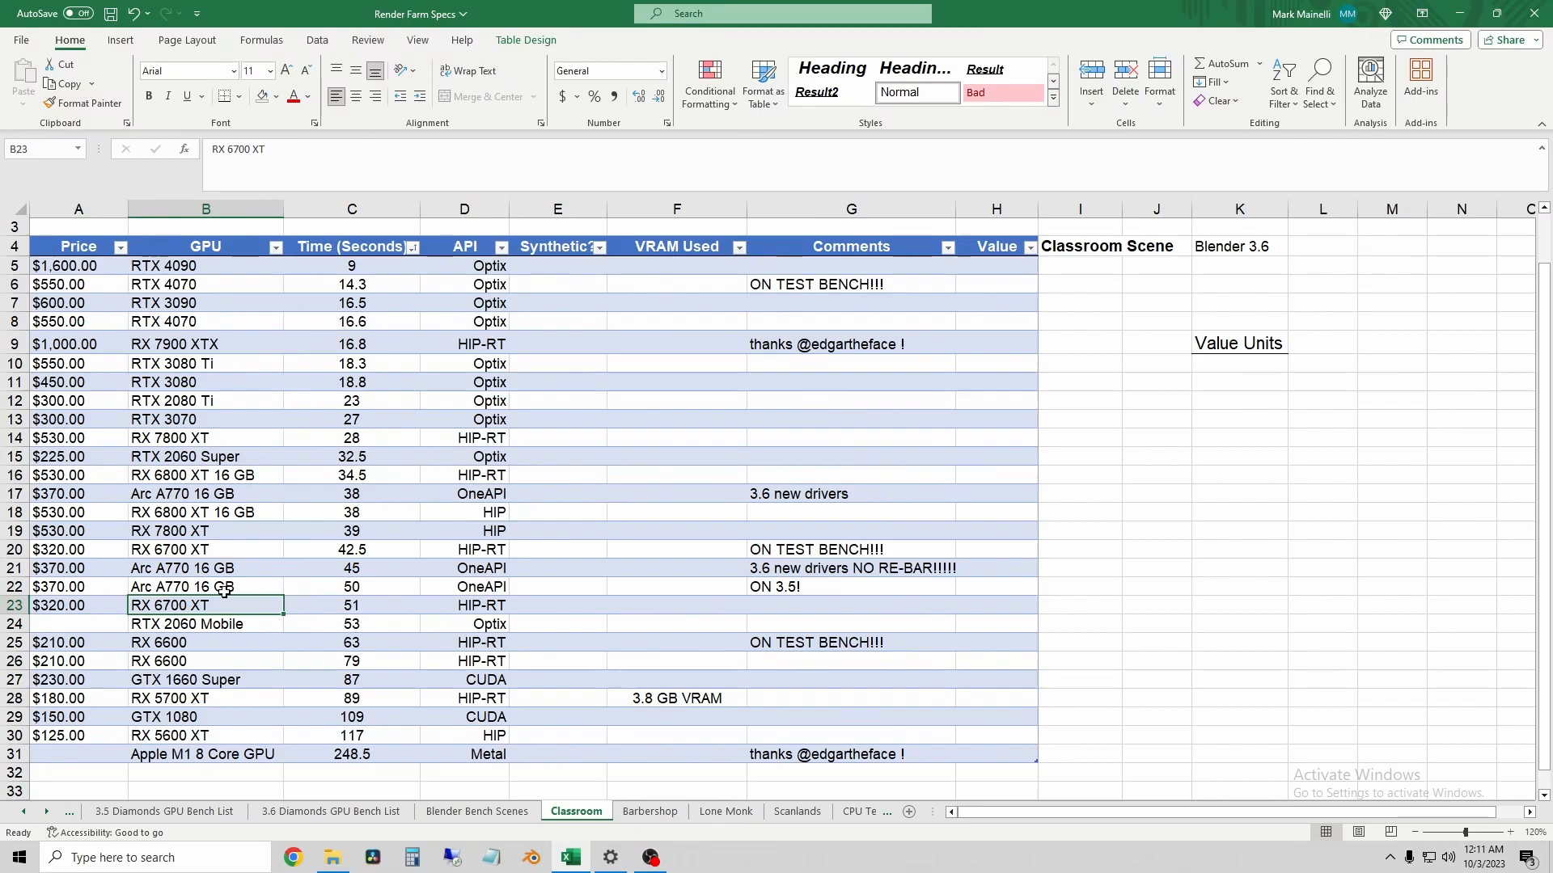
left_click(186, 587)
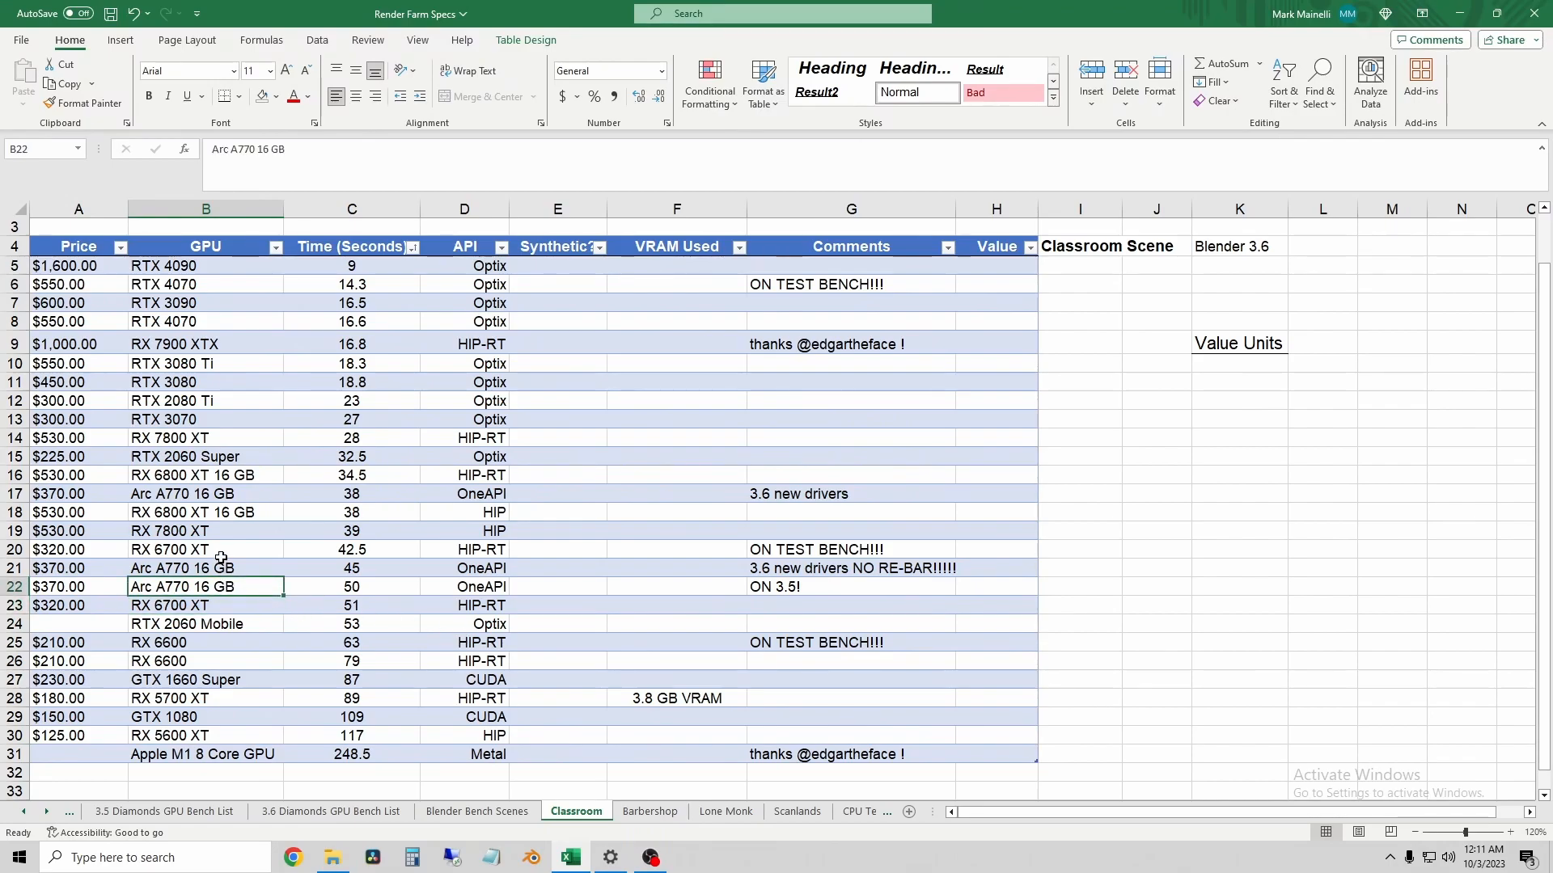
left_click(186, 604)
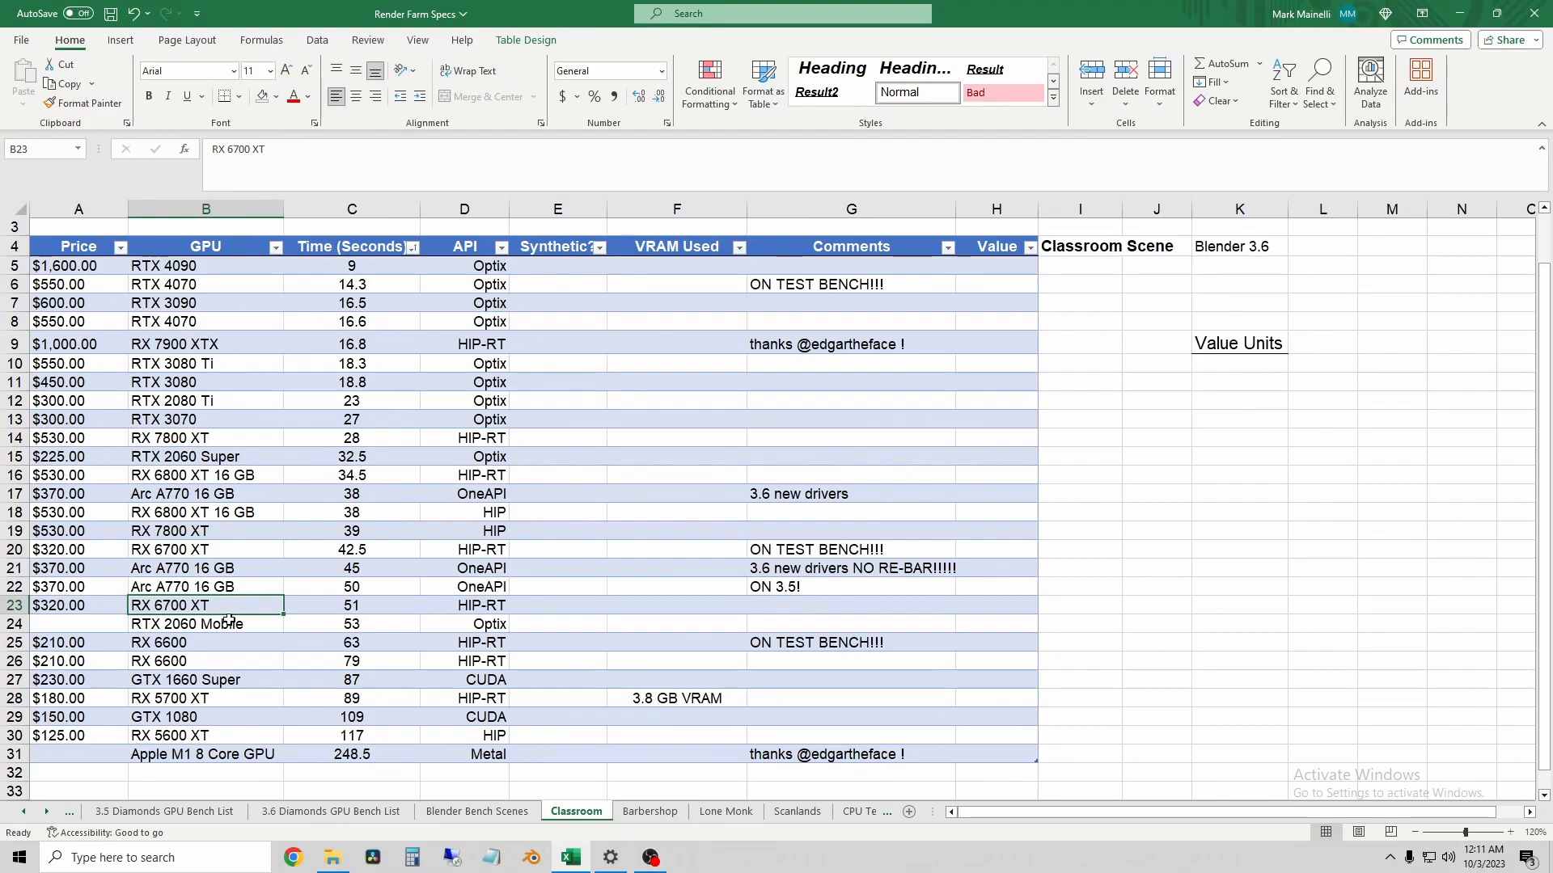
left_click(186, 624)
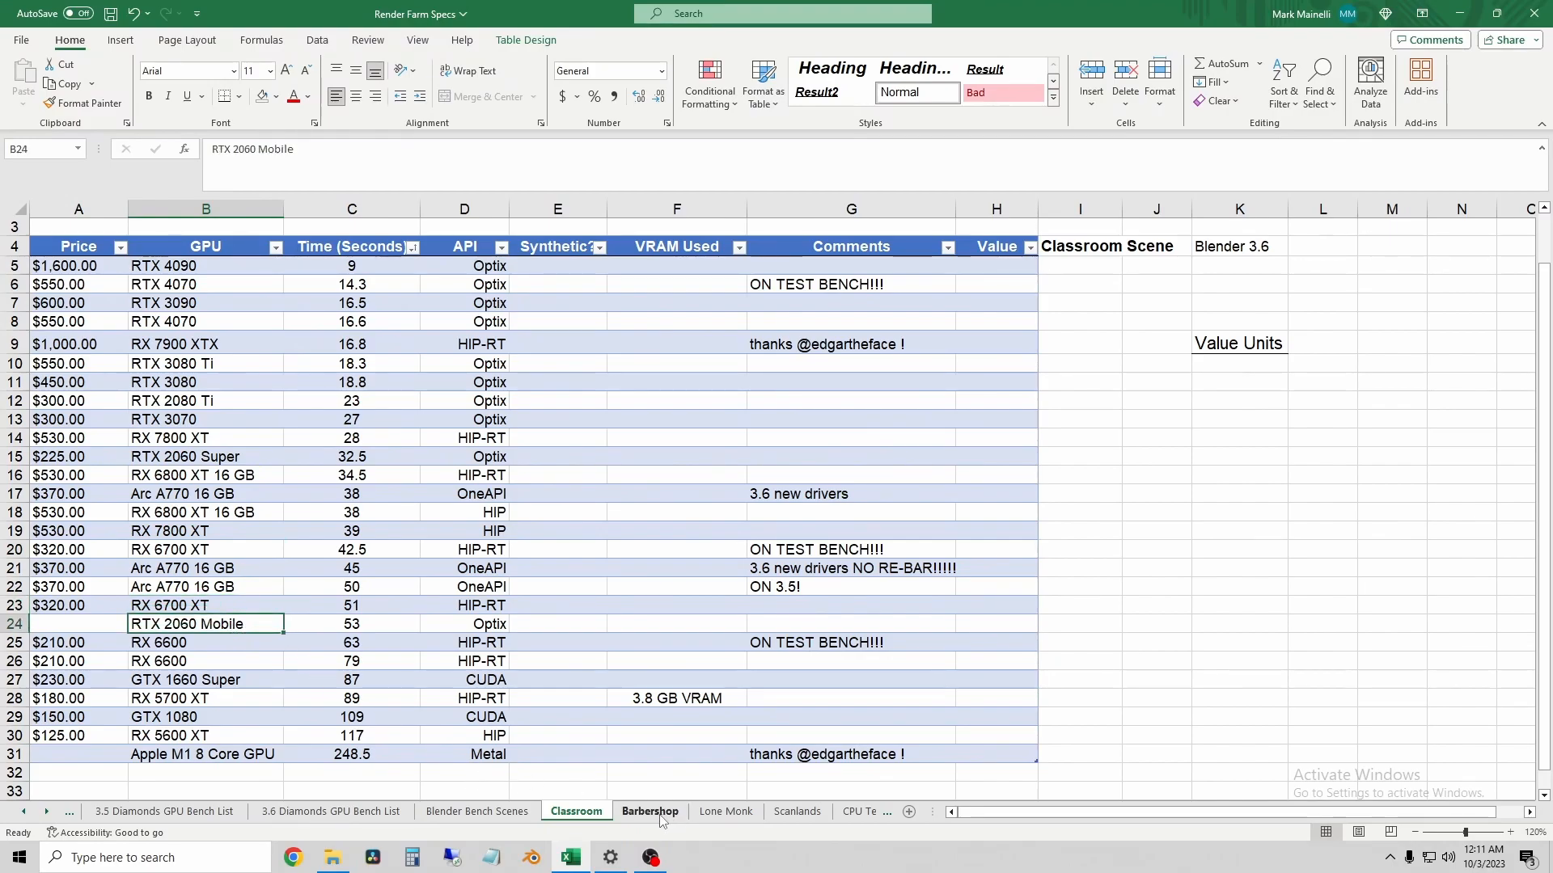
left_click(650, 812)
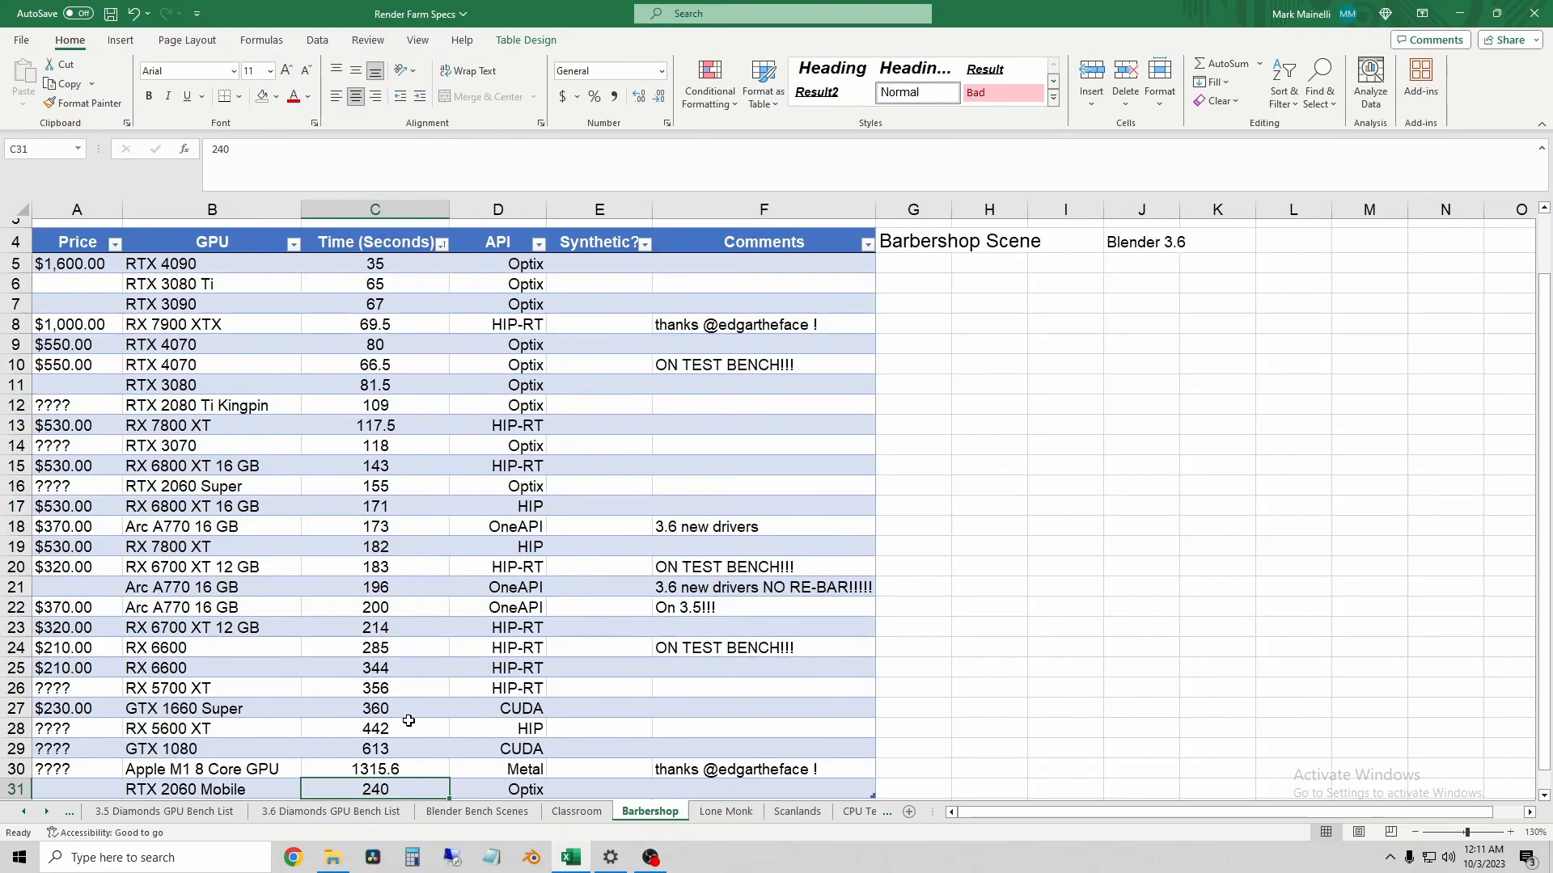
mouse_move(312, 789)
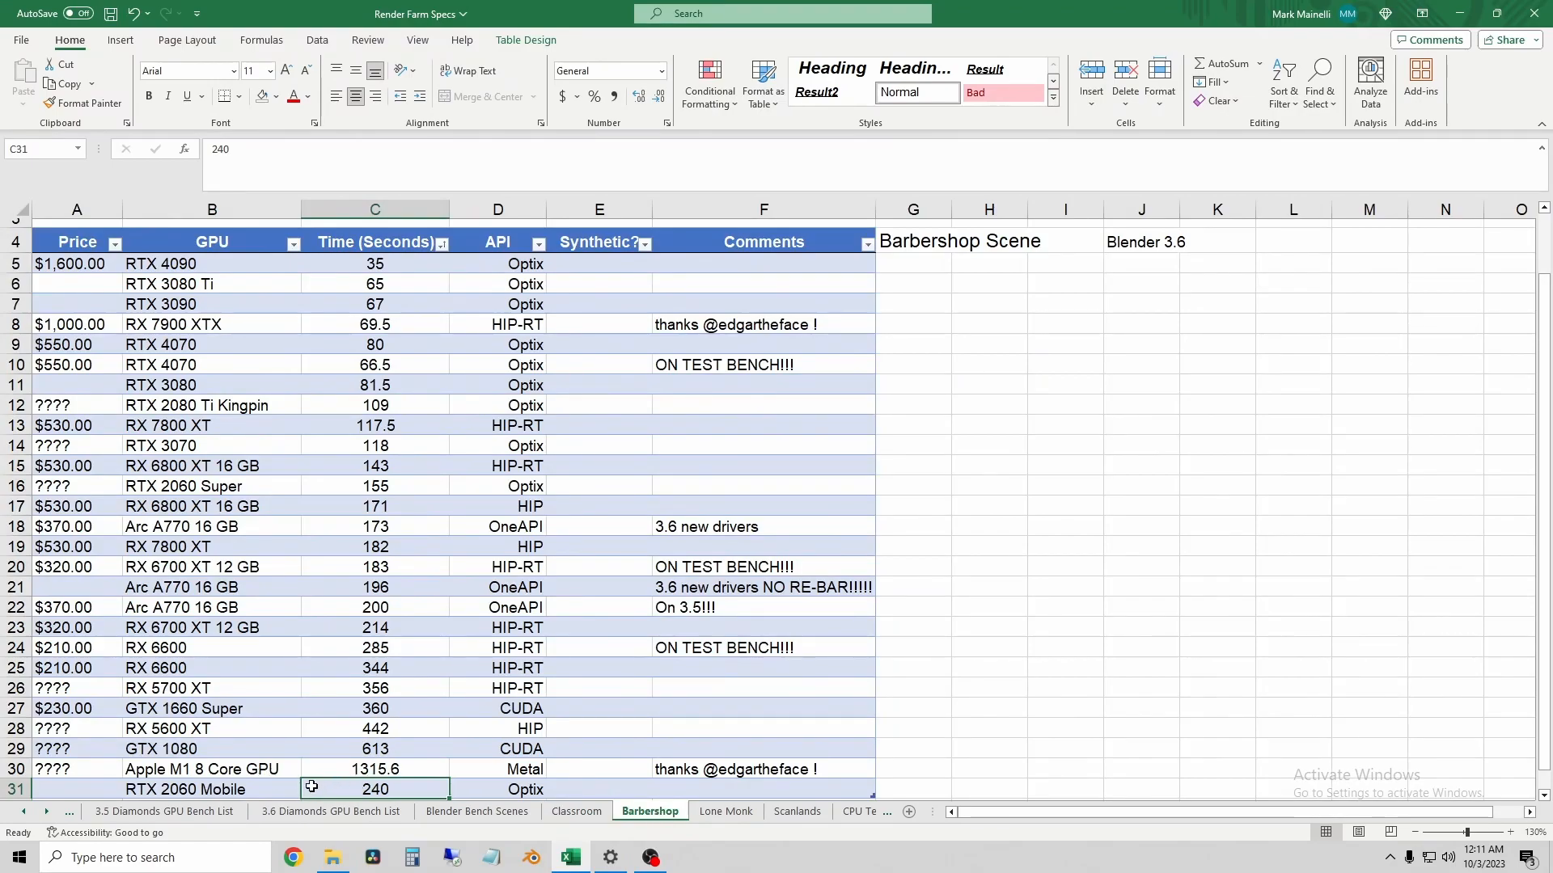
Step: Sort the Barbershop table by render time and check RTX 2060 Mobile's 240 s against RX 6600's 285 s
left_click(441, 243)
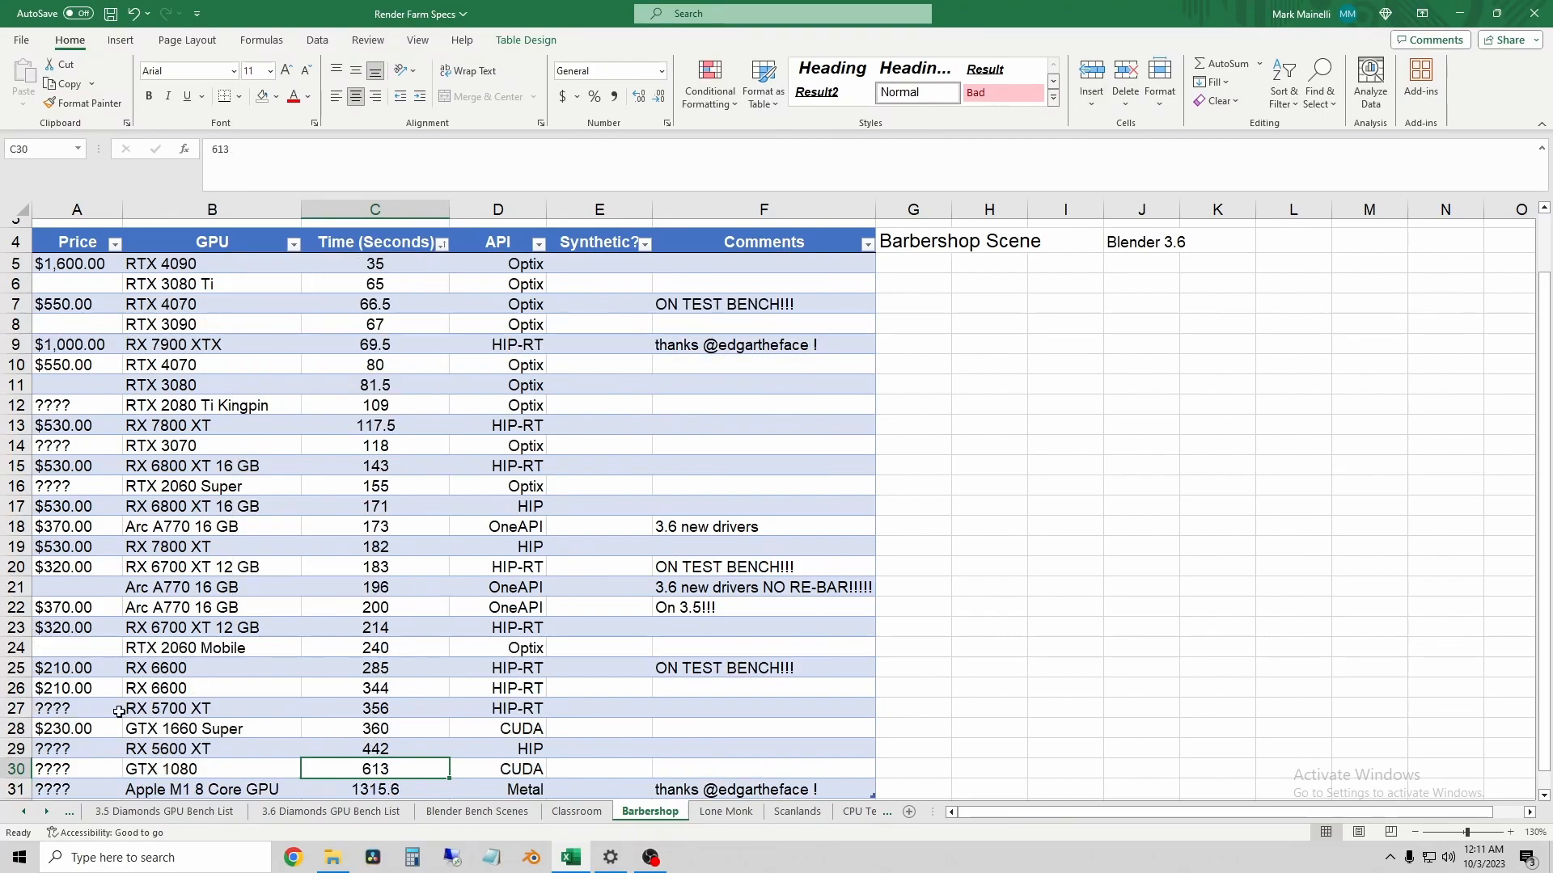
left_click(40, 647)
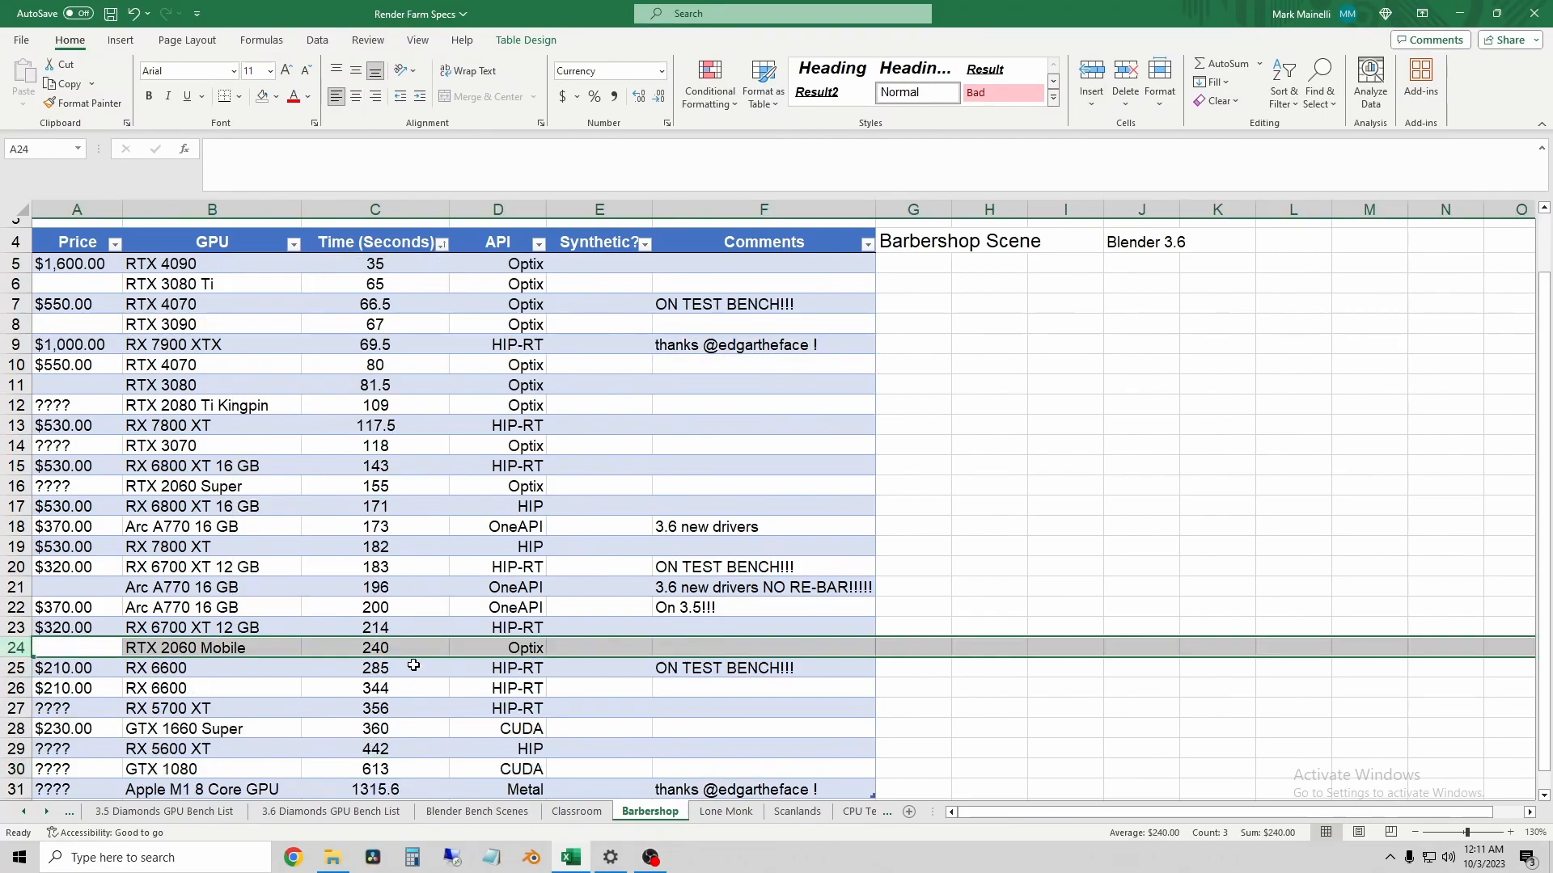
mouse_move(411, 629)
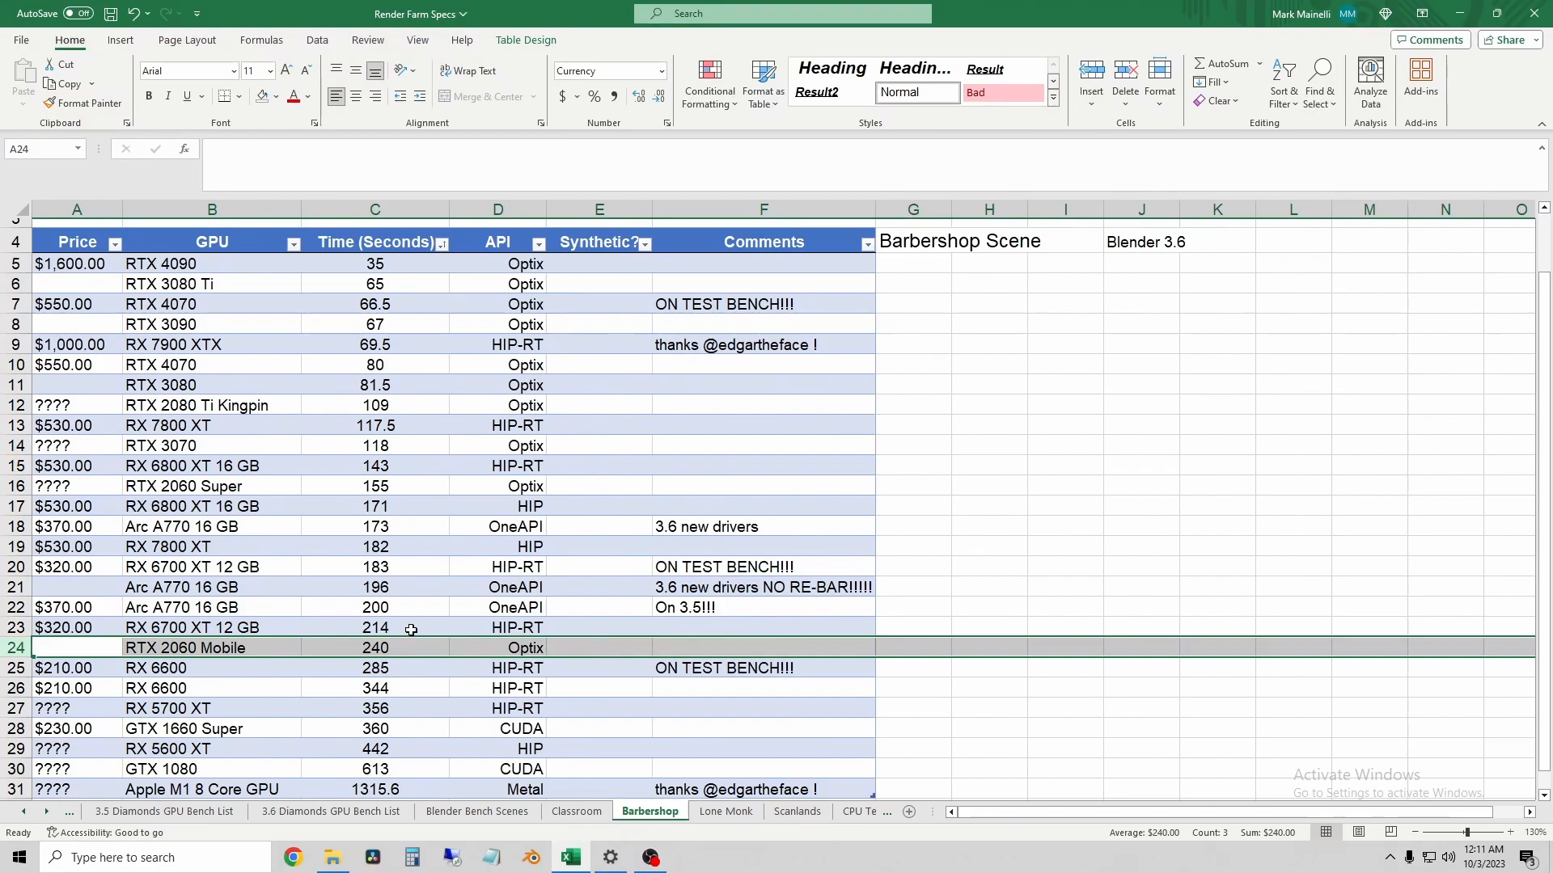
mouse_move(236, 627)
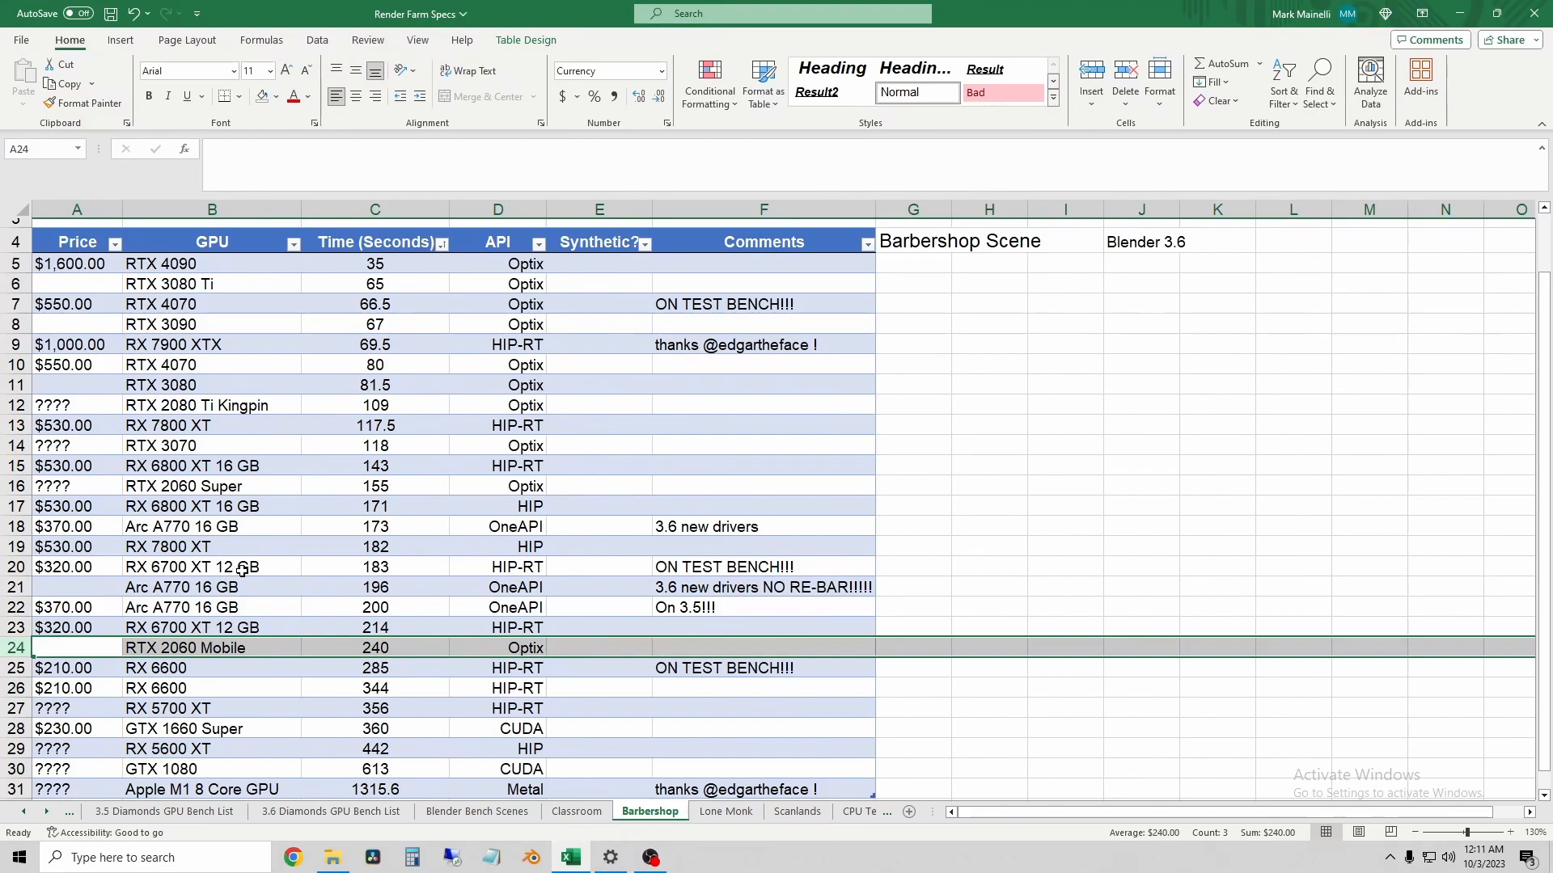
left_click(210, 568)
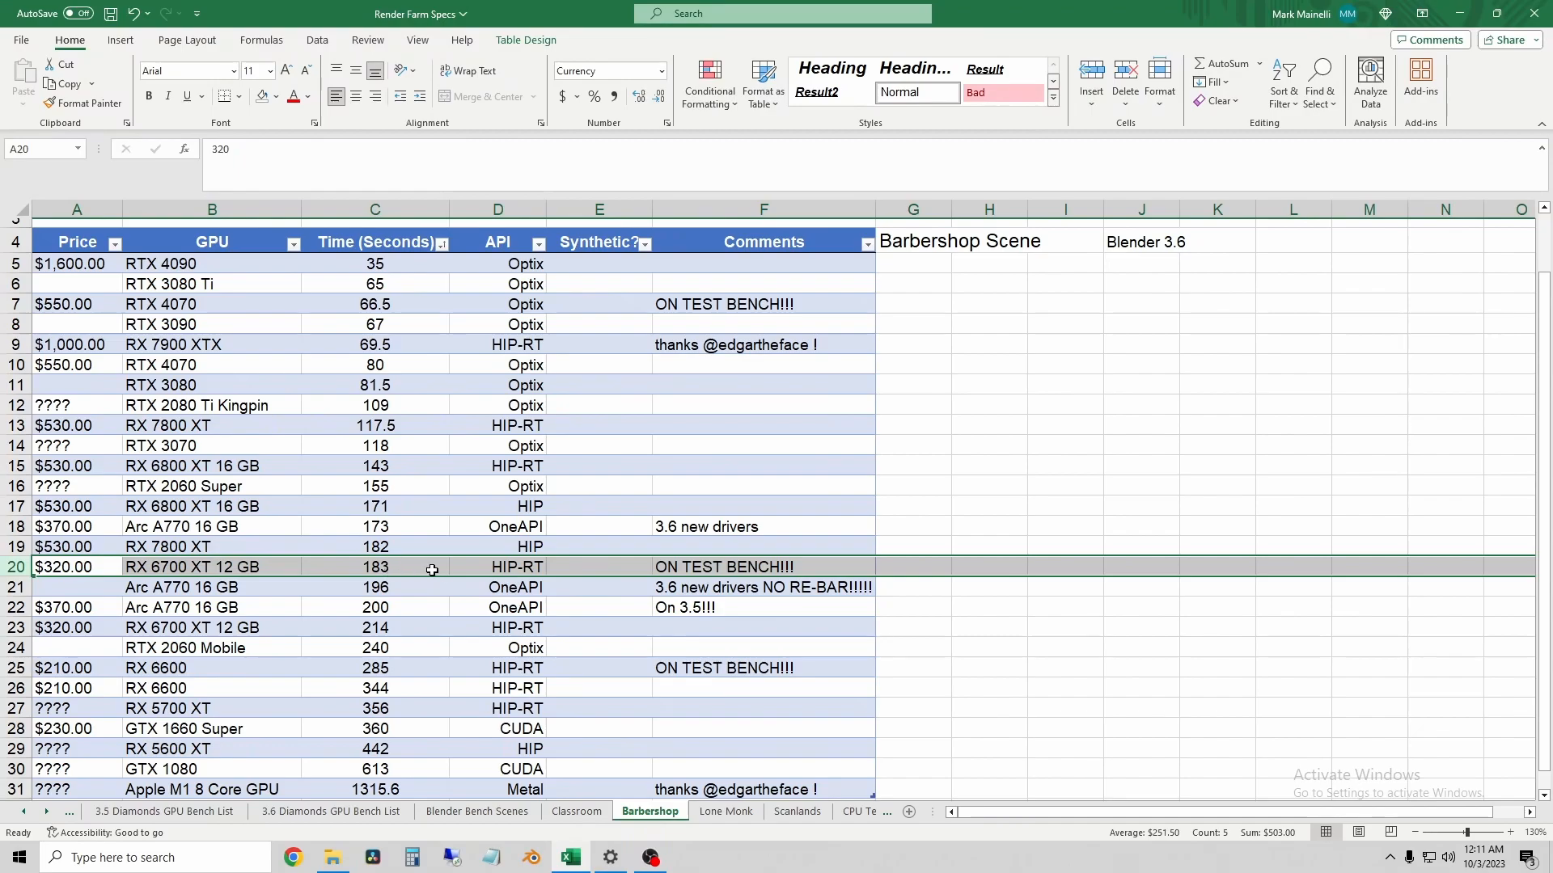
mouse_move(405, 643)
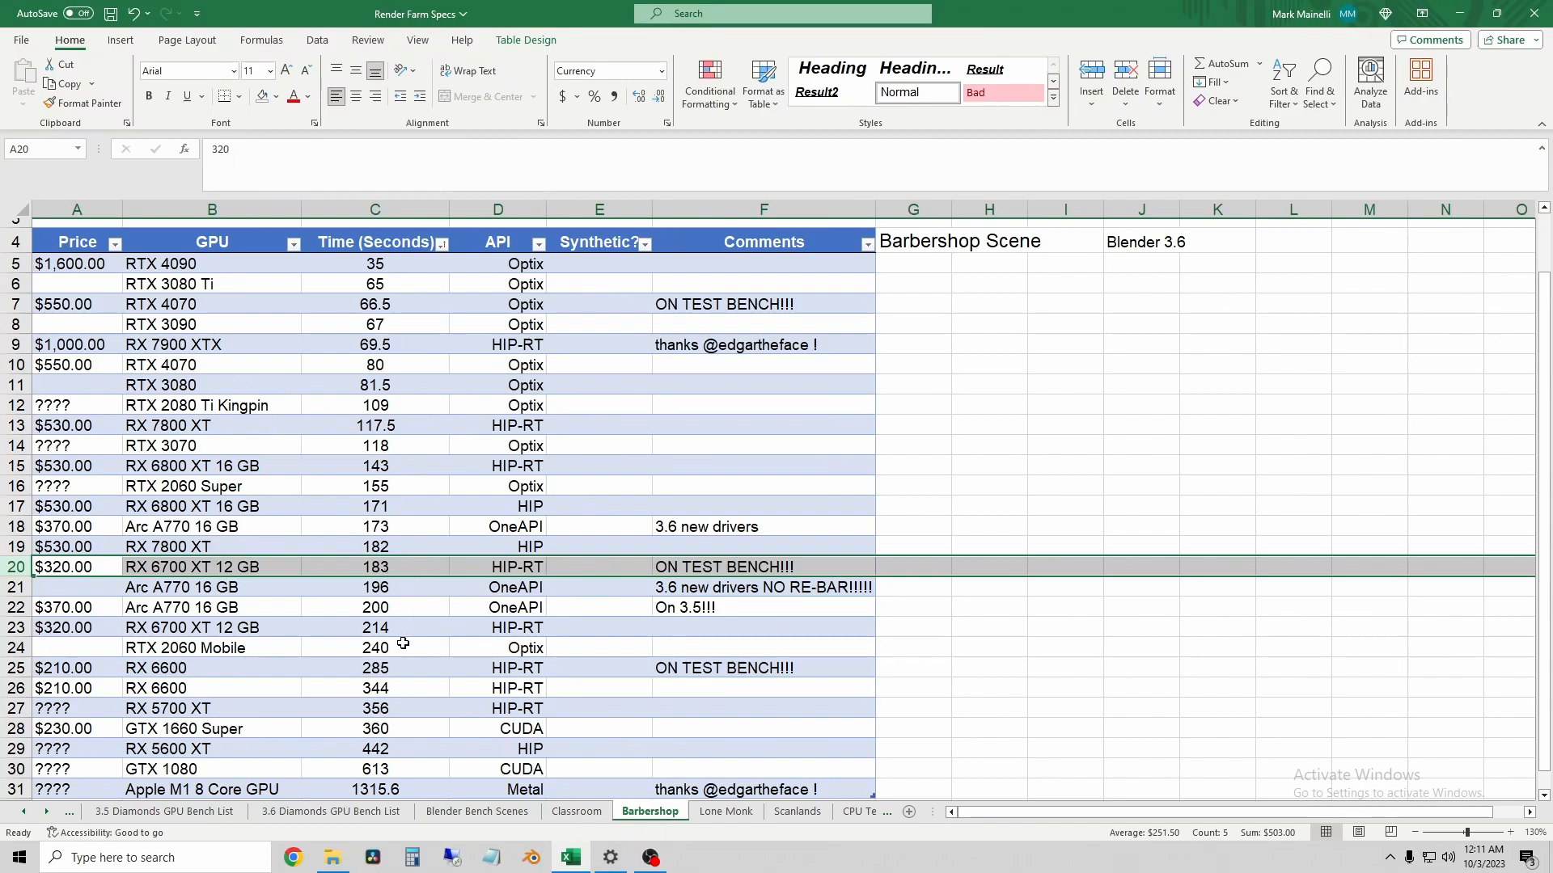
left_click(375, 647)
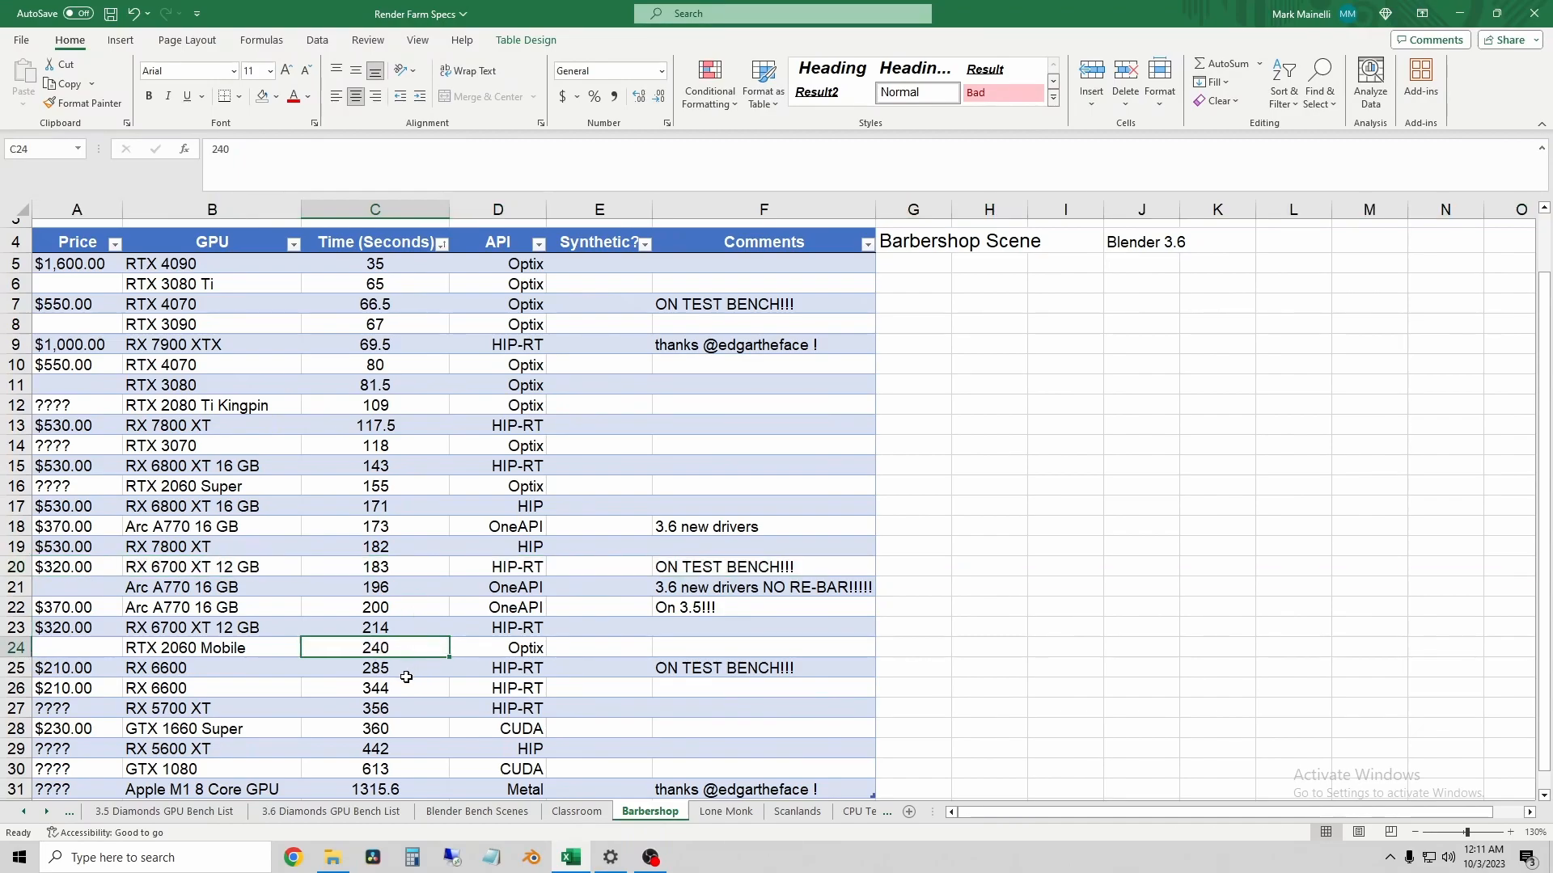
left_click(375, 668)
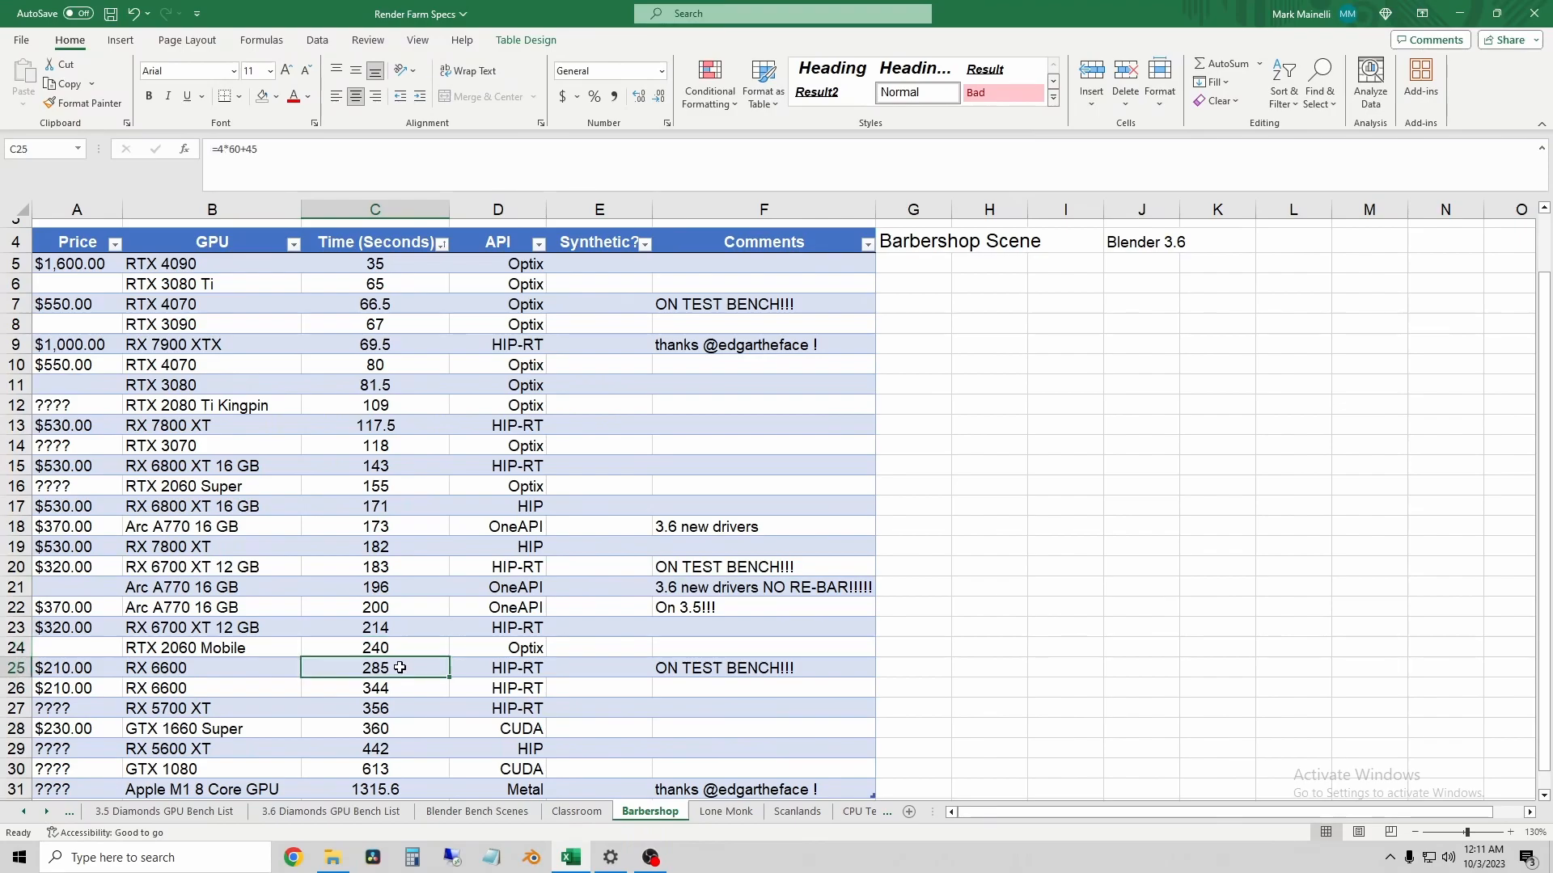
mouse_move(207, 671)
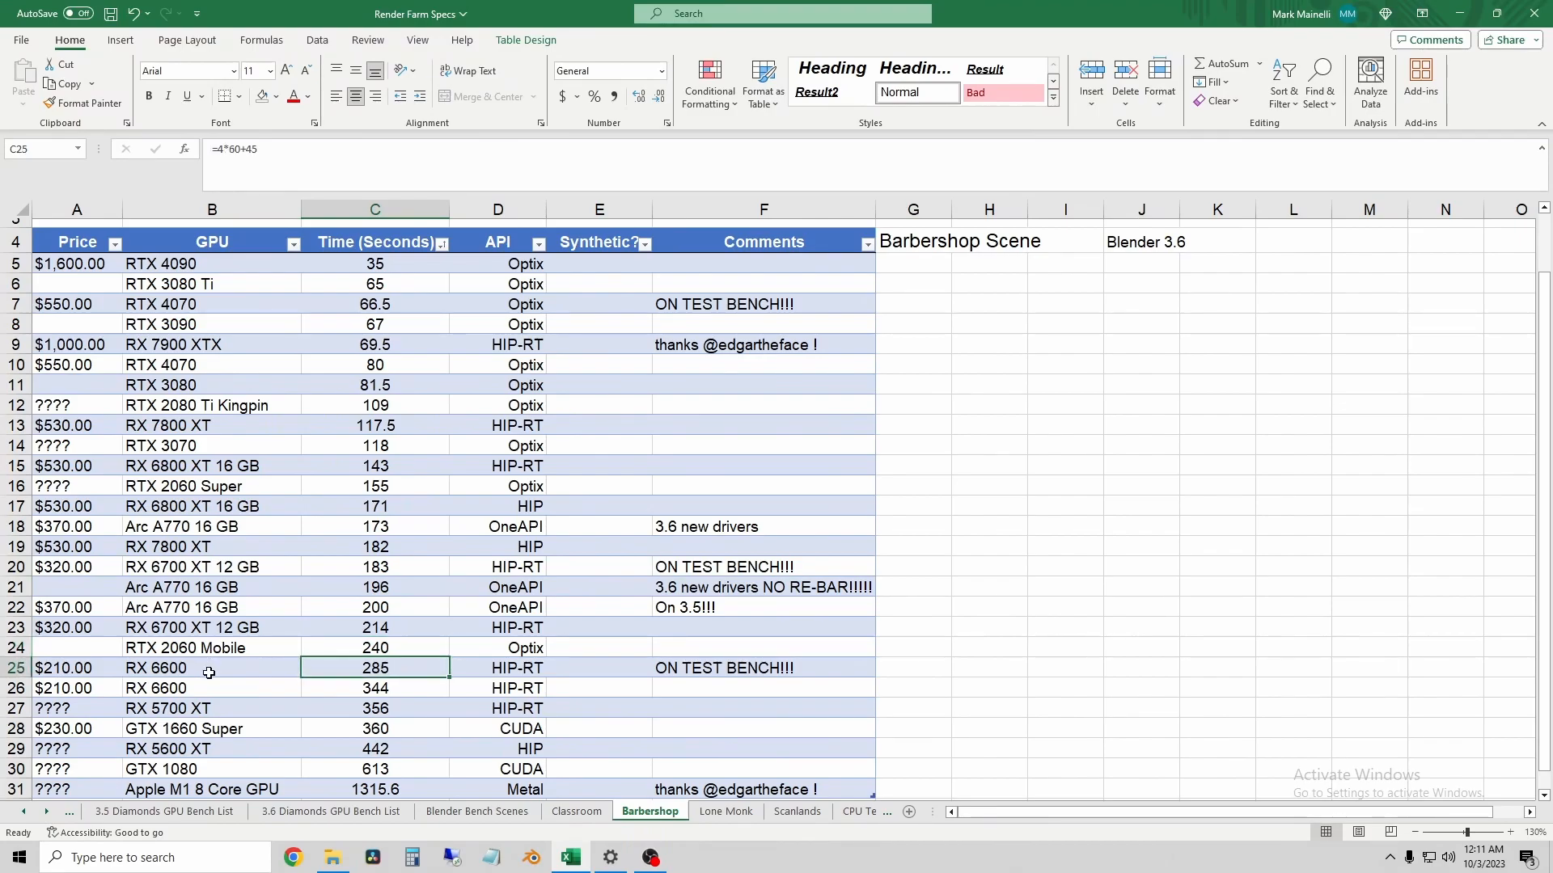
mouse_move(213, 668)
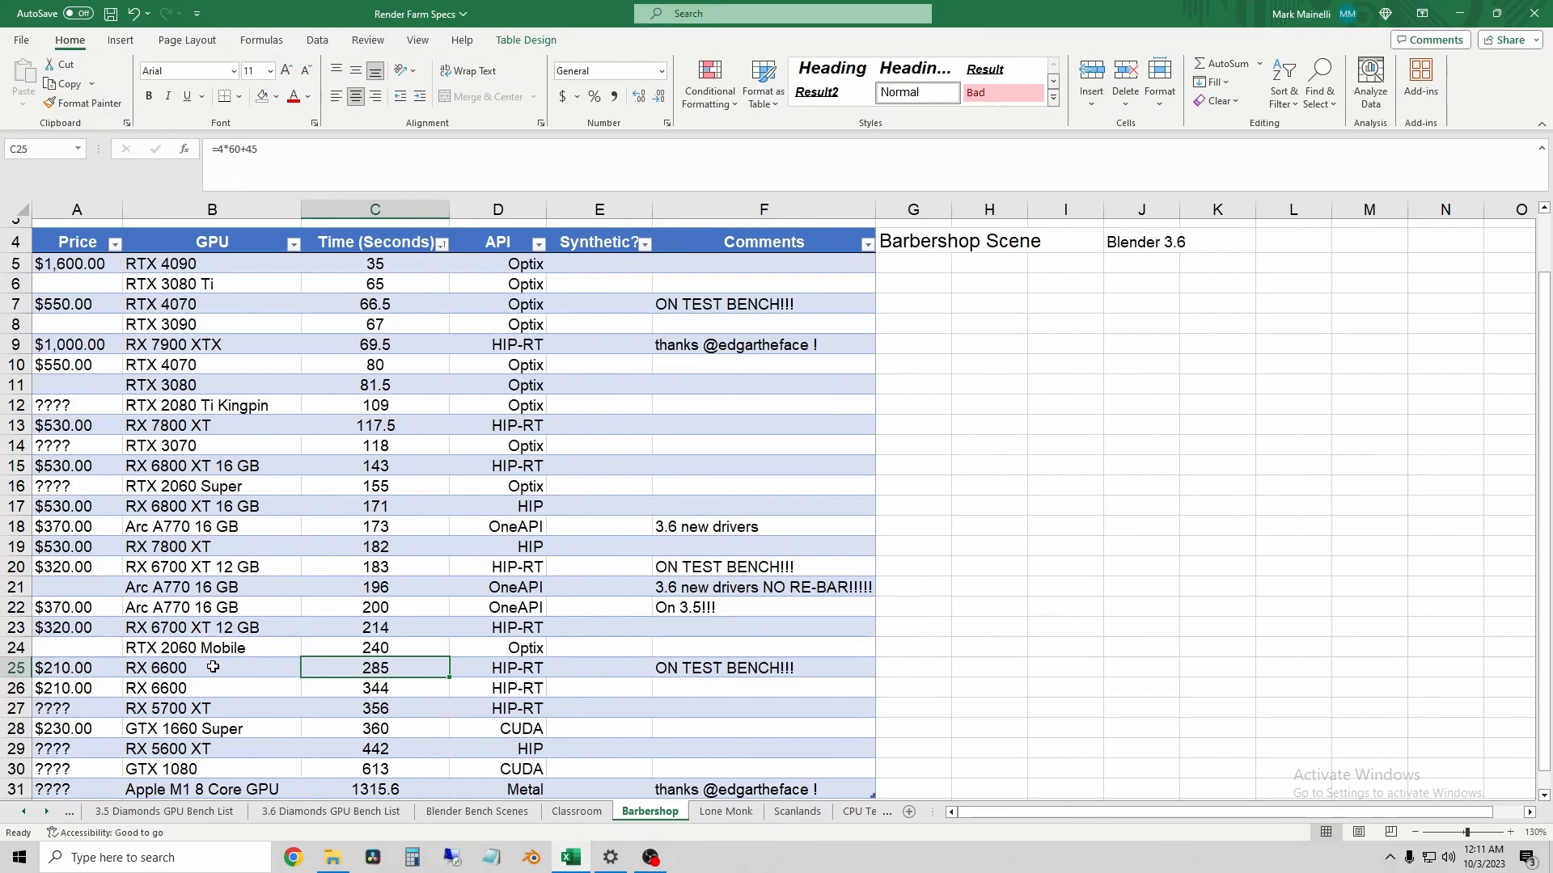
Step: Verify the sorted order of RX 6700 XT 12 GB, RTX 2060 Mobile and Arc A770 (173 s) times
left_click(191, 567)
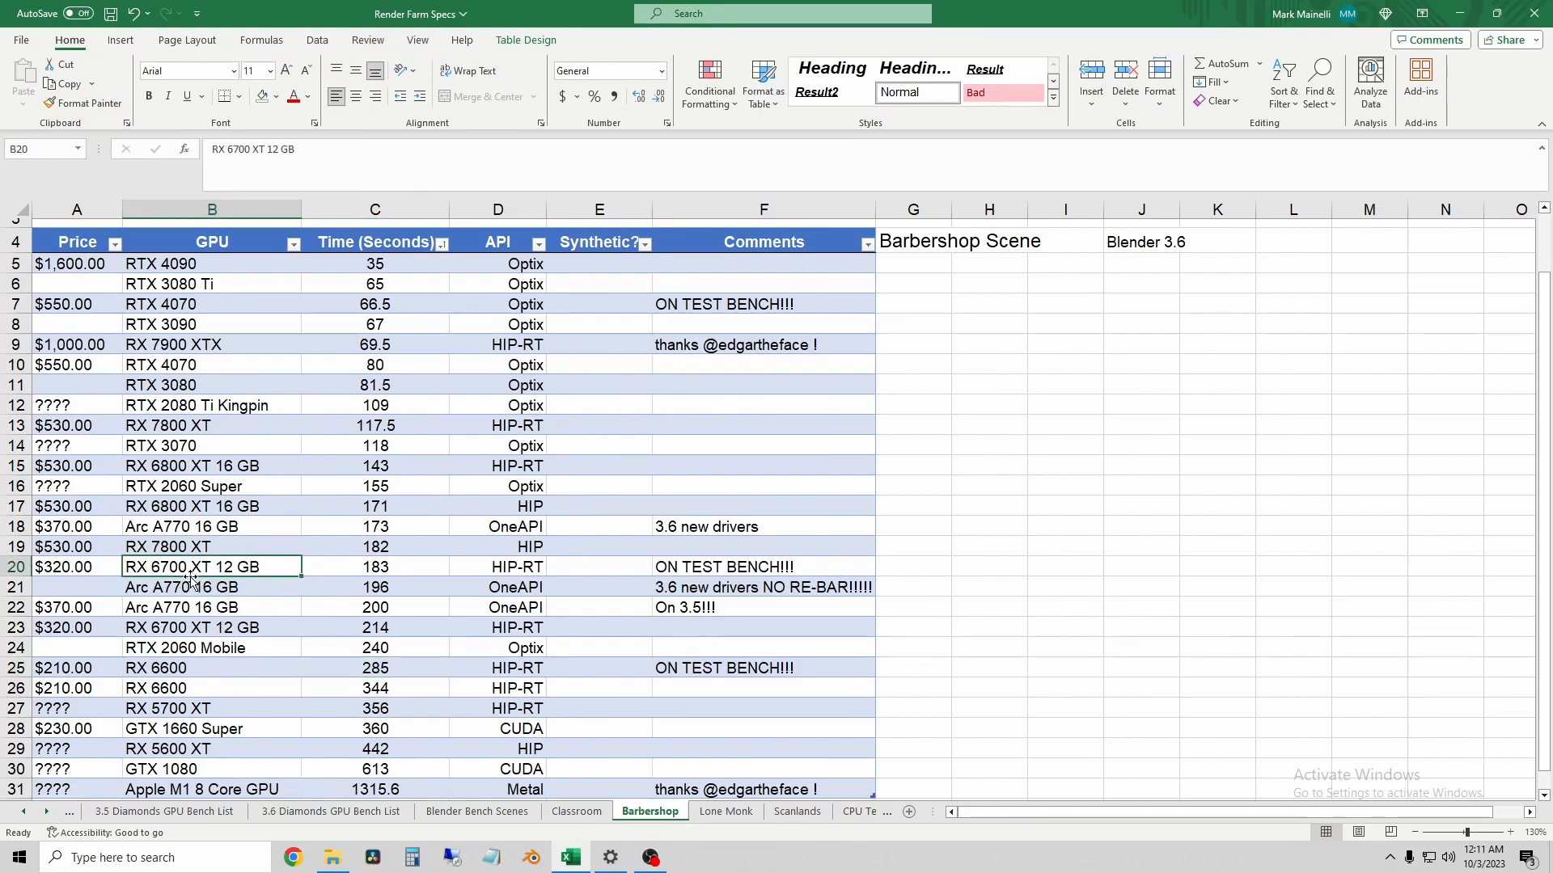
left_click(373, 567)
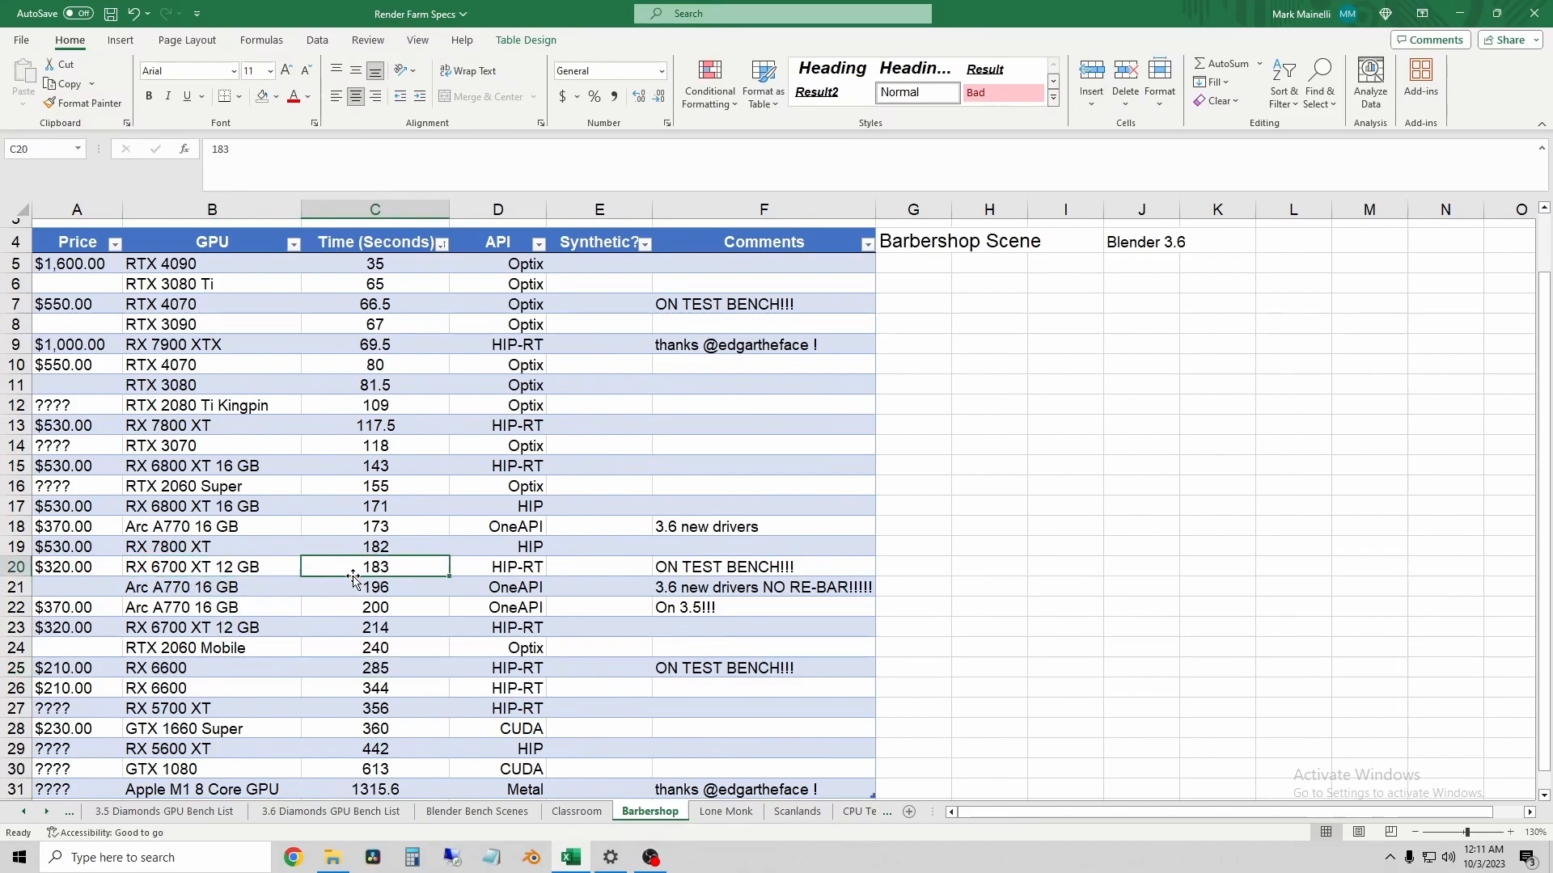
mouse_move(401, 648)
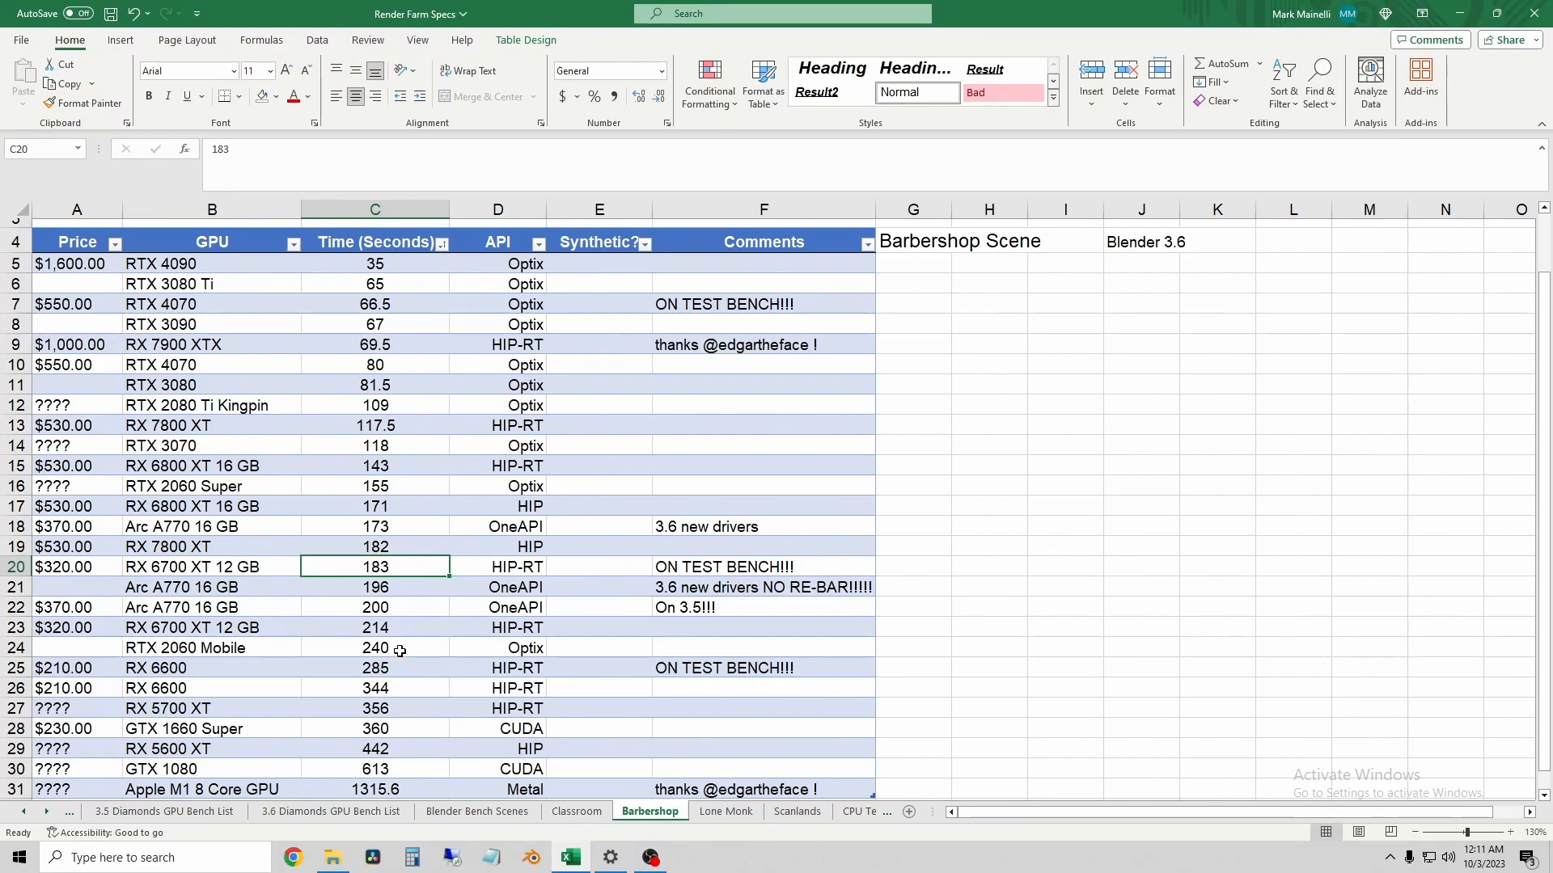
left_click(376, 646)
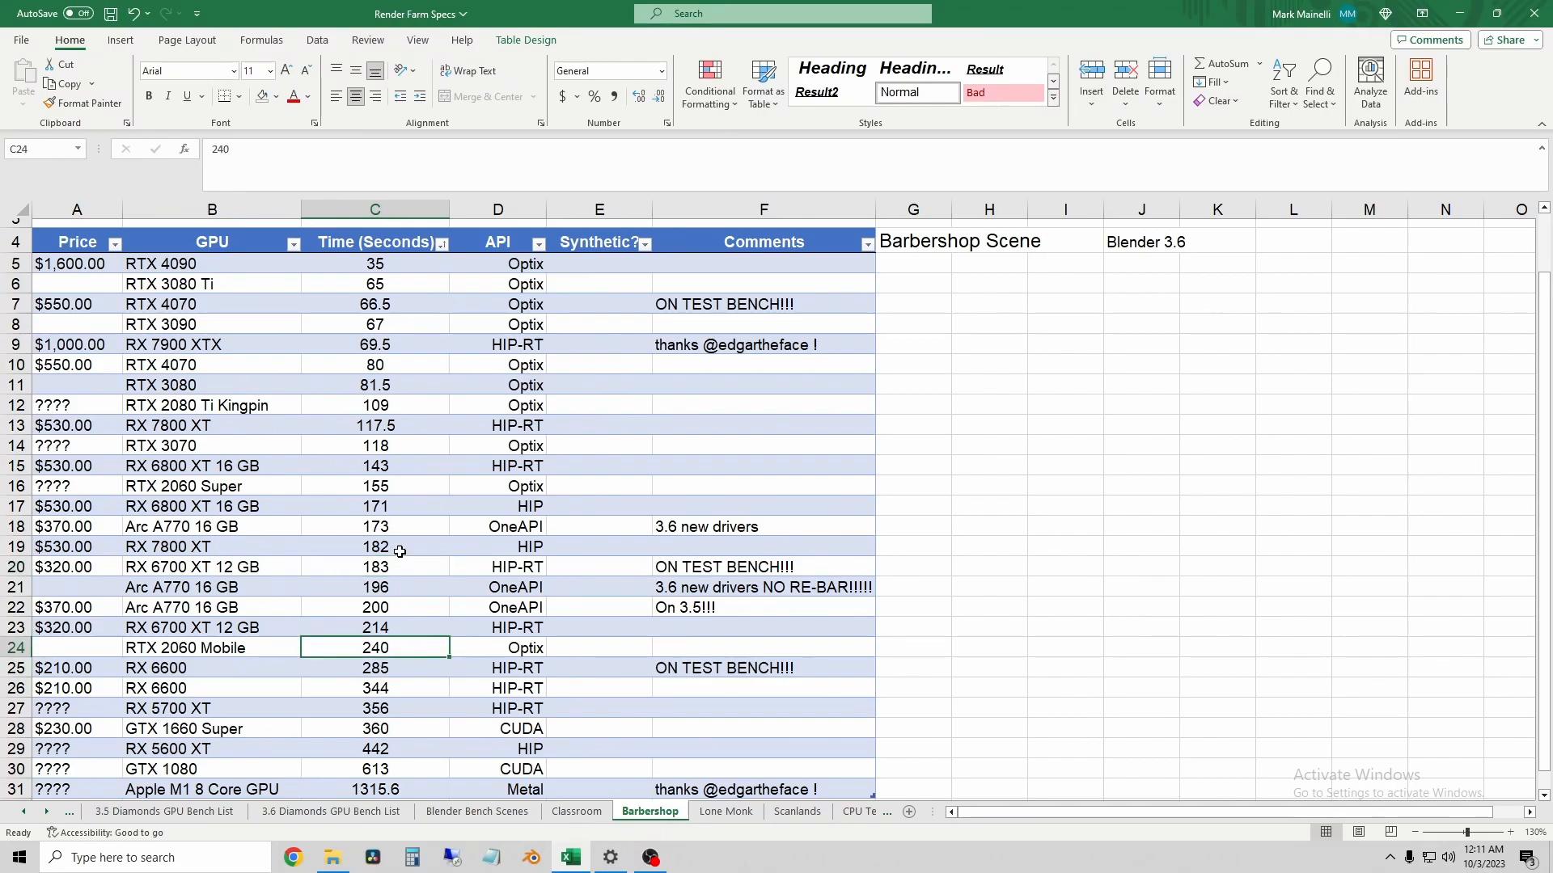
left_click(375, 568)
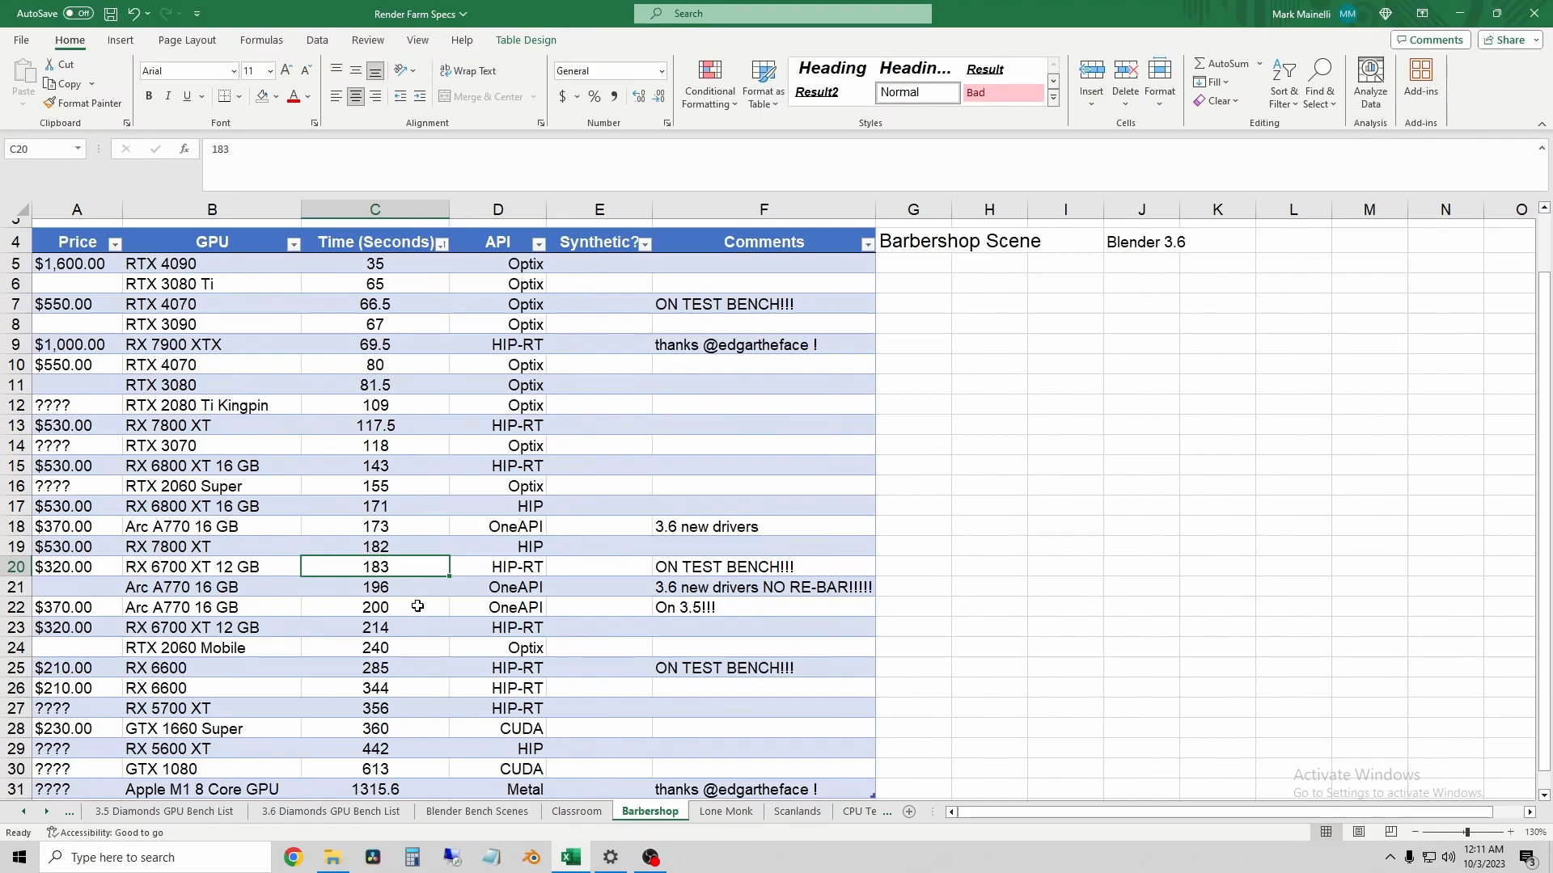
left_click(376, 528)
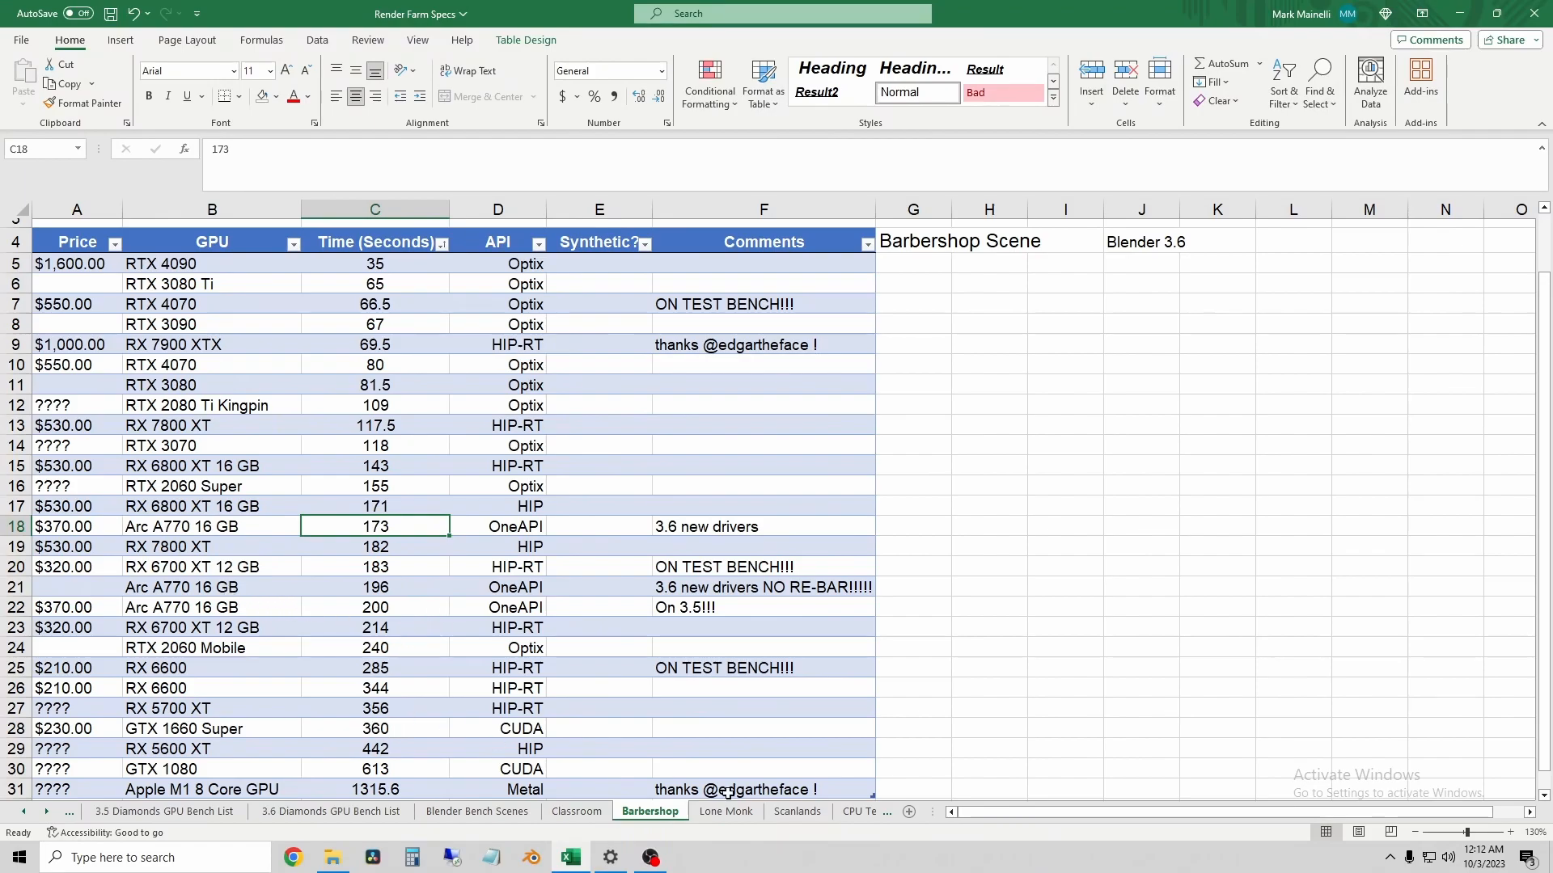
Step: Sort the Lone Monk table smallest to largest so RTX 2060 Mobile's 857 s sits between 848 and 897
left_click(724, 812)
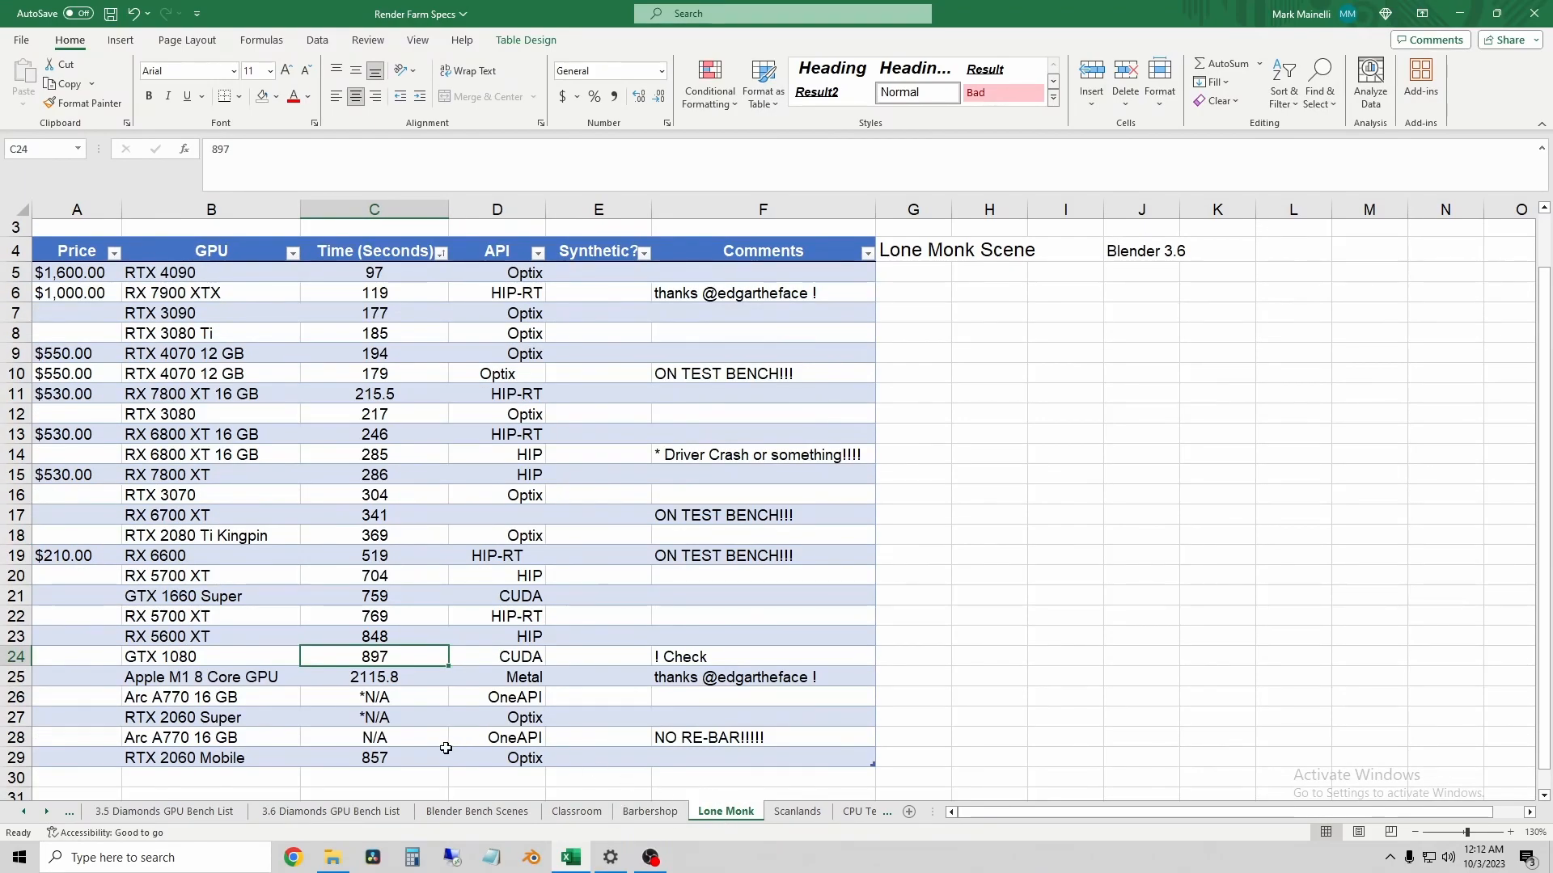
left_click(438, 252)
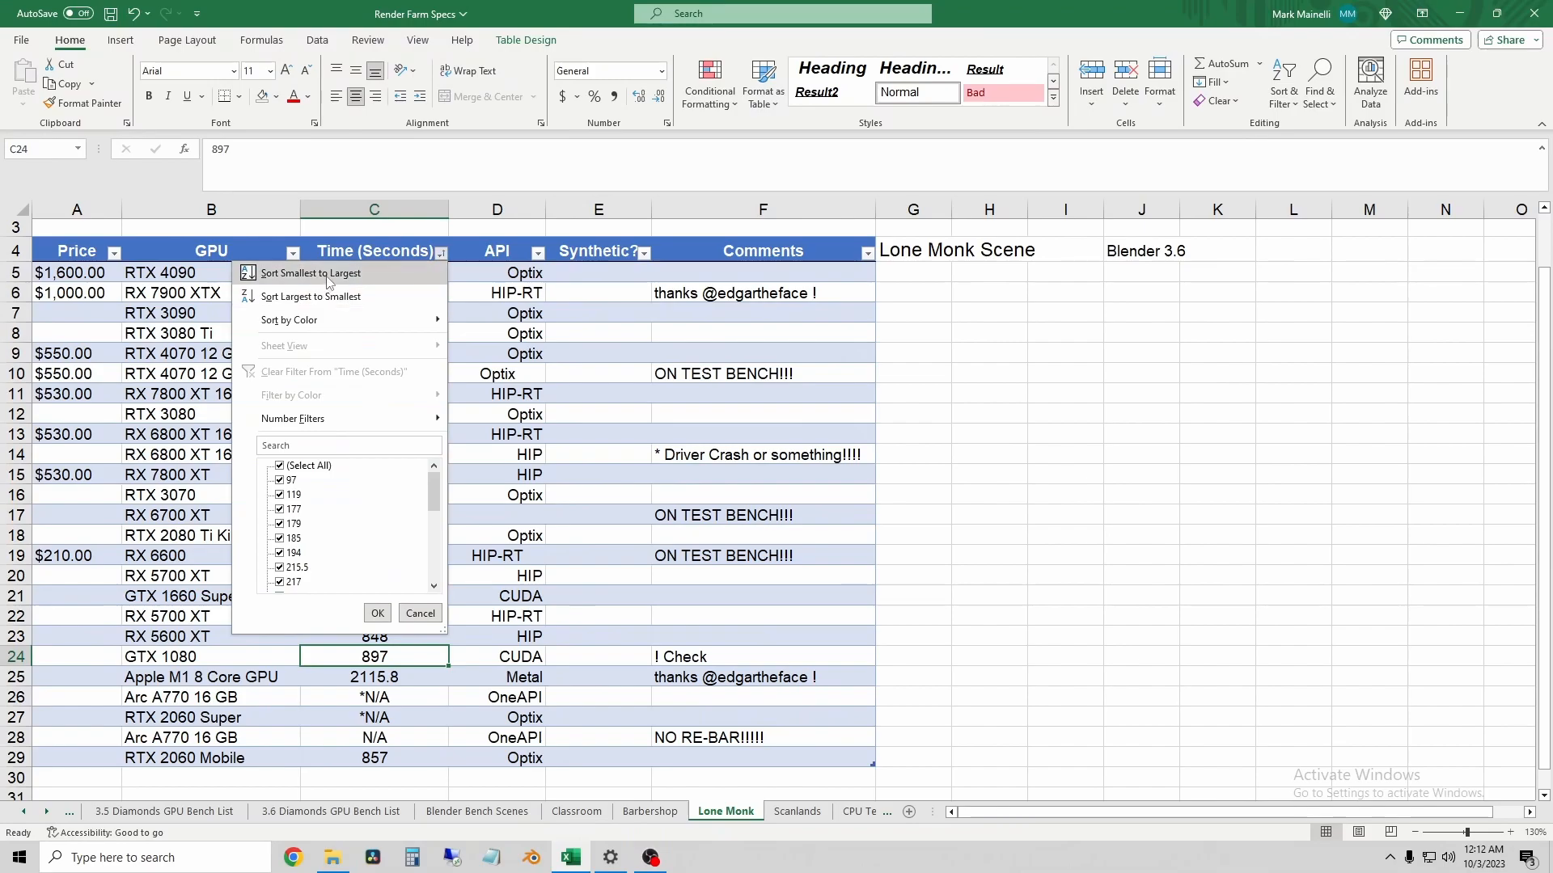
left_click(312, 273)
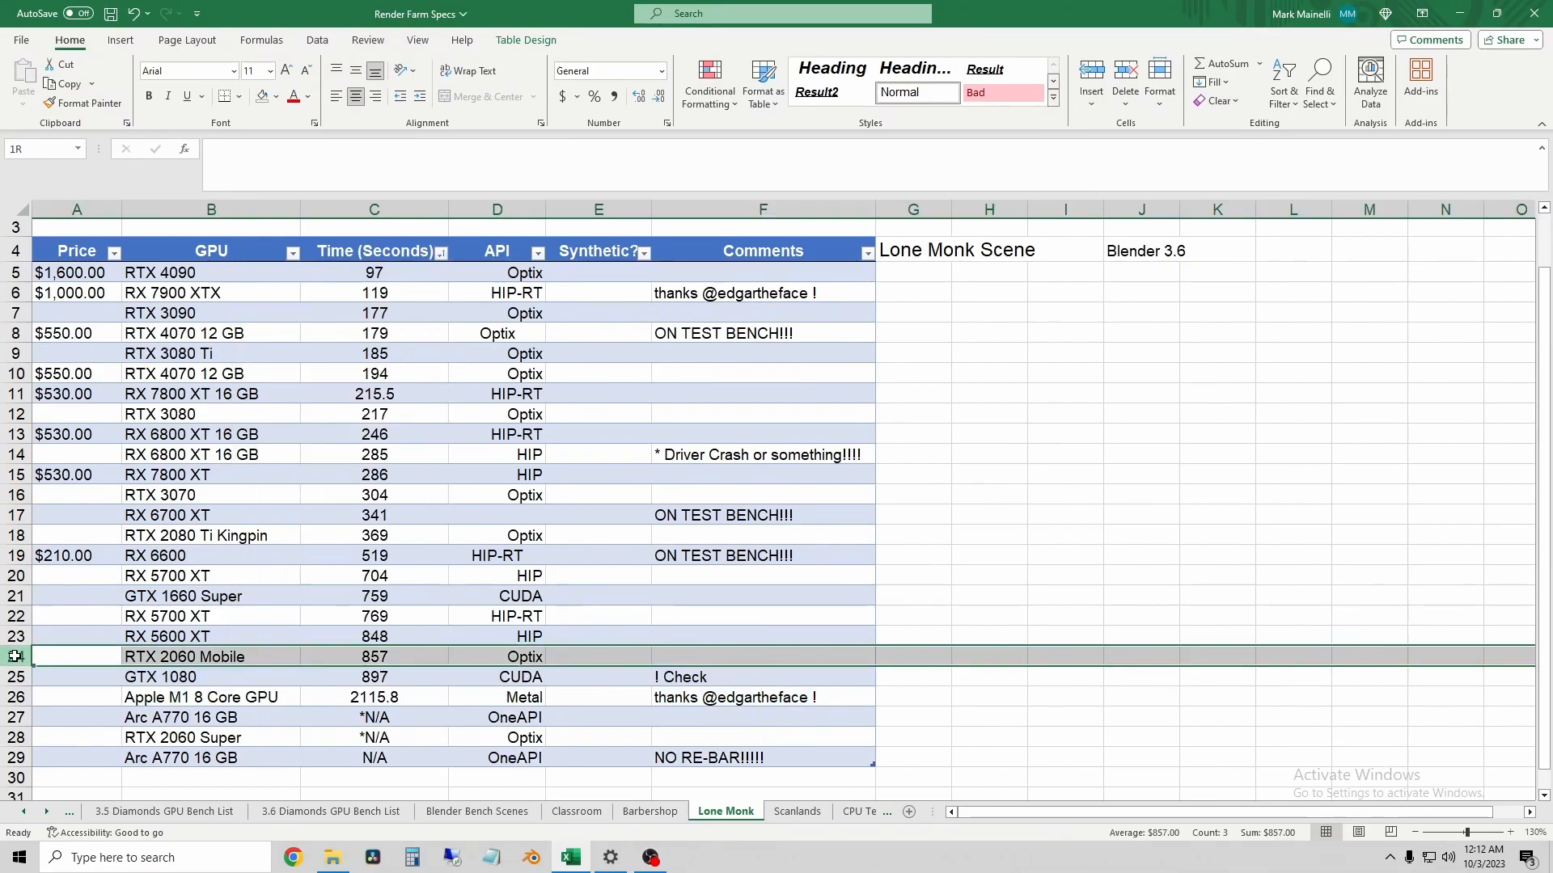
left_click(65, 657)
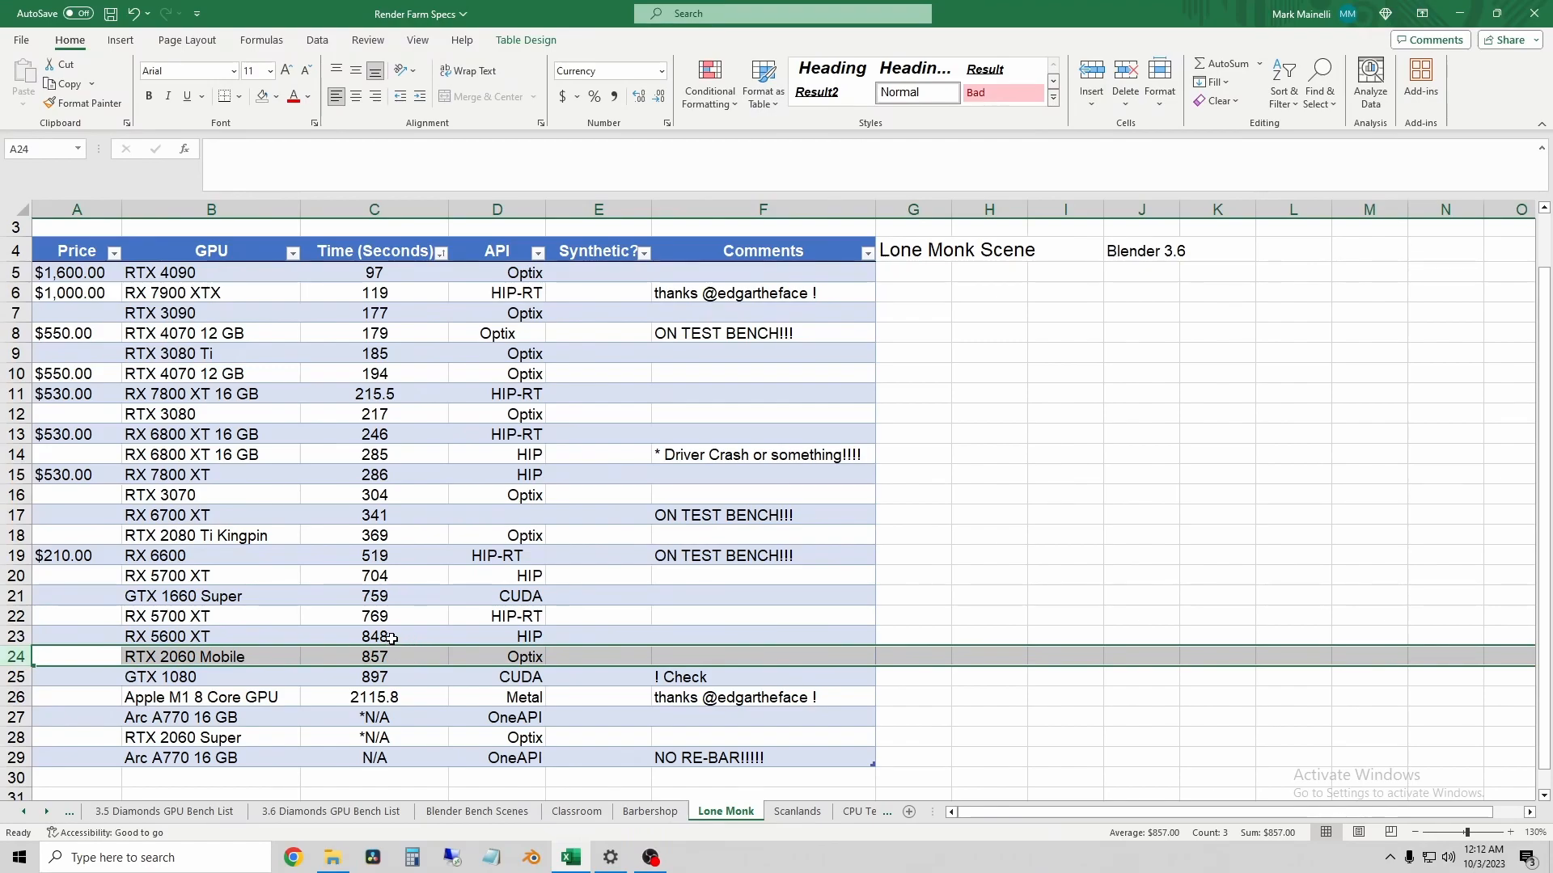
mouse_move(409, 676)
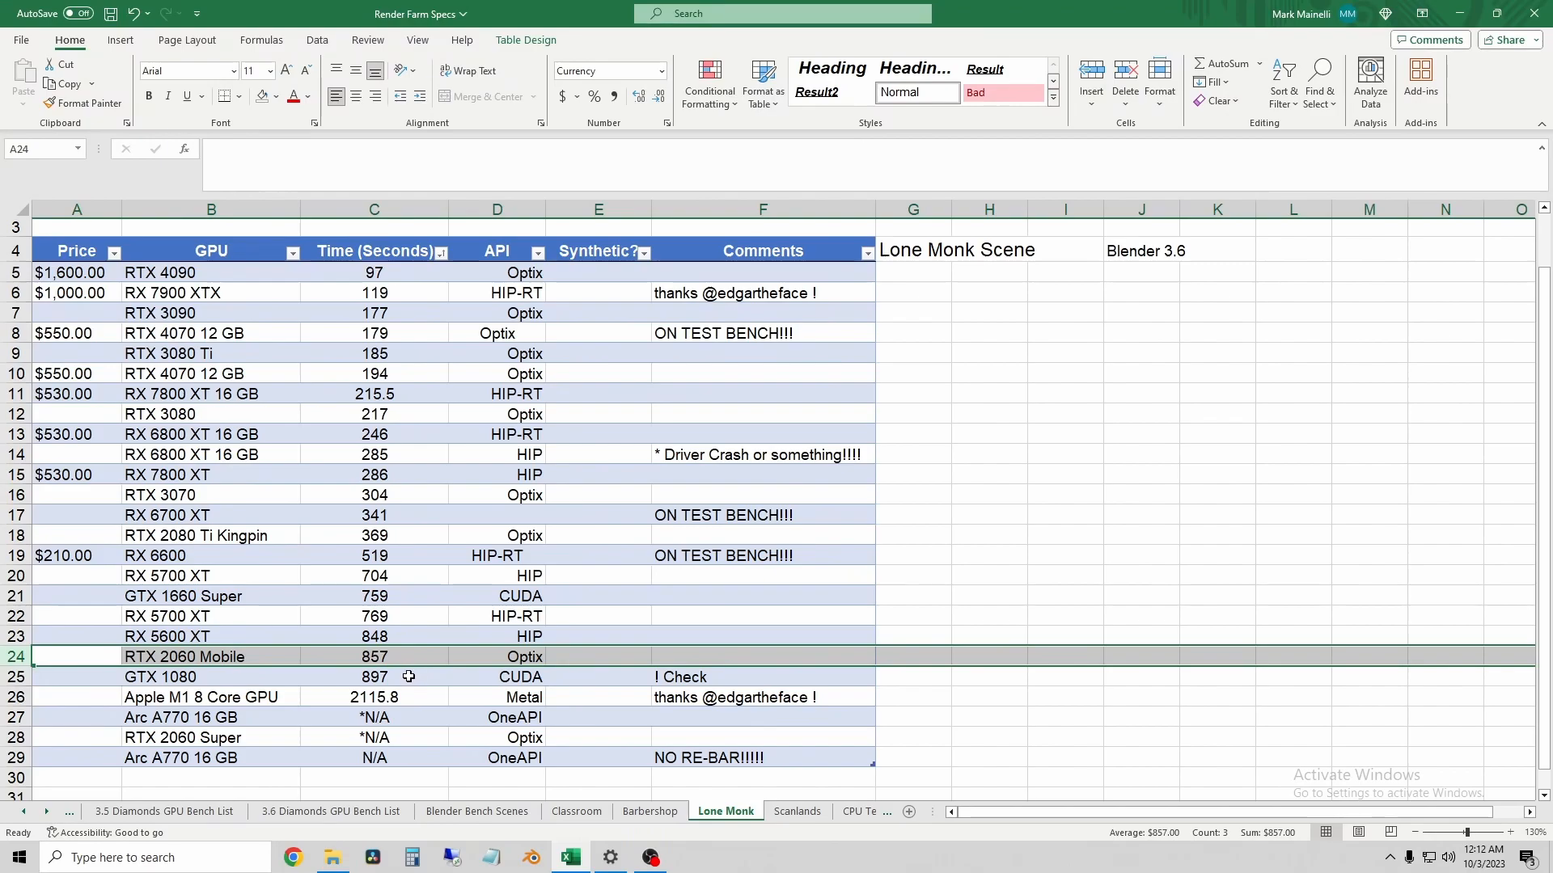
mouse_move(201, 681)
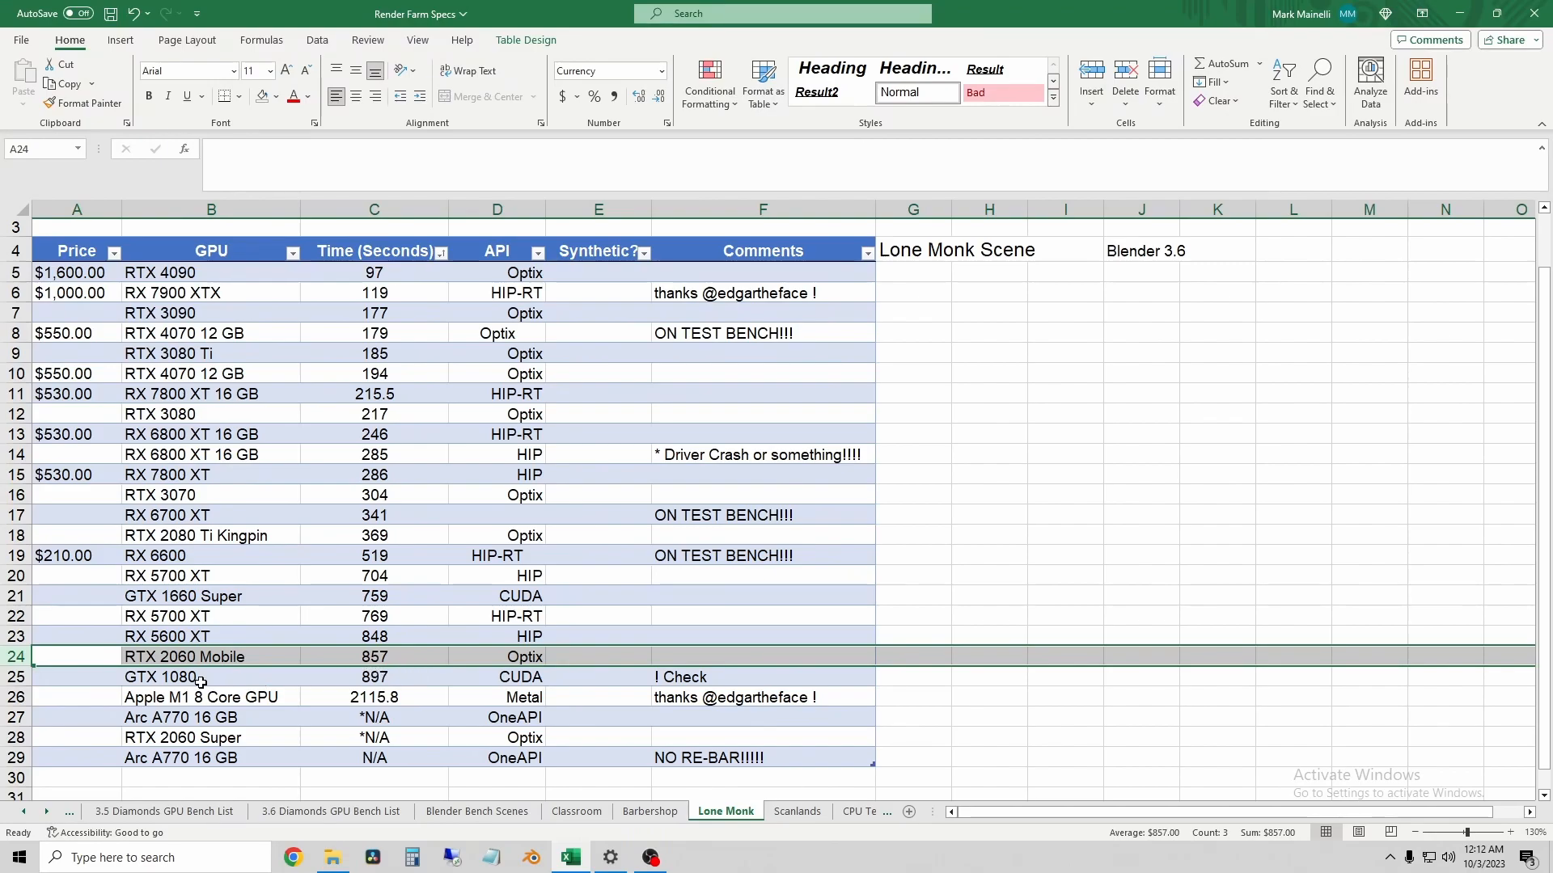
mouse_move(423, 676)
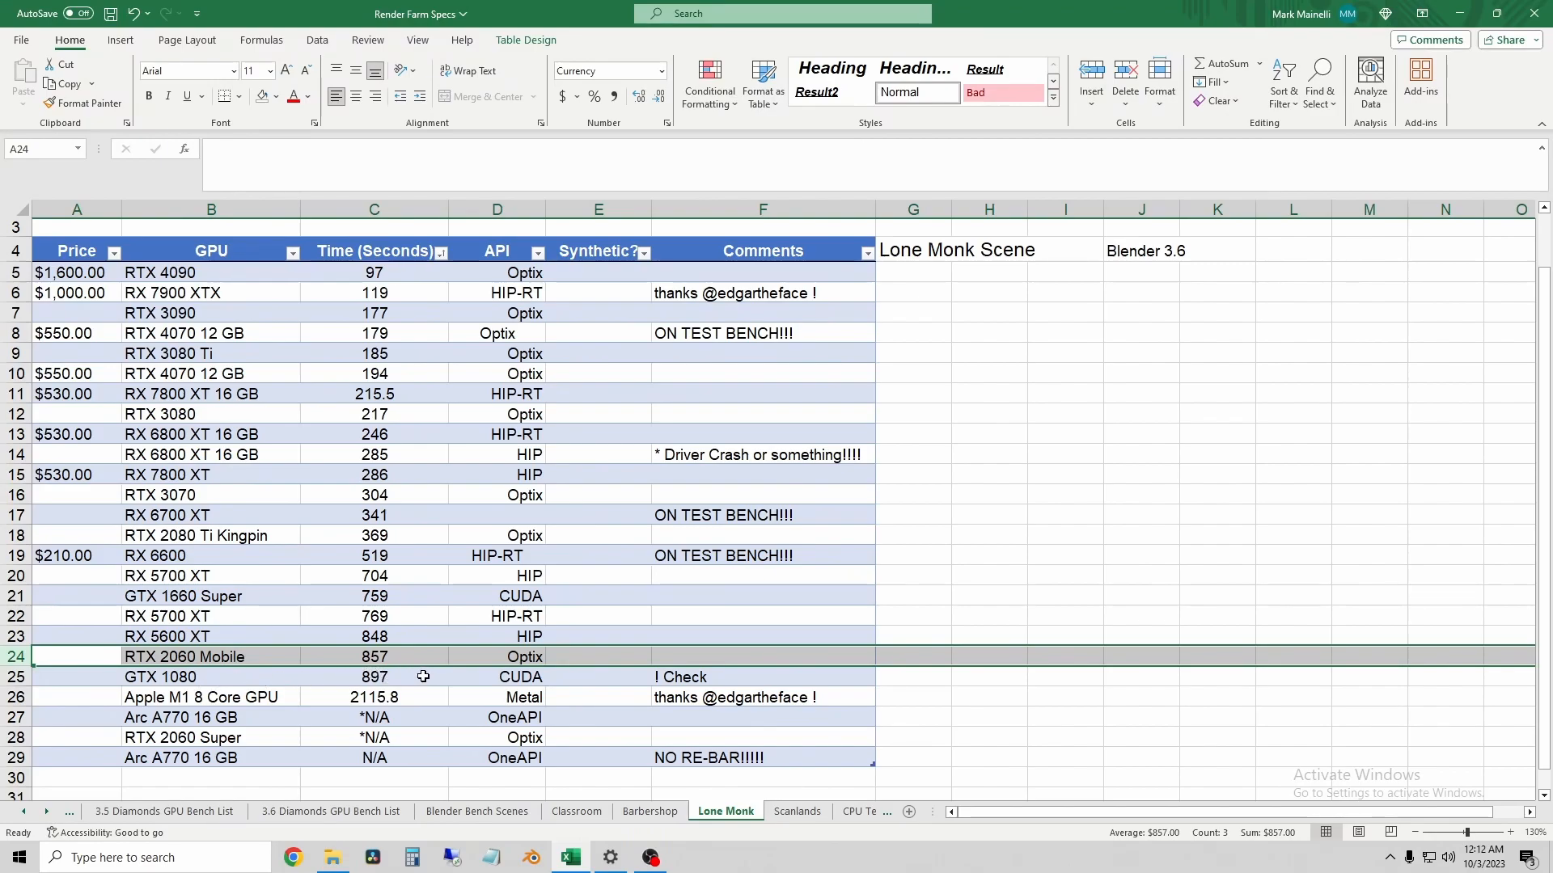
mouse_move(407, 676)
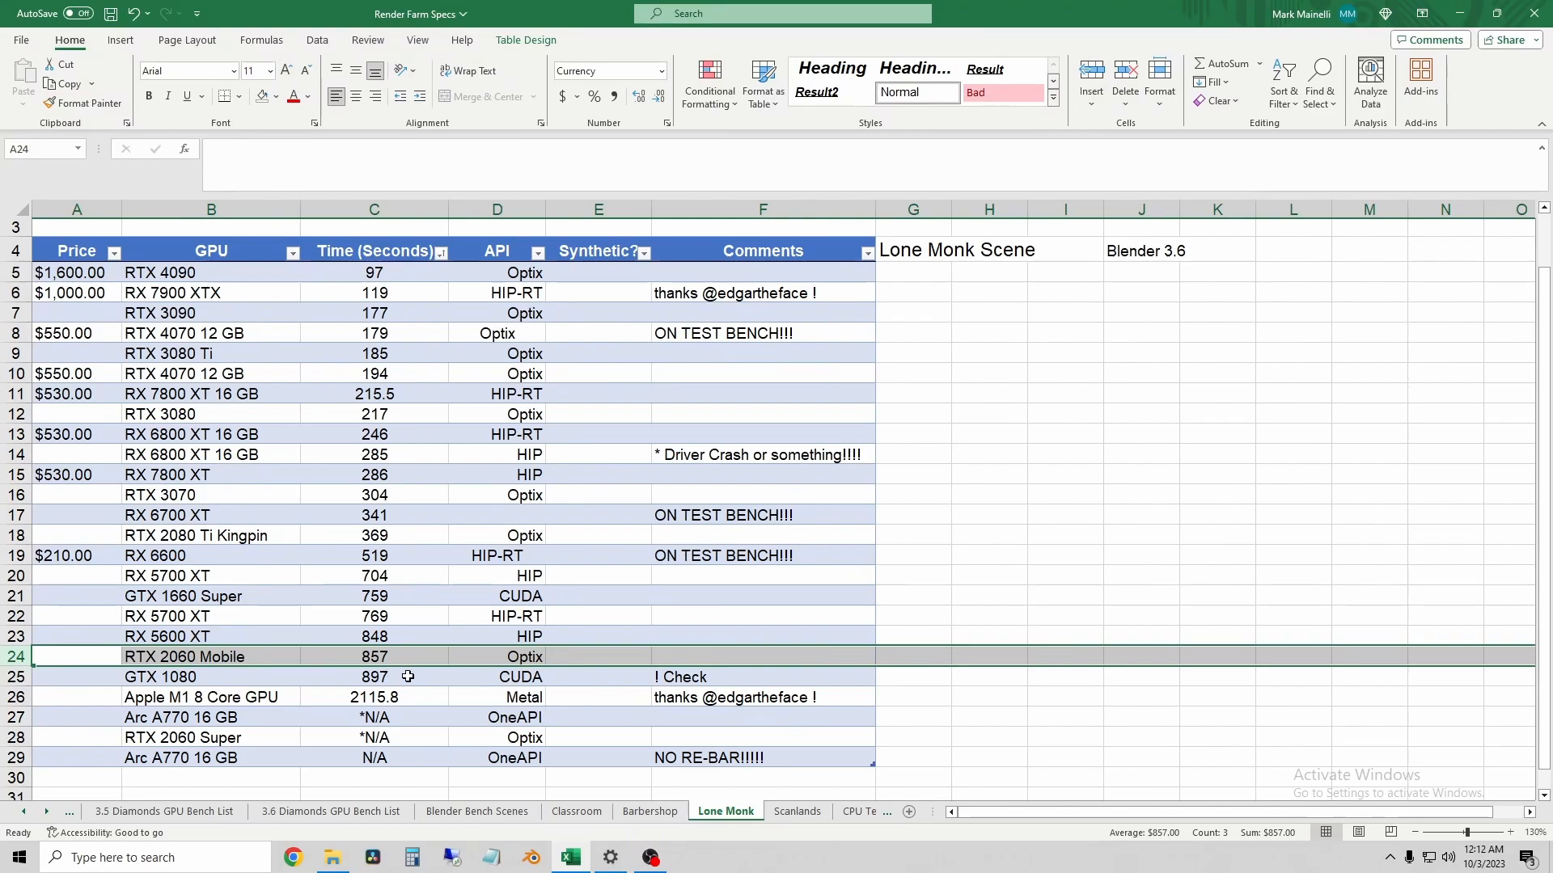
mouse_move(402, 561)
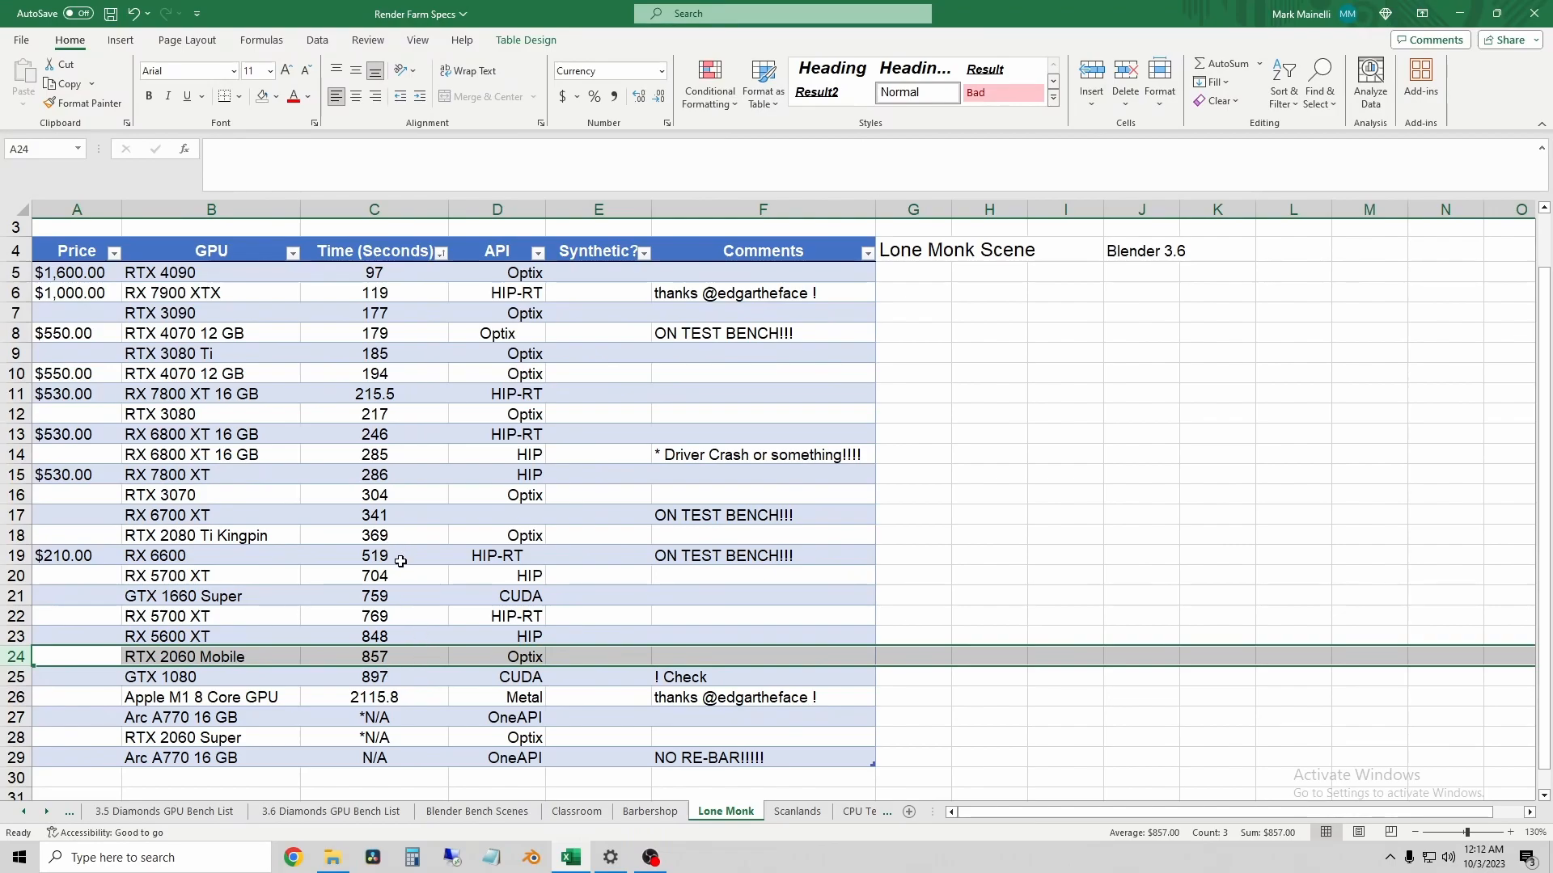
mouse_move(397, 521)
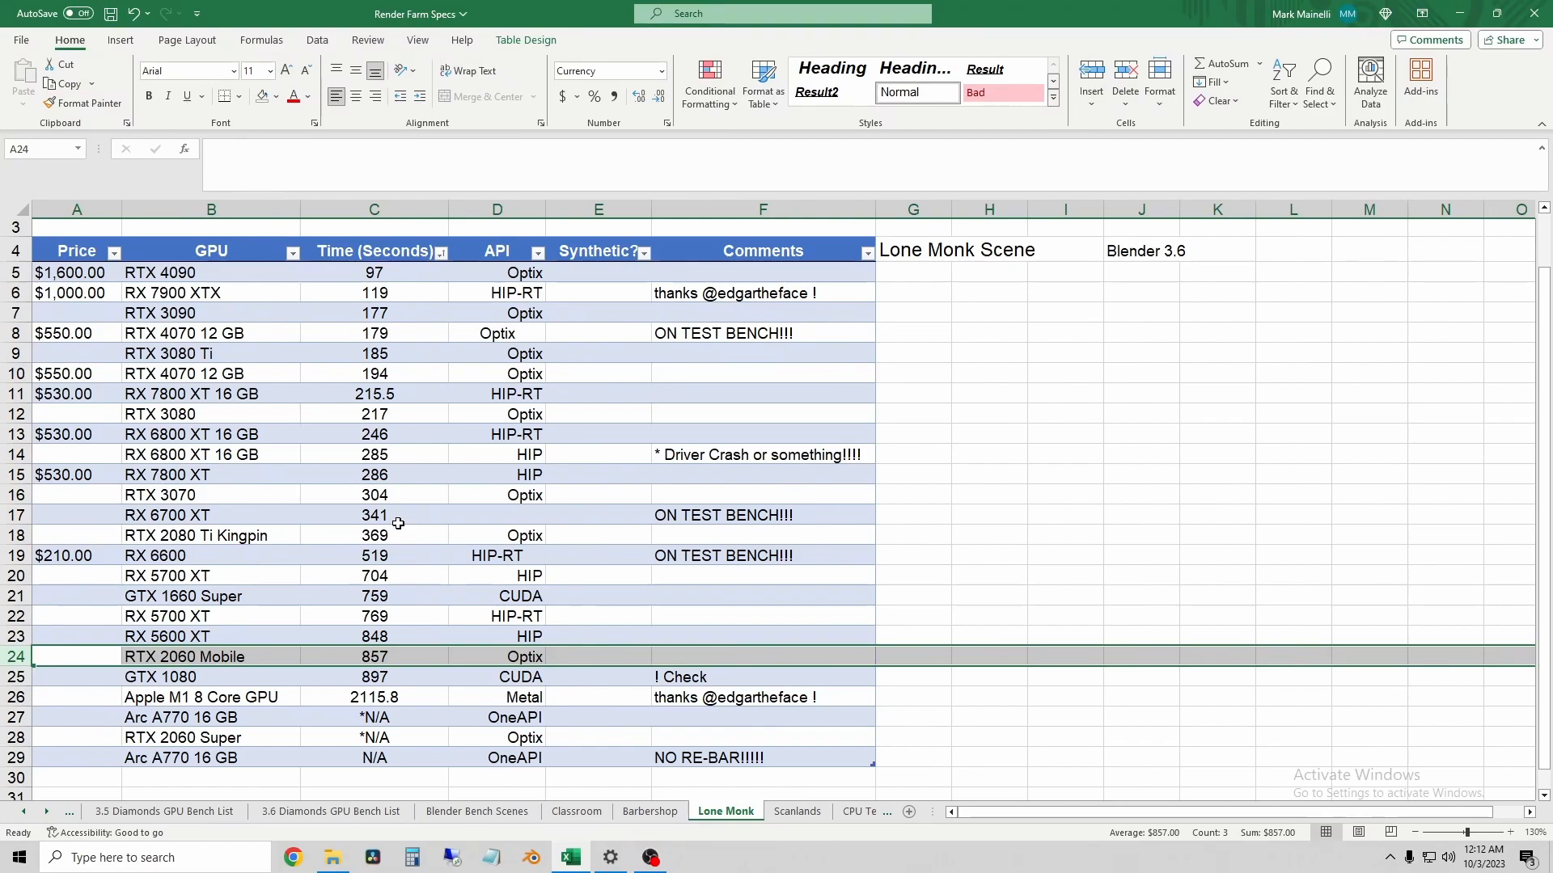
mouse_move(178, 515)
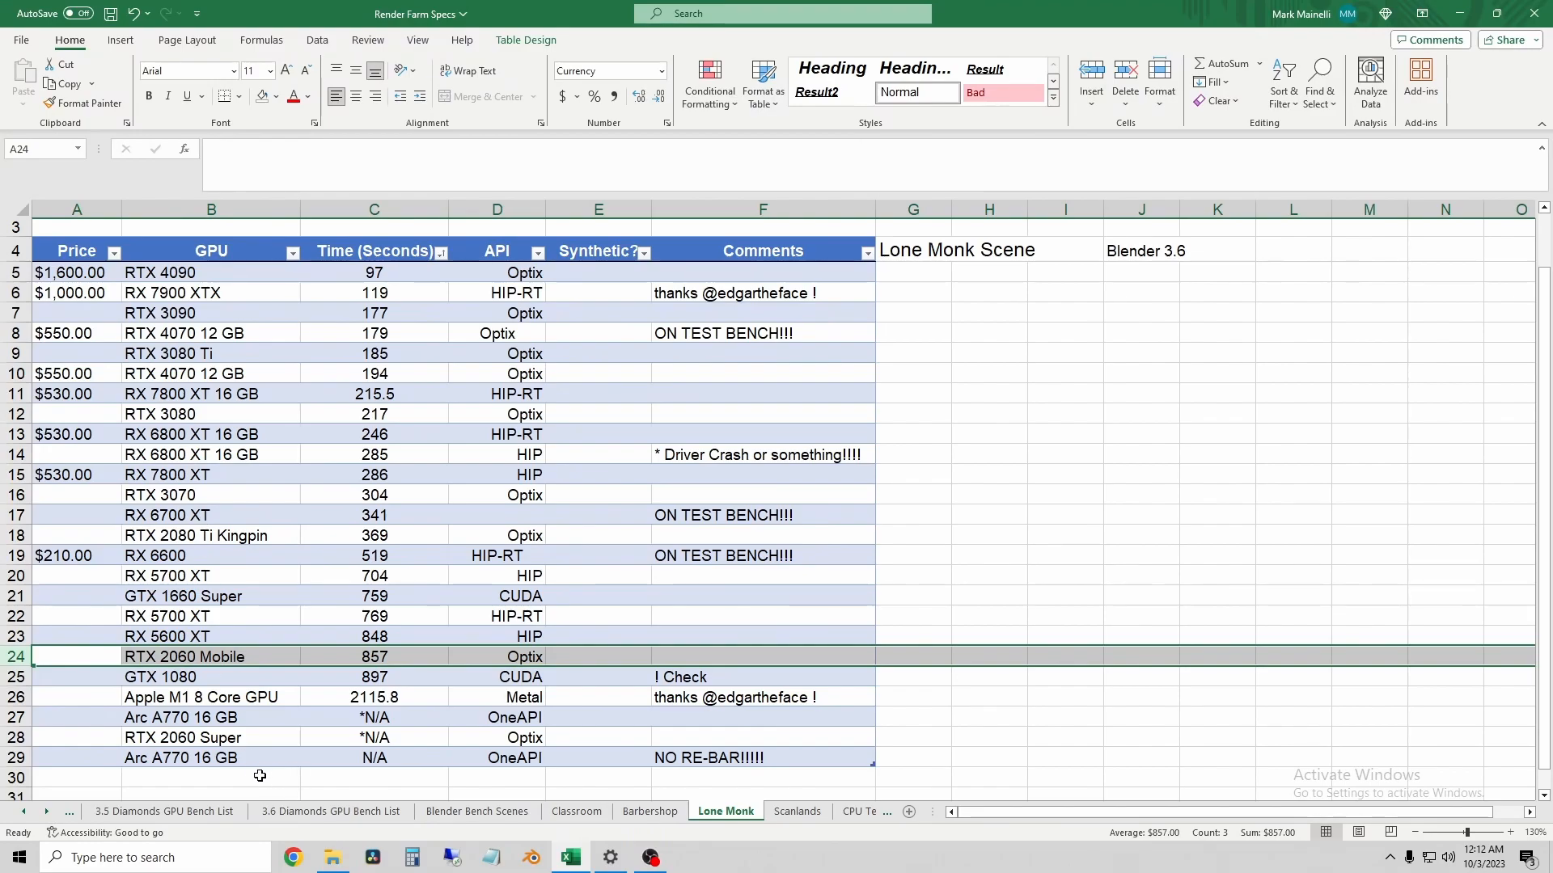
mouse_move(883, 842)
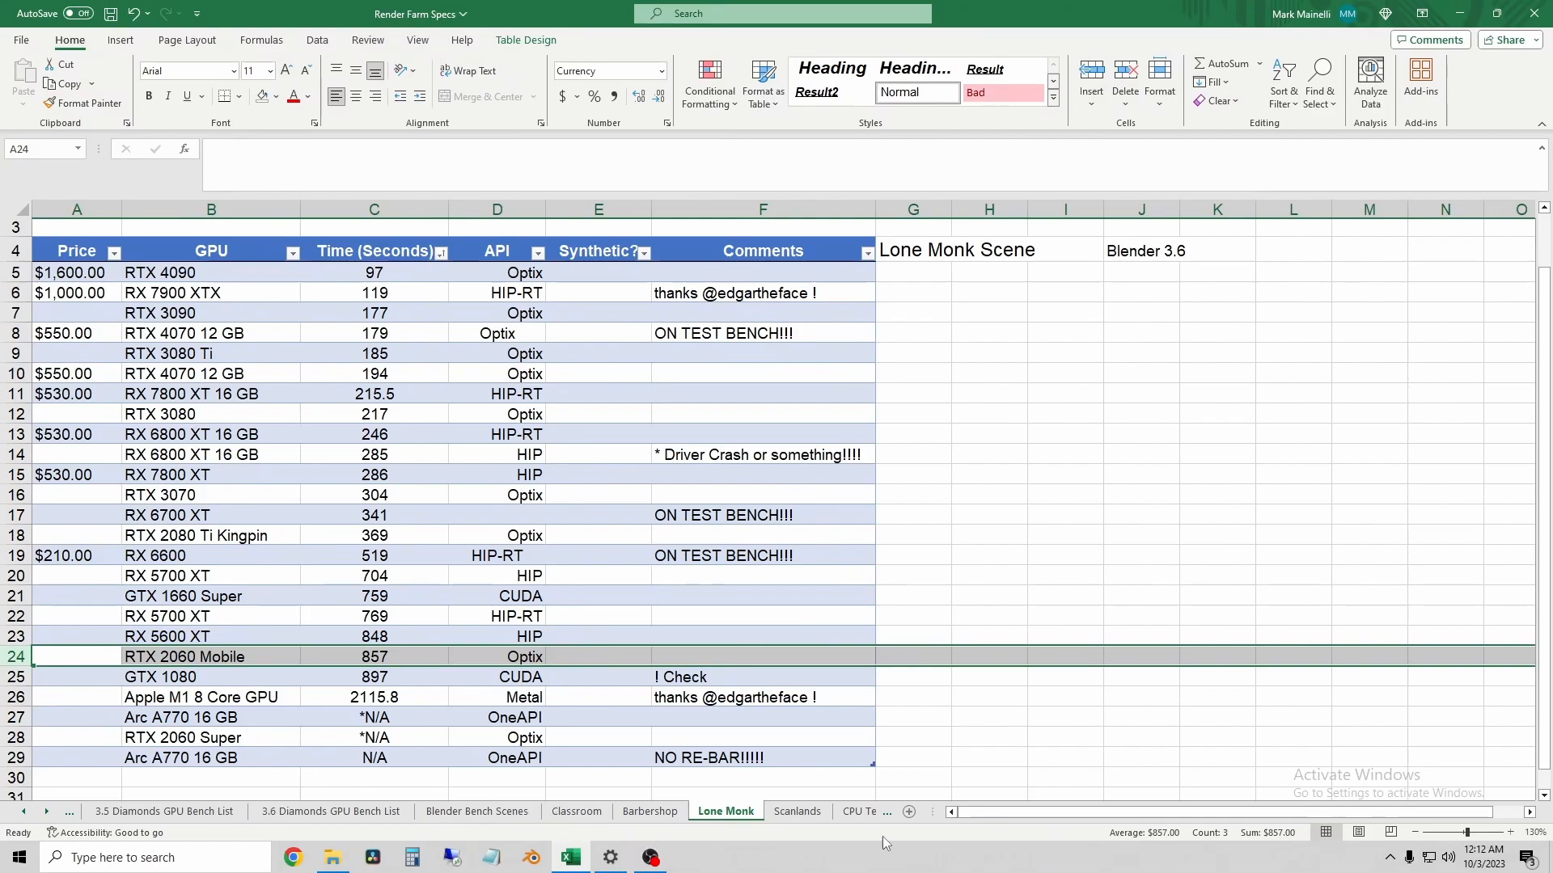
Step: On the Scanlands sheet, check RTX 2060 Mobile's 182 s against the RX 6600 row in sorted order
left_click(797, 812)
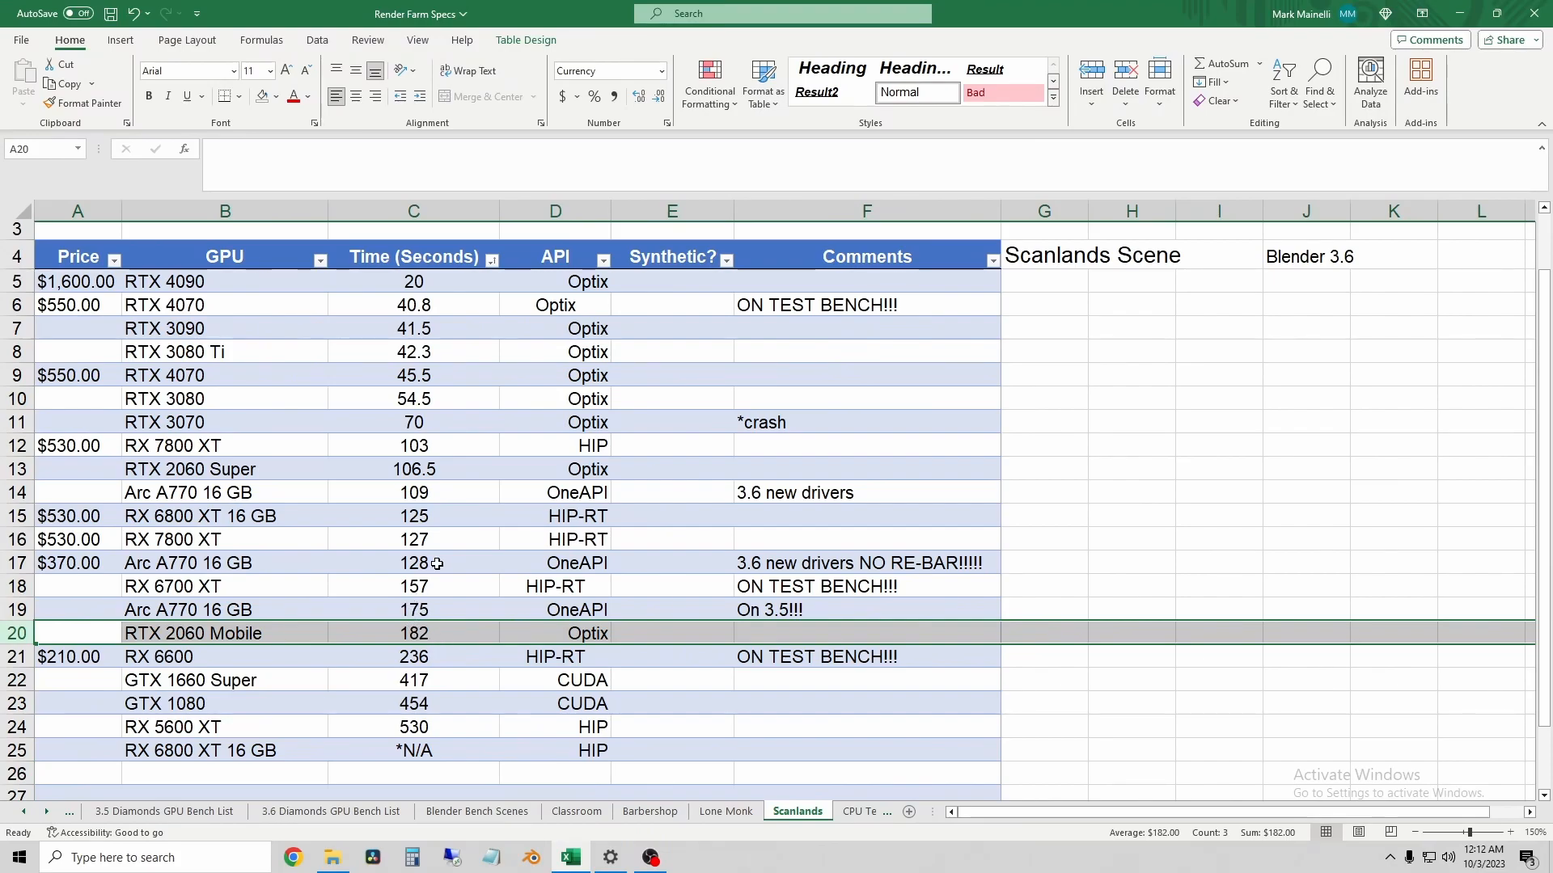
mouse_move(450, 566)
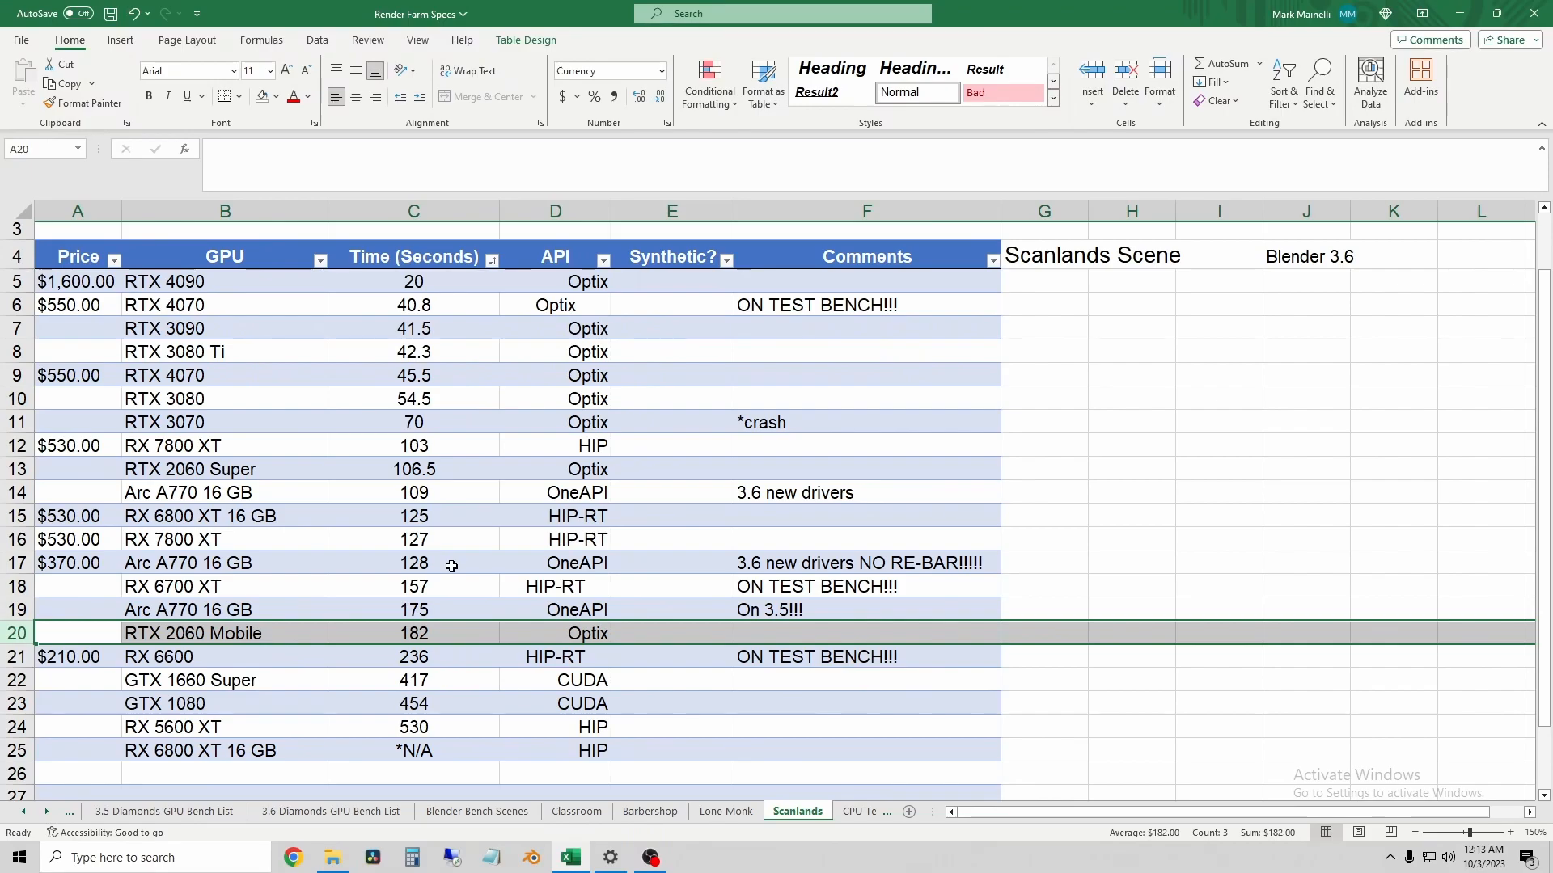
mouse_move(444, 588)
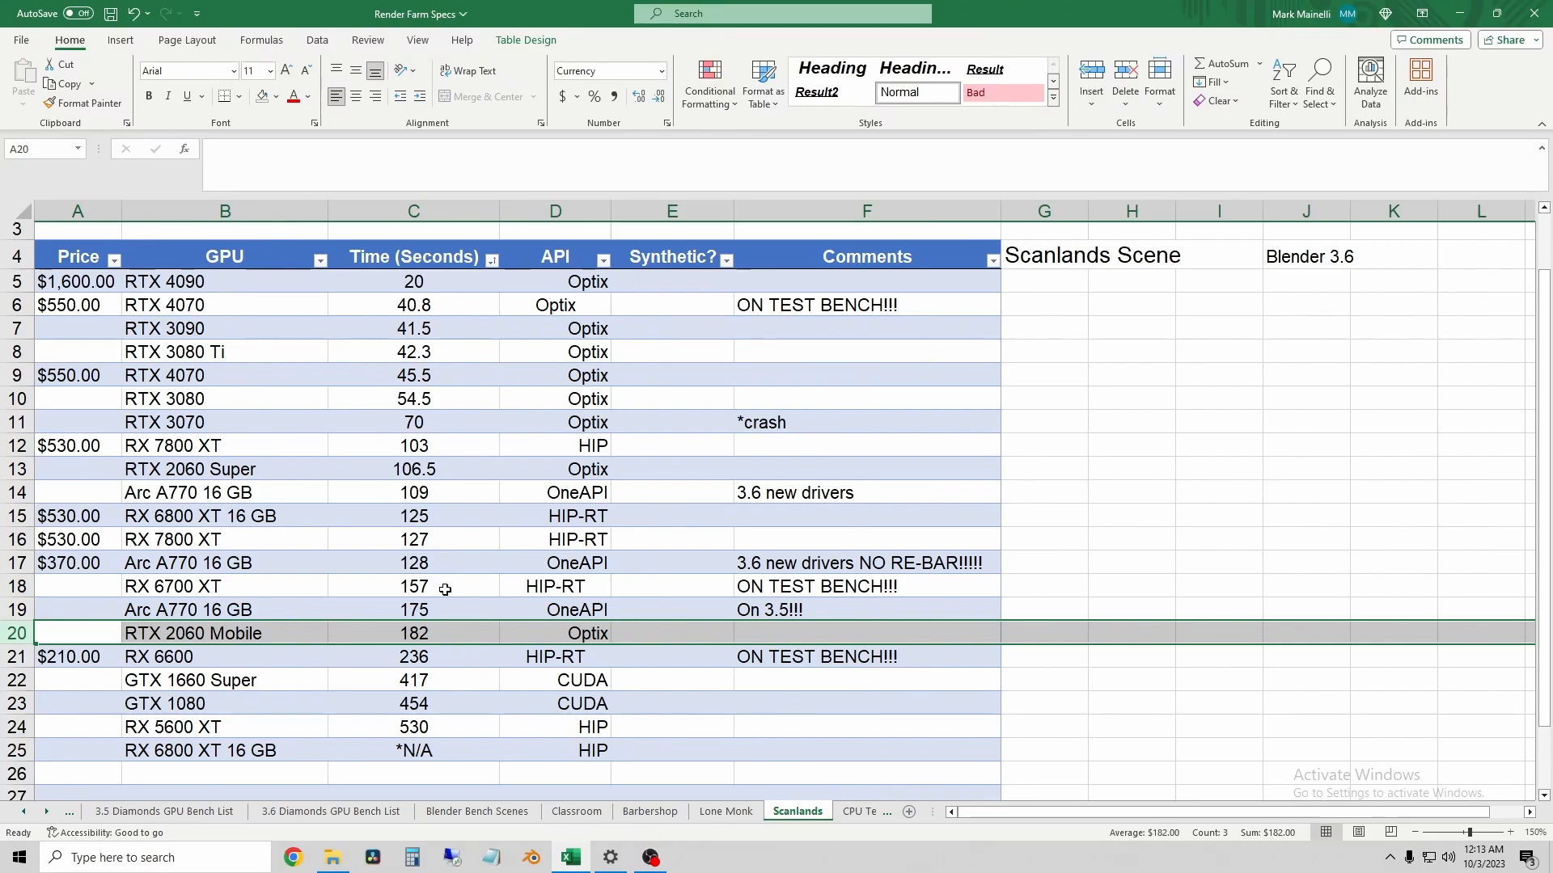
mouse_move(443, 592)
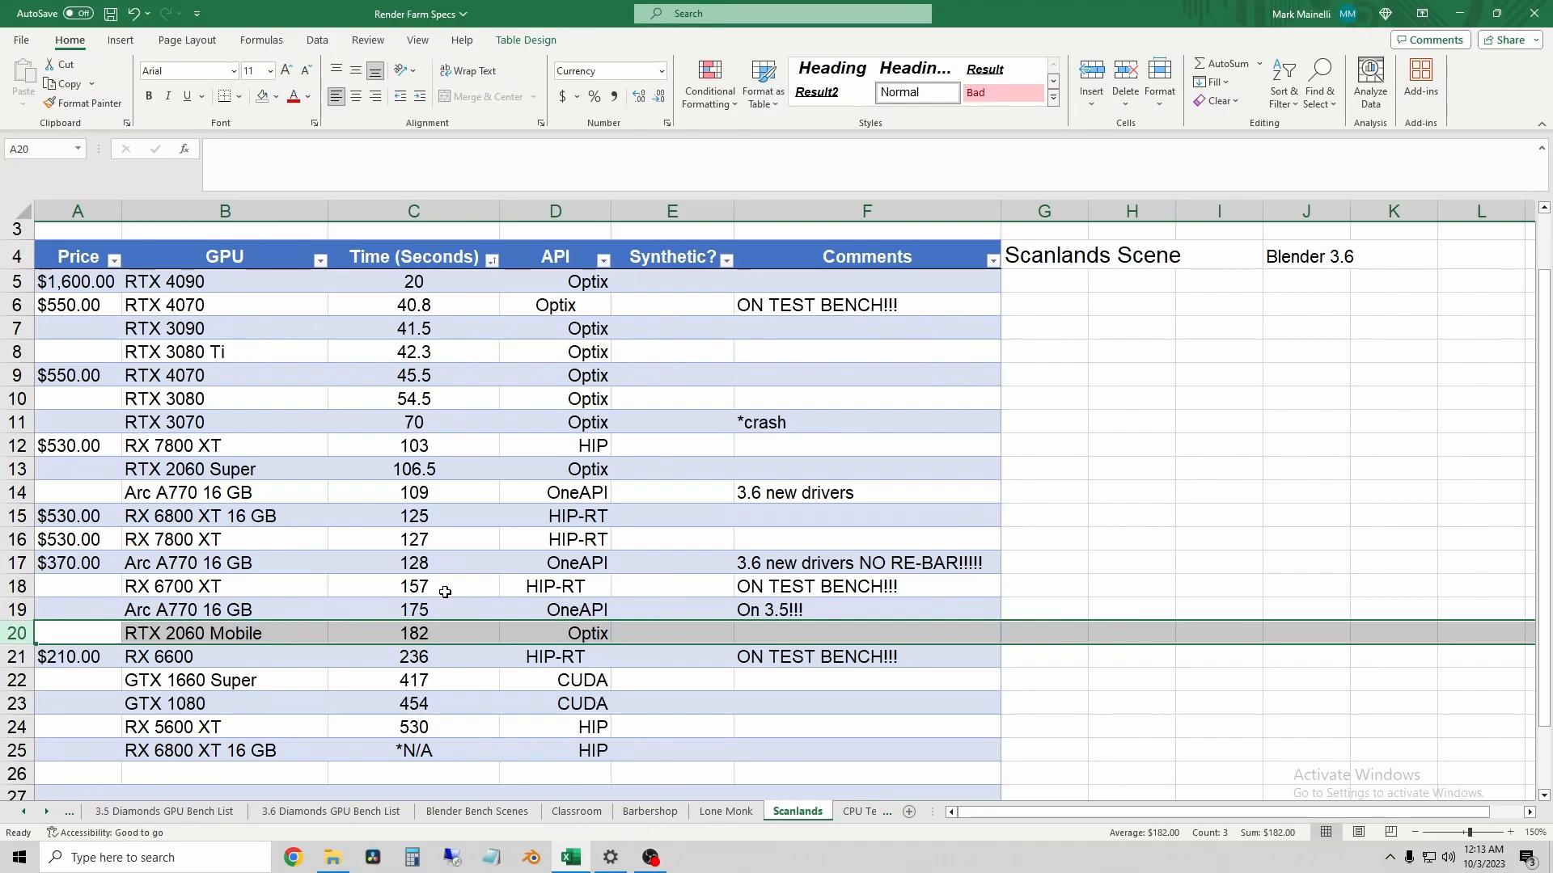
mouse_move(440, 636)
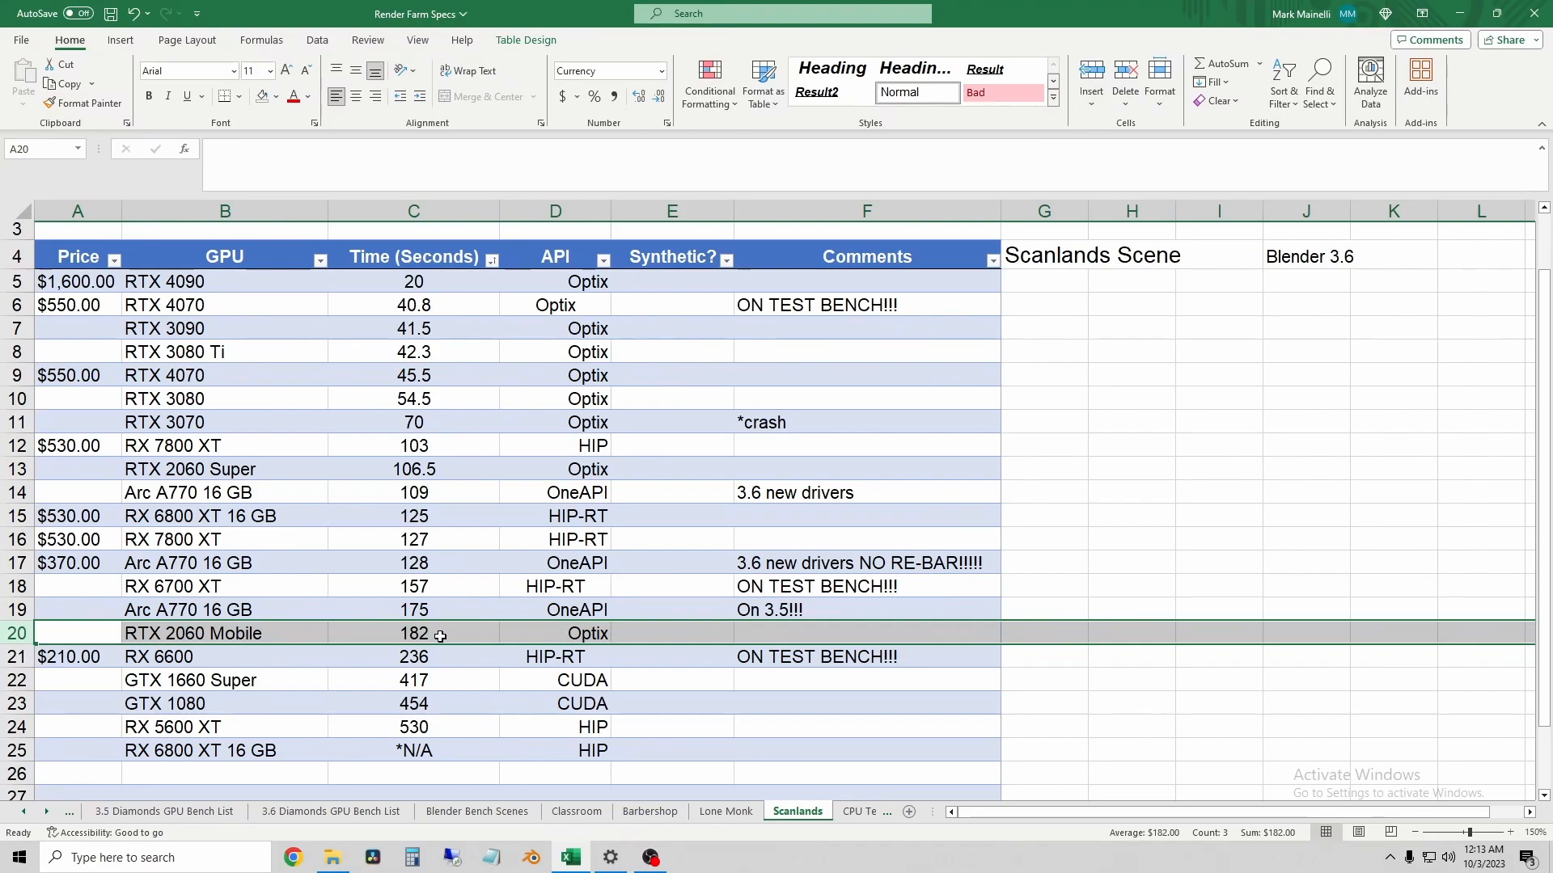
mouse_move(274, 581)
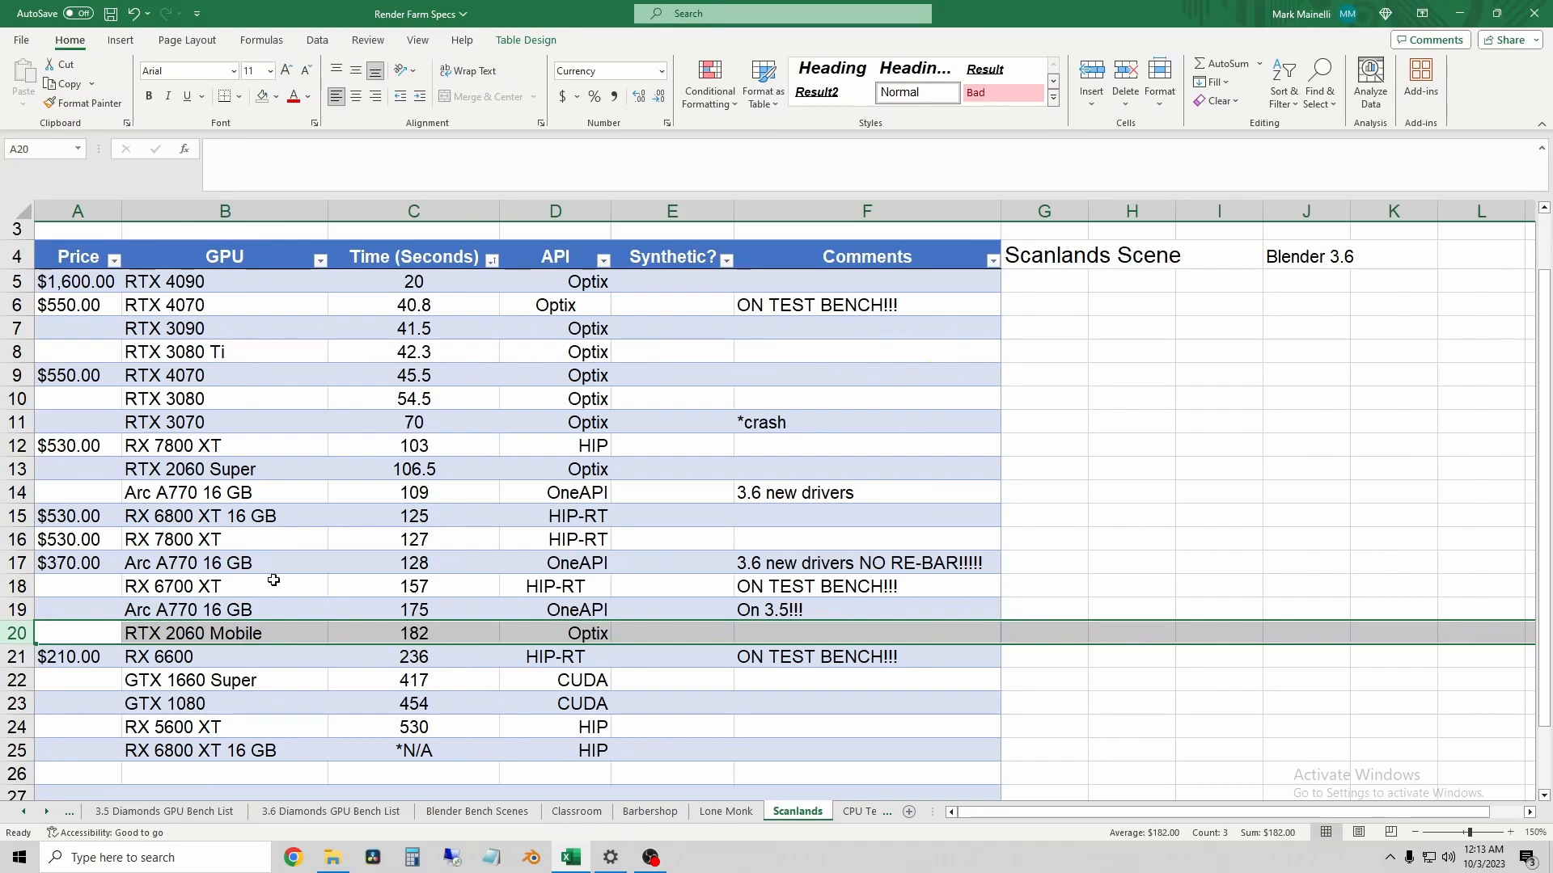
mouse_move(329, 647)
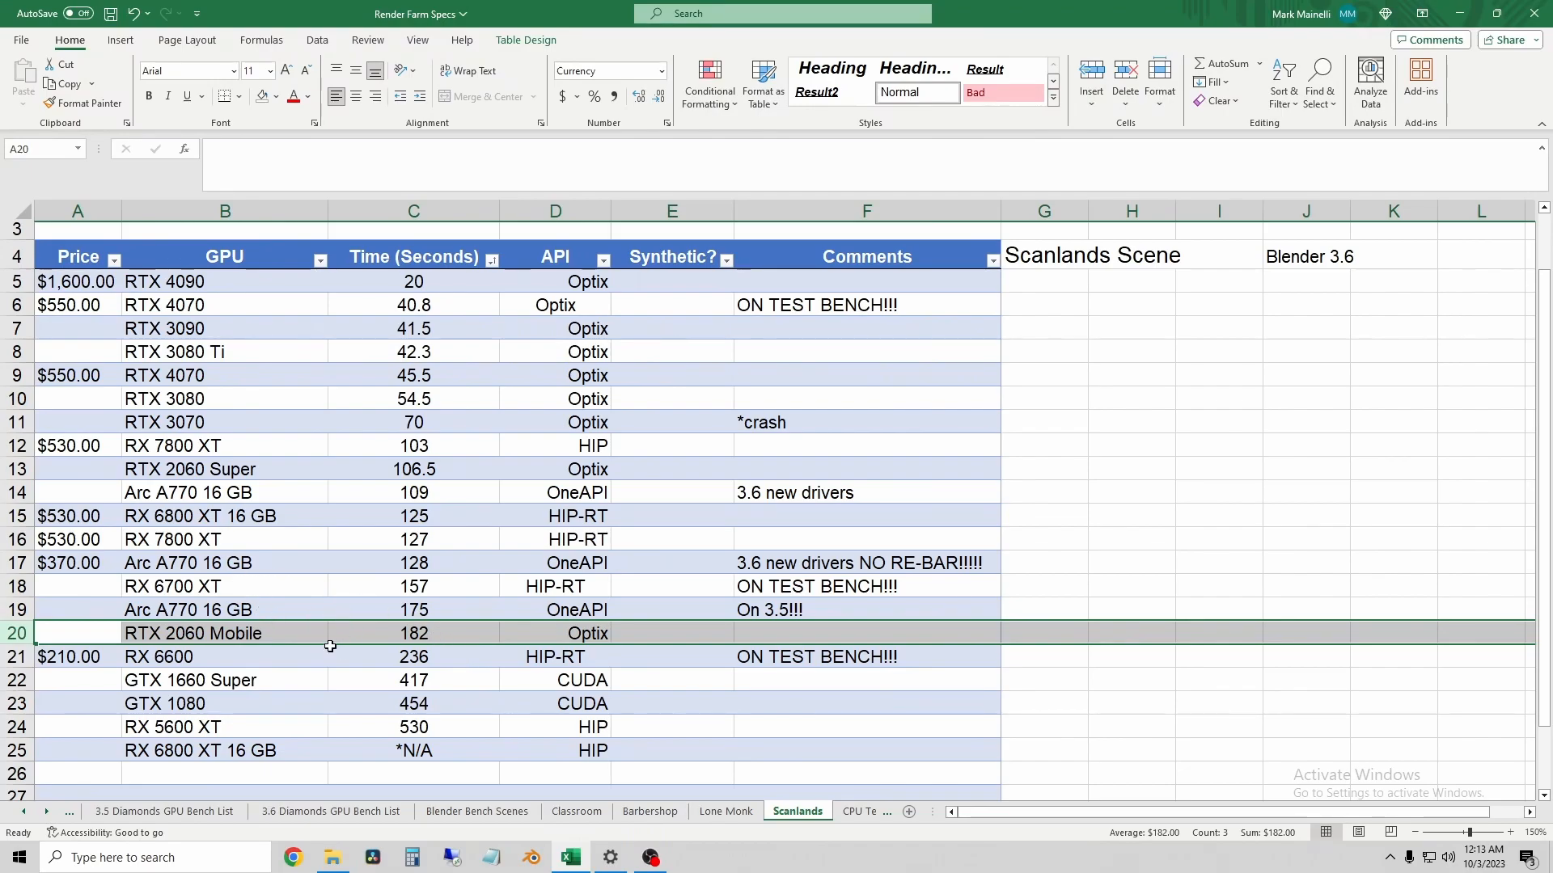
mouse_move(414, 657)
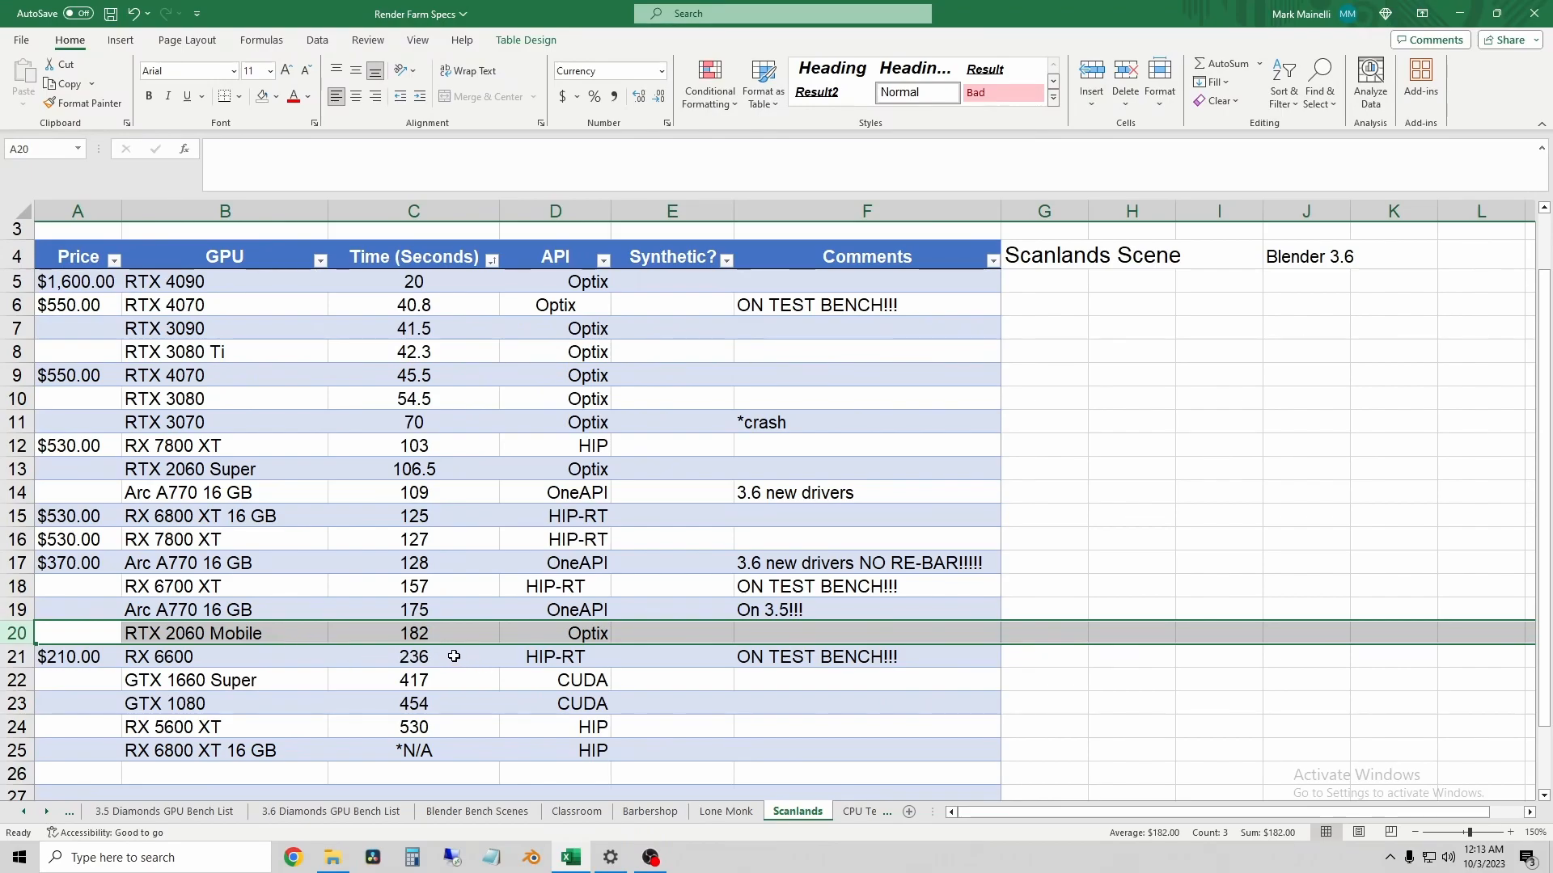
left_click(230, 656)
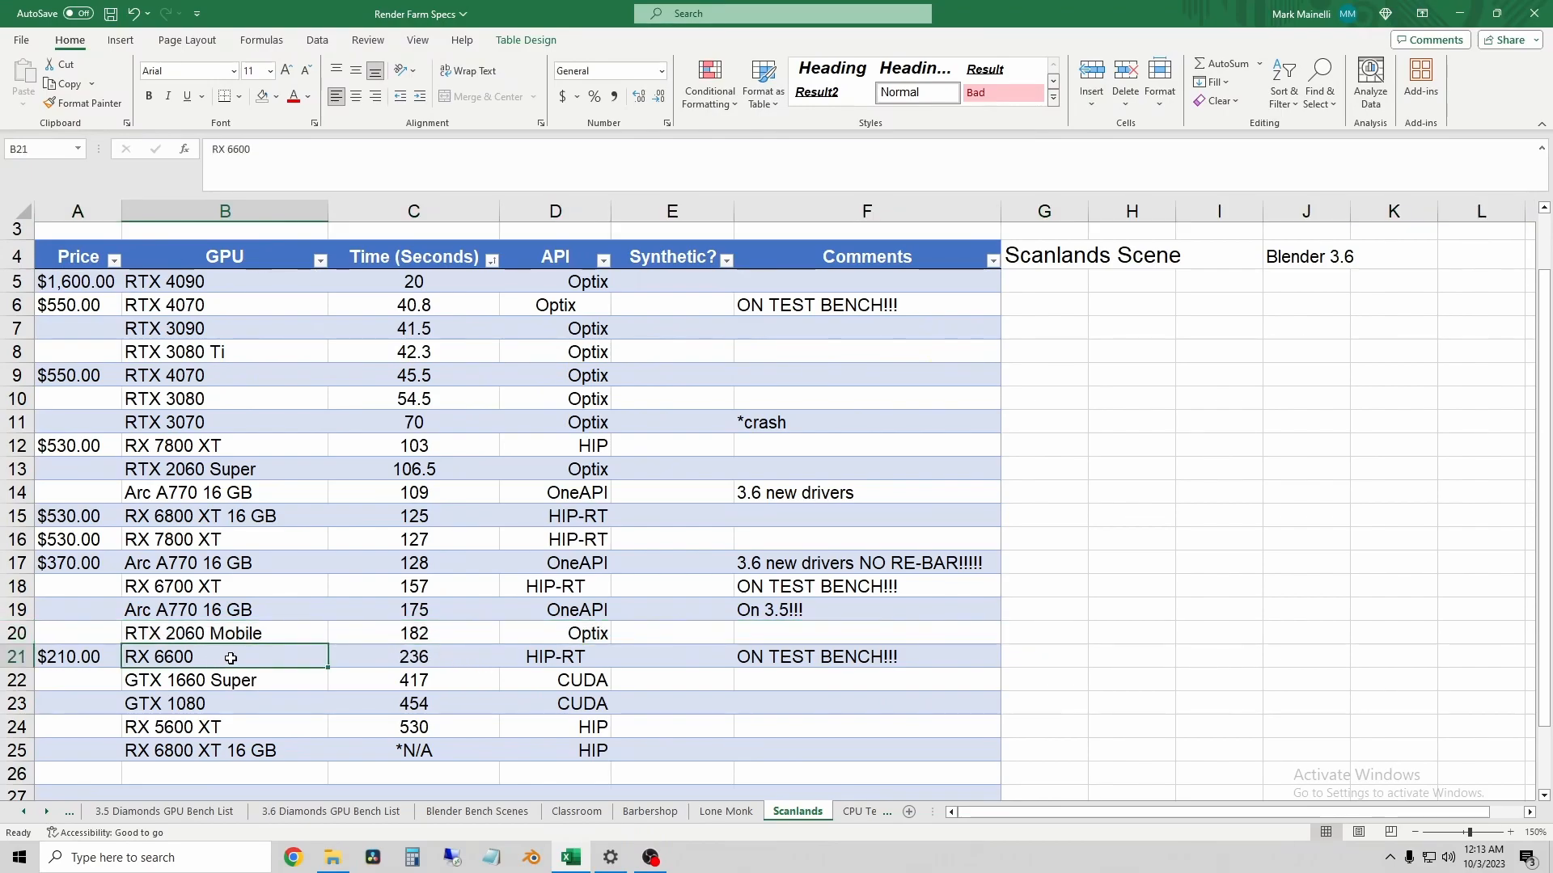
left_click(443, 656)
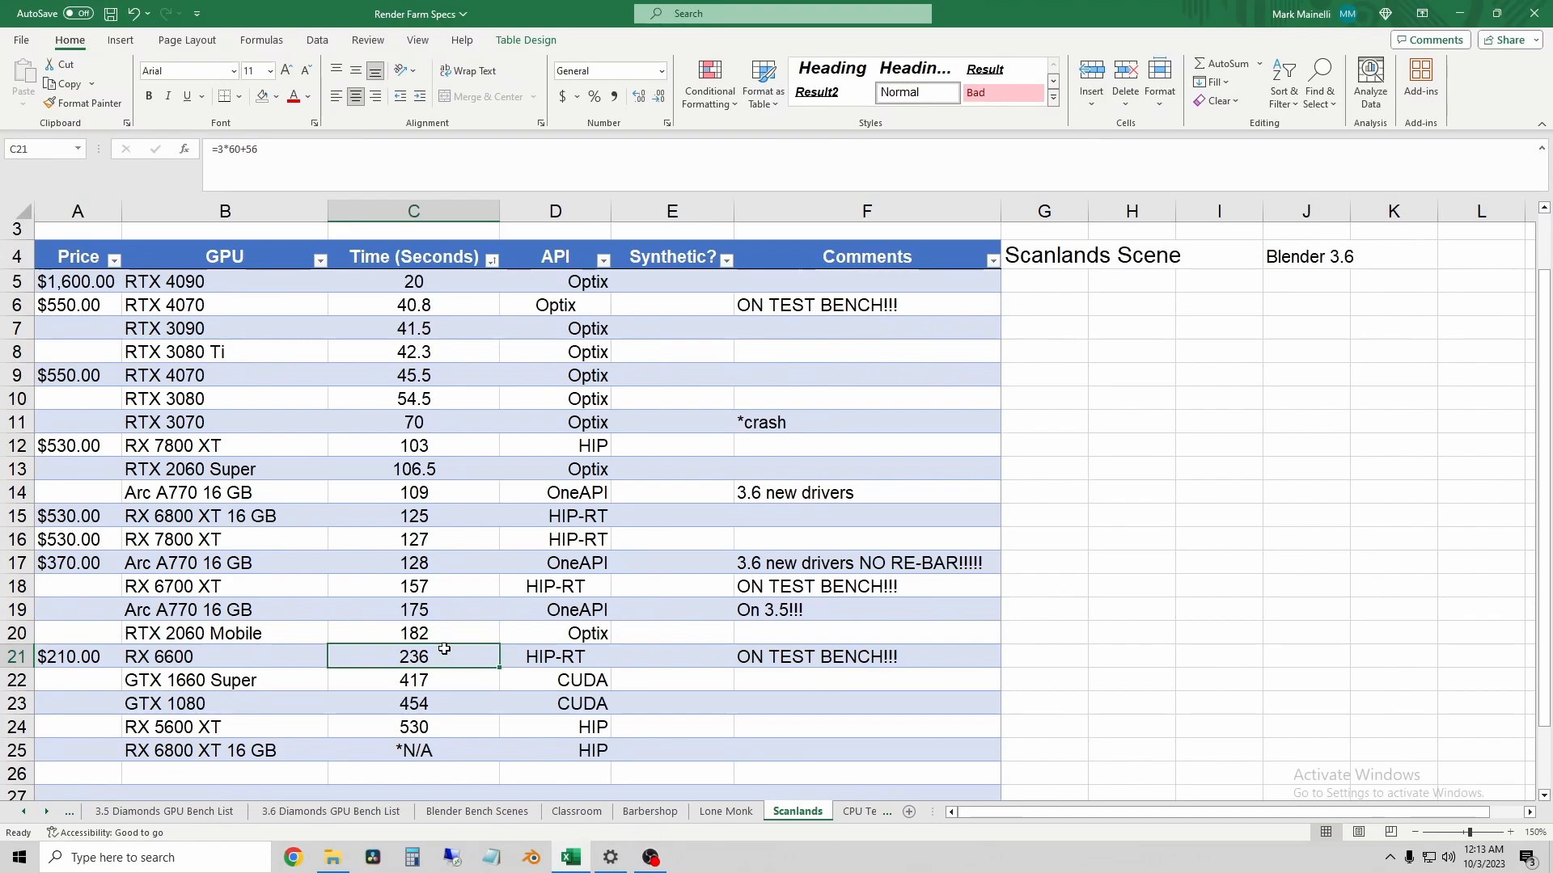
left_click(414, 633)
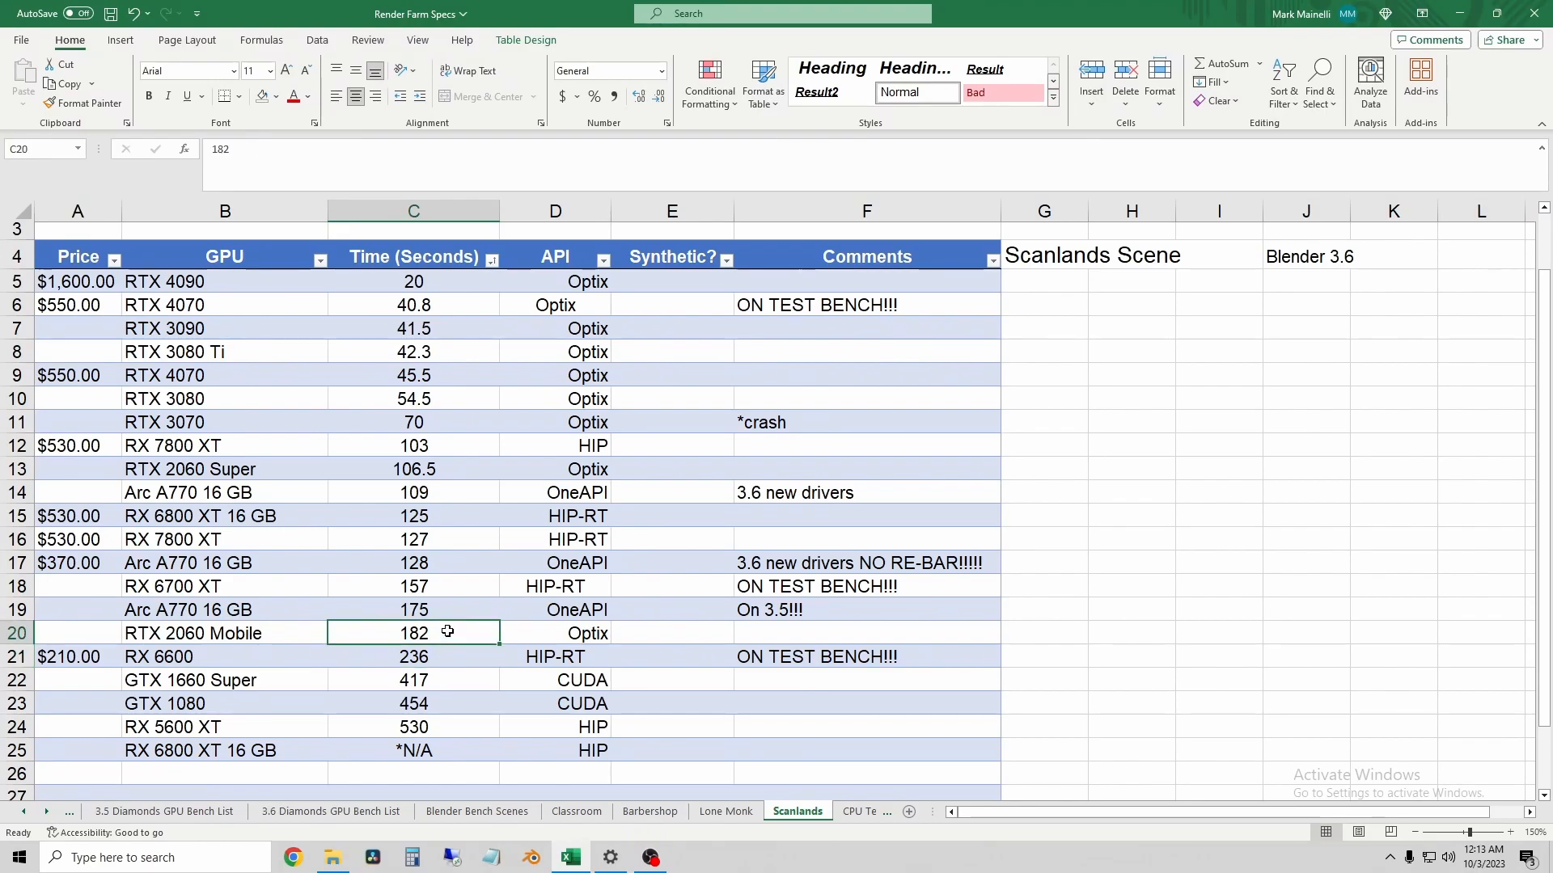
mouse_move(450, 683)
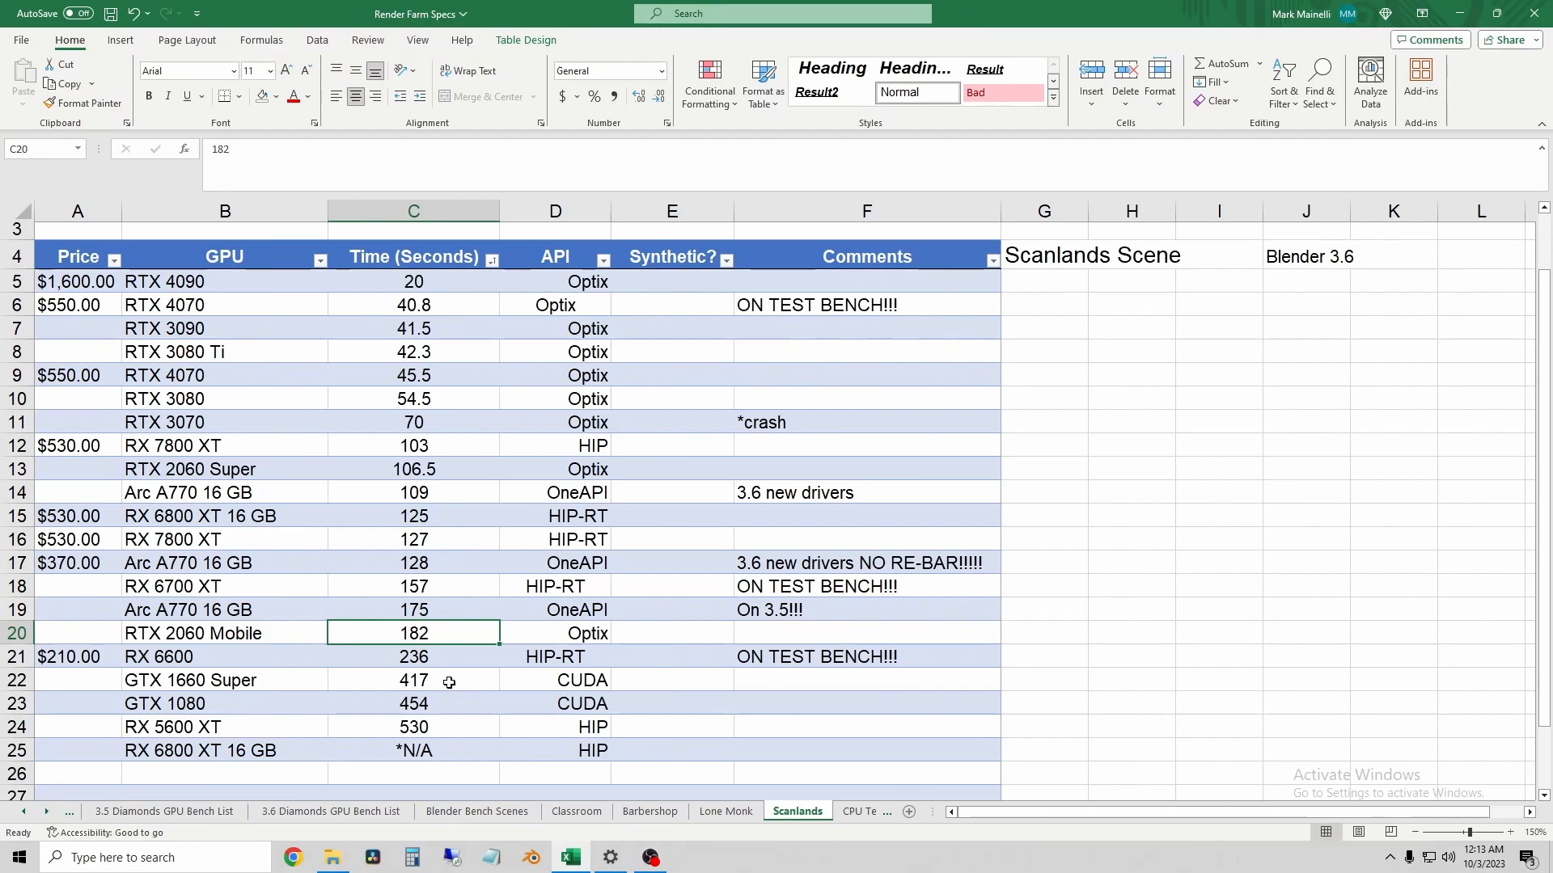
Step: Confirm the RTX 2060 Mobile entry and its 182 s time relative to the GTX 1660 Super row
left_click(202, 679)
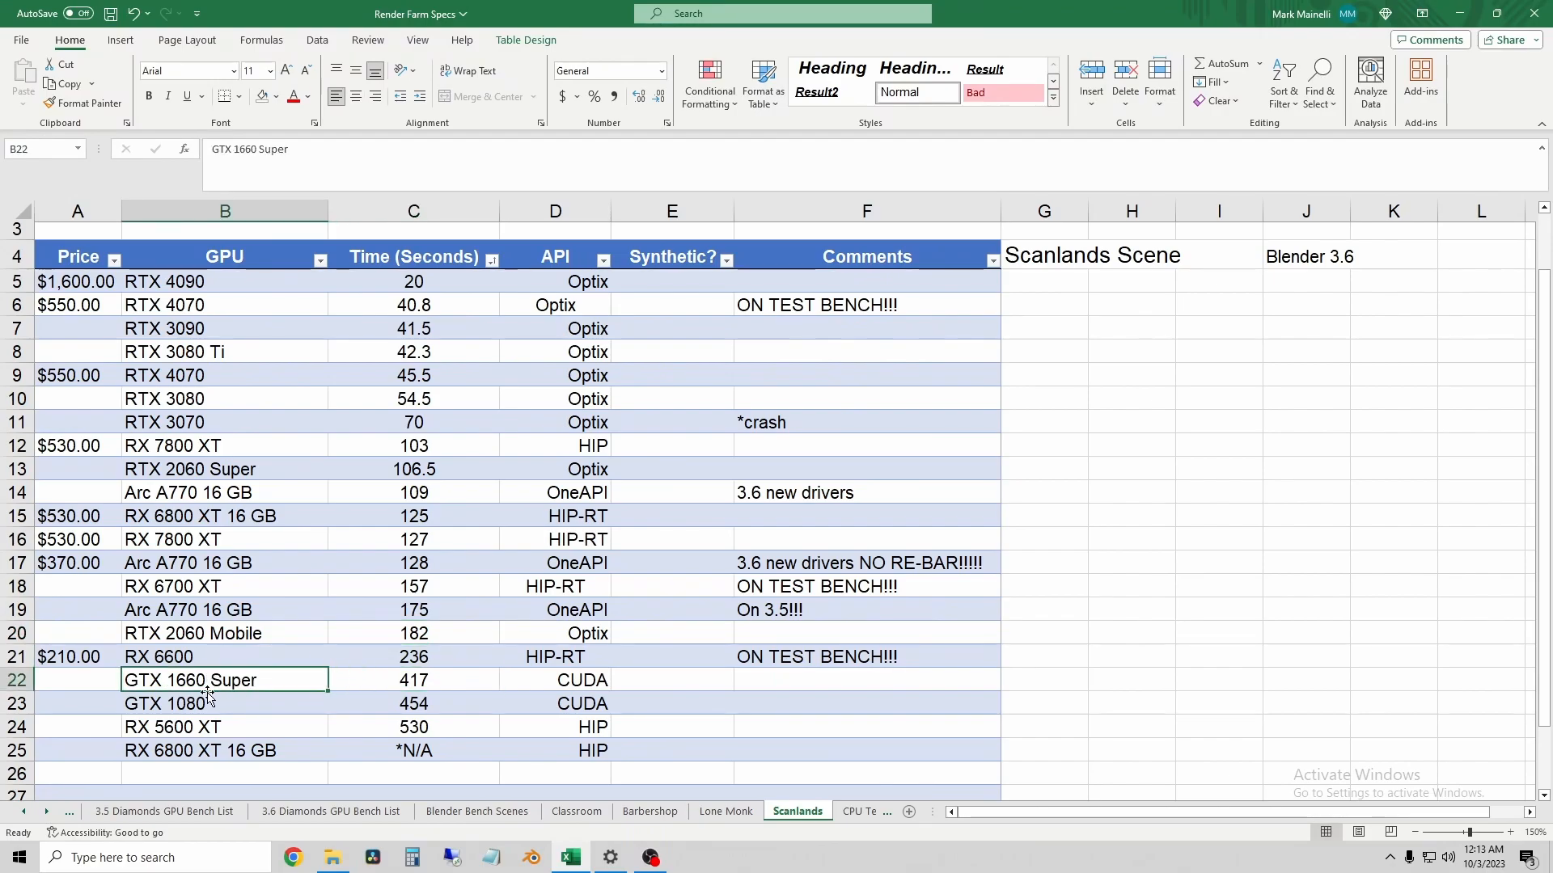
mouse_move(213, 686)
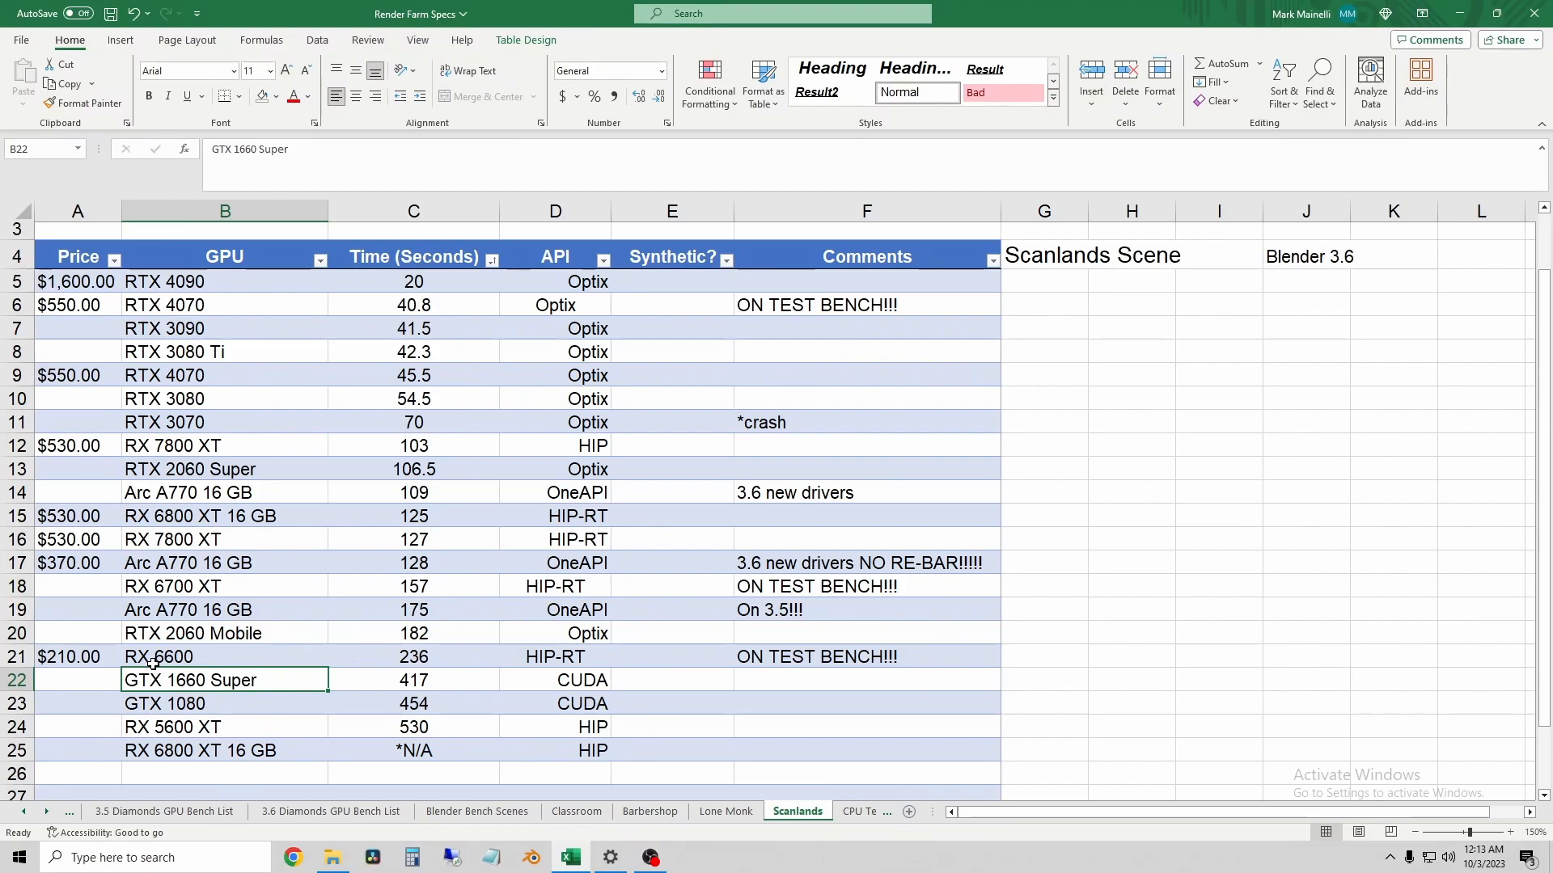
left_click(202, 634)
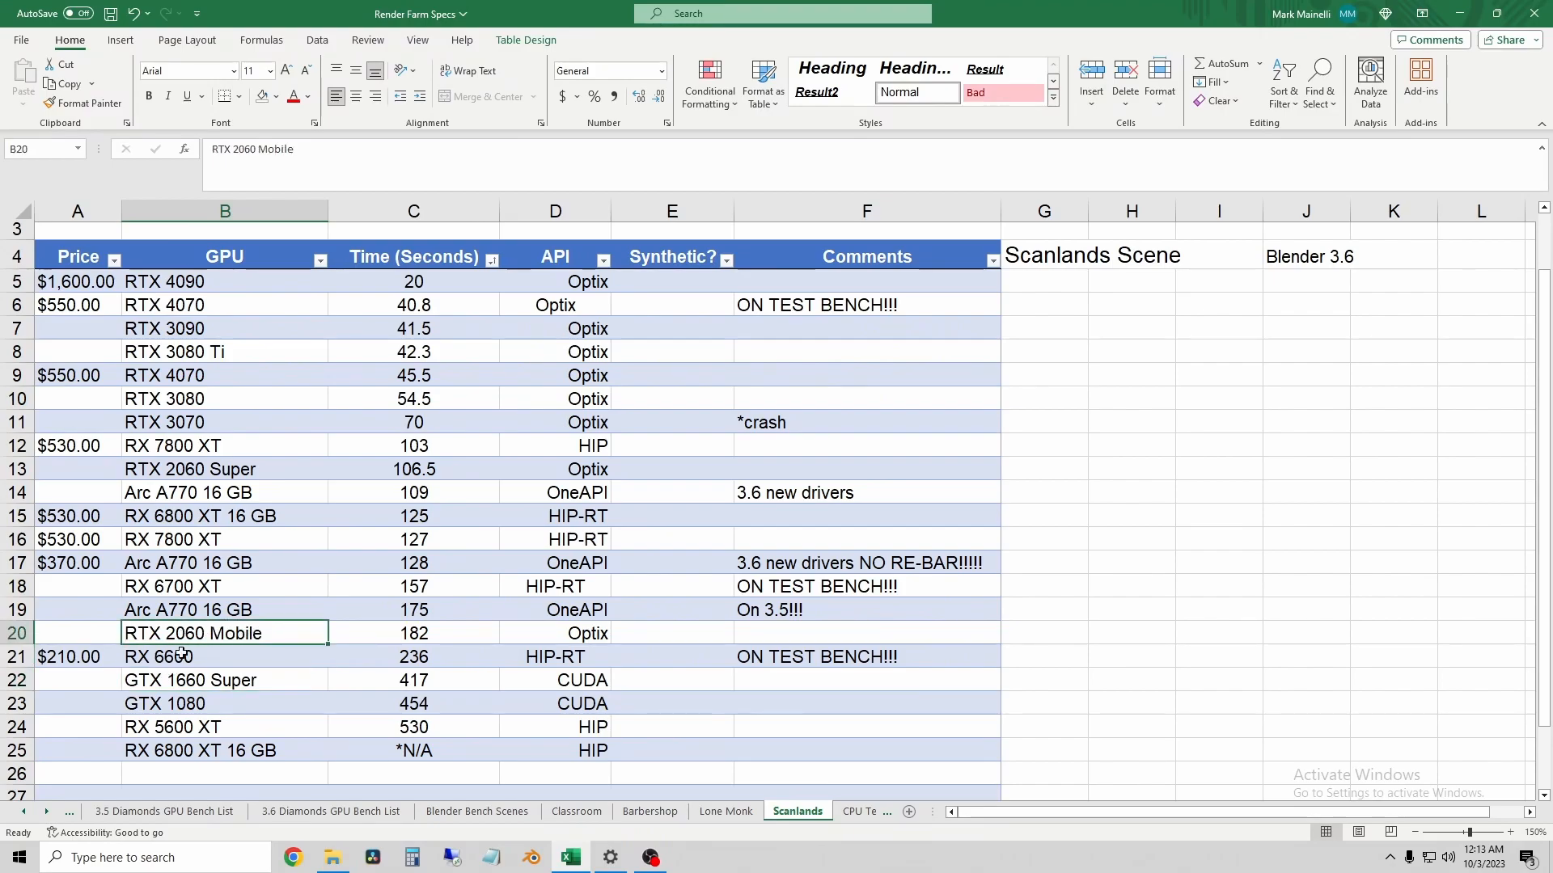
mouse_move(162, 634)
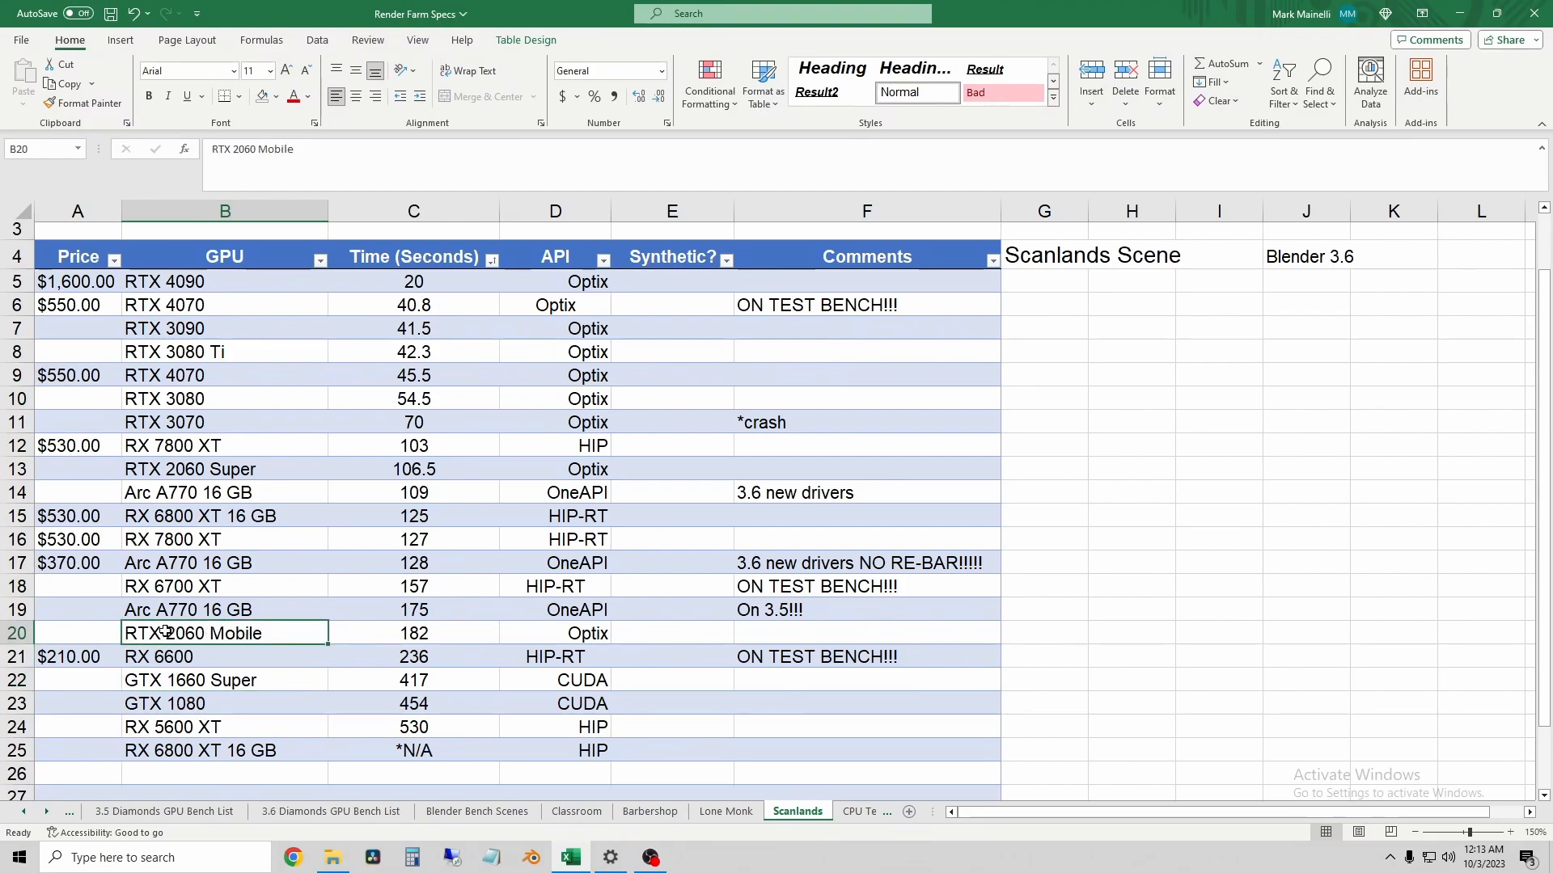
mouse_move(181, 634)
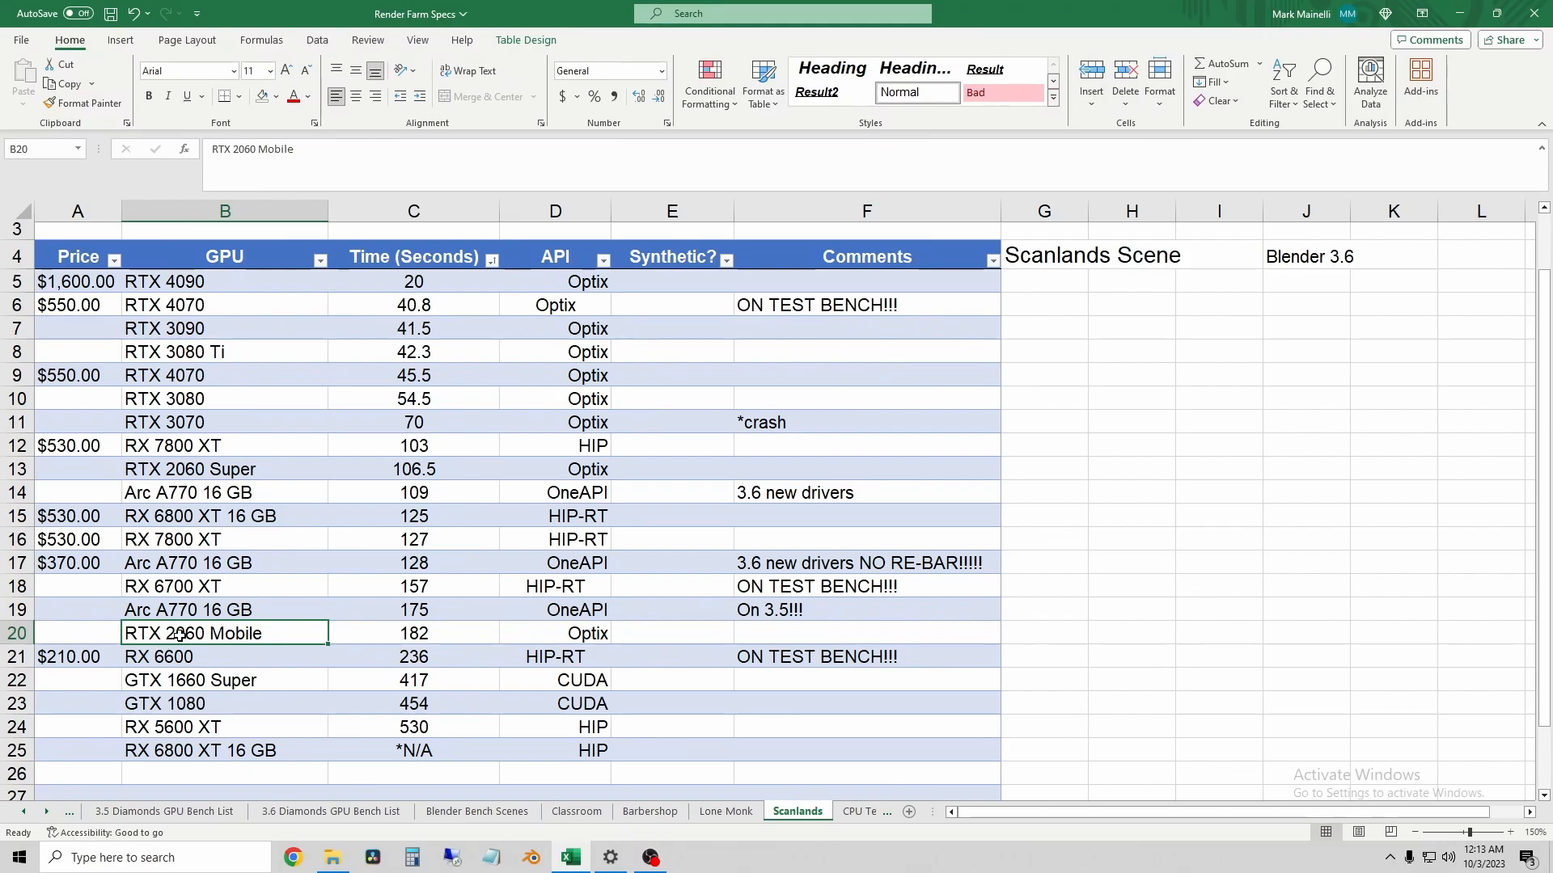
left_click(414, 634)
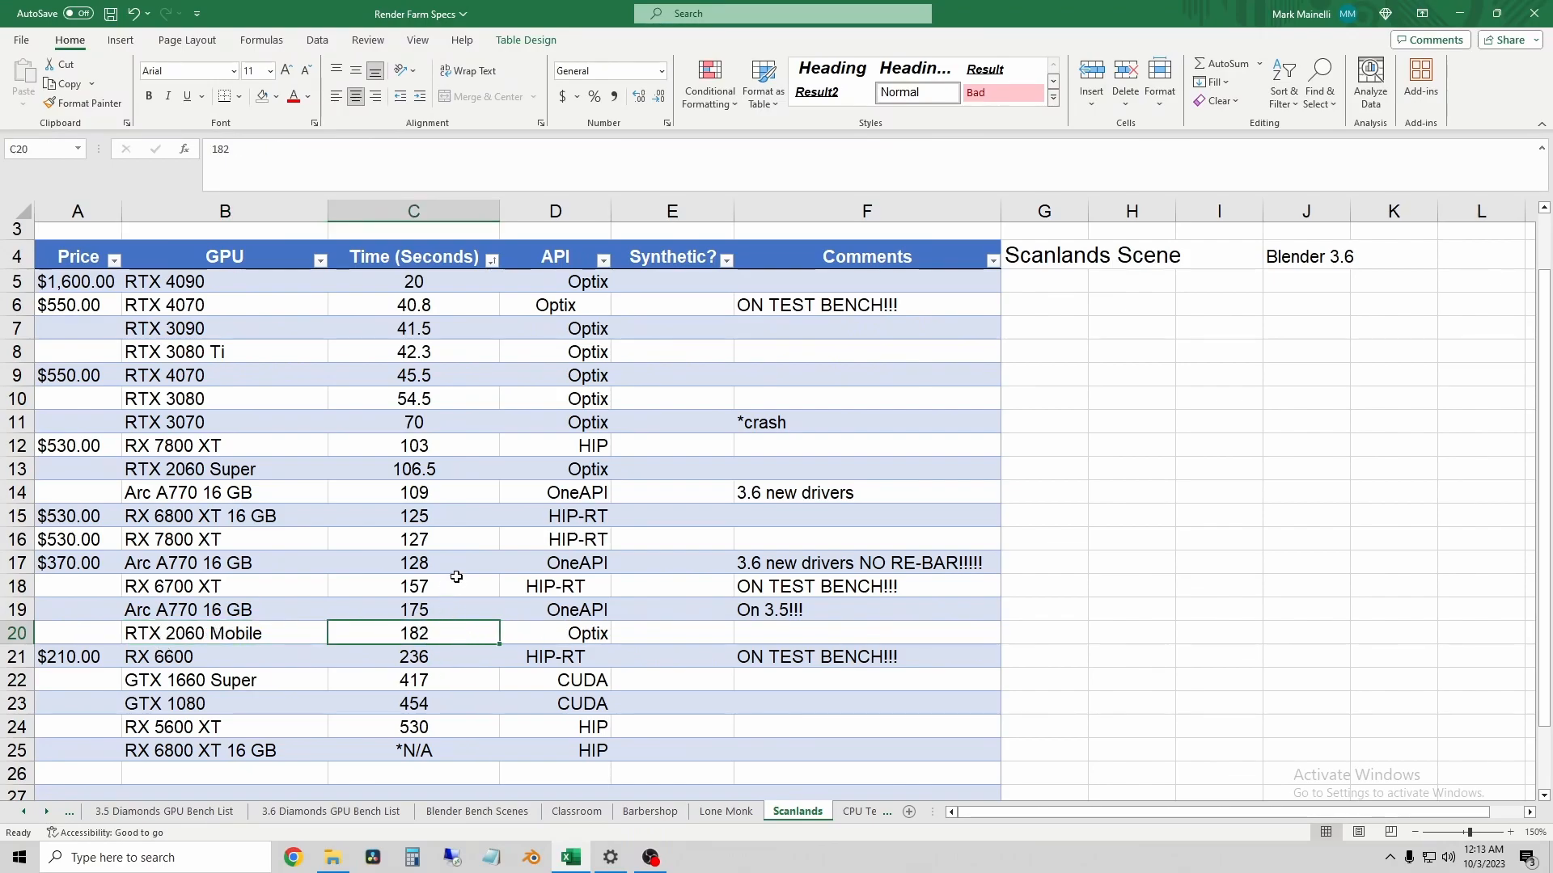
mouse_move(1149, 561)
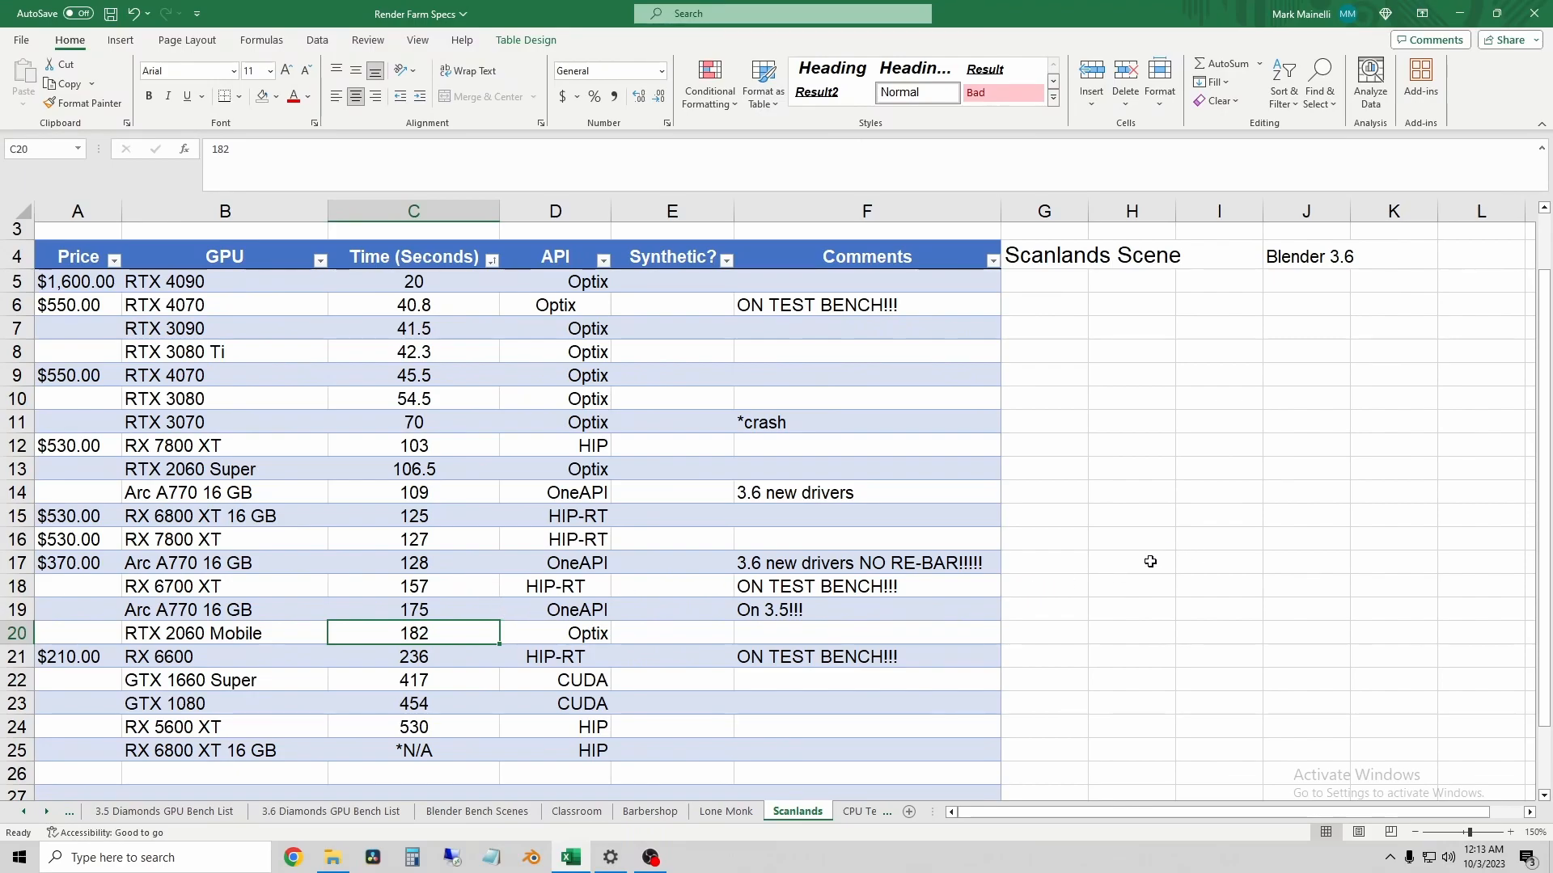
mouse_move(1080, 596)
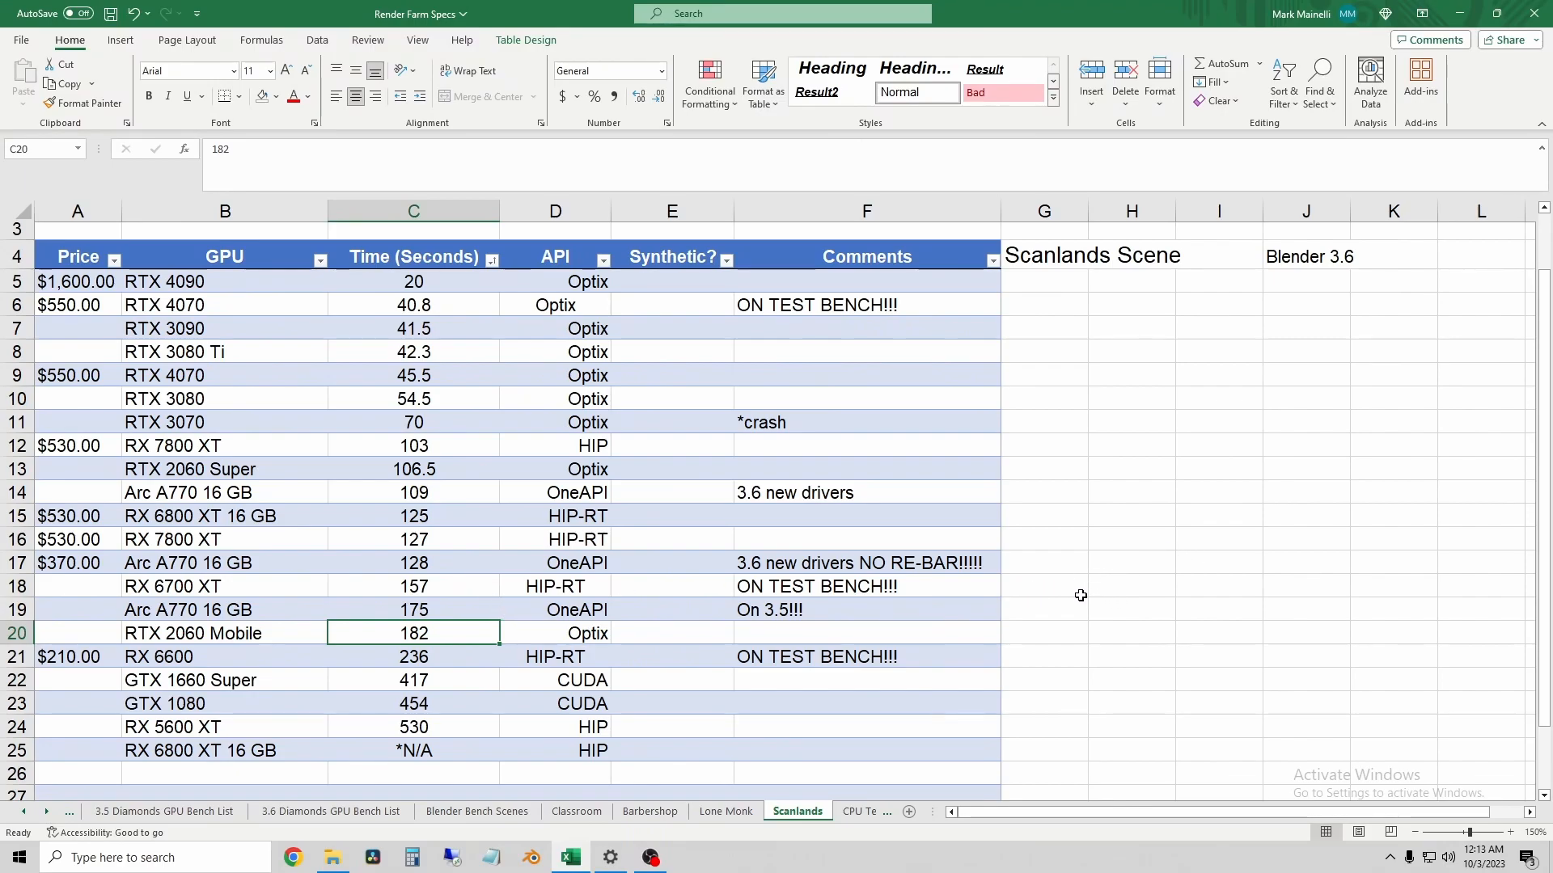
mouse_move(1023, 631)
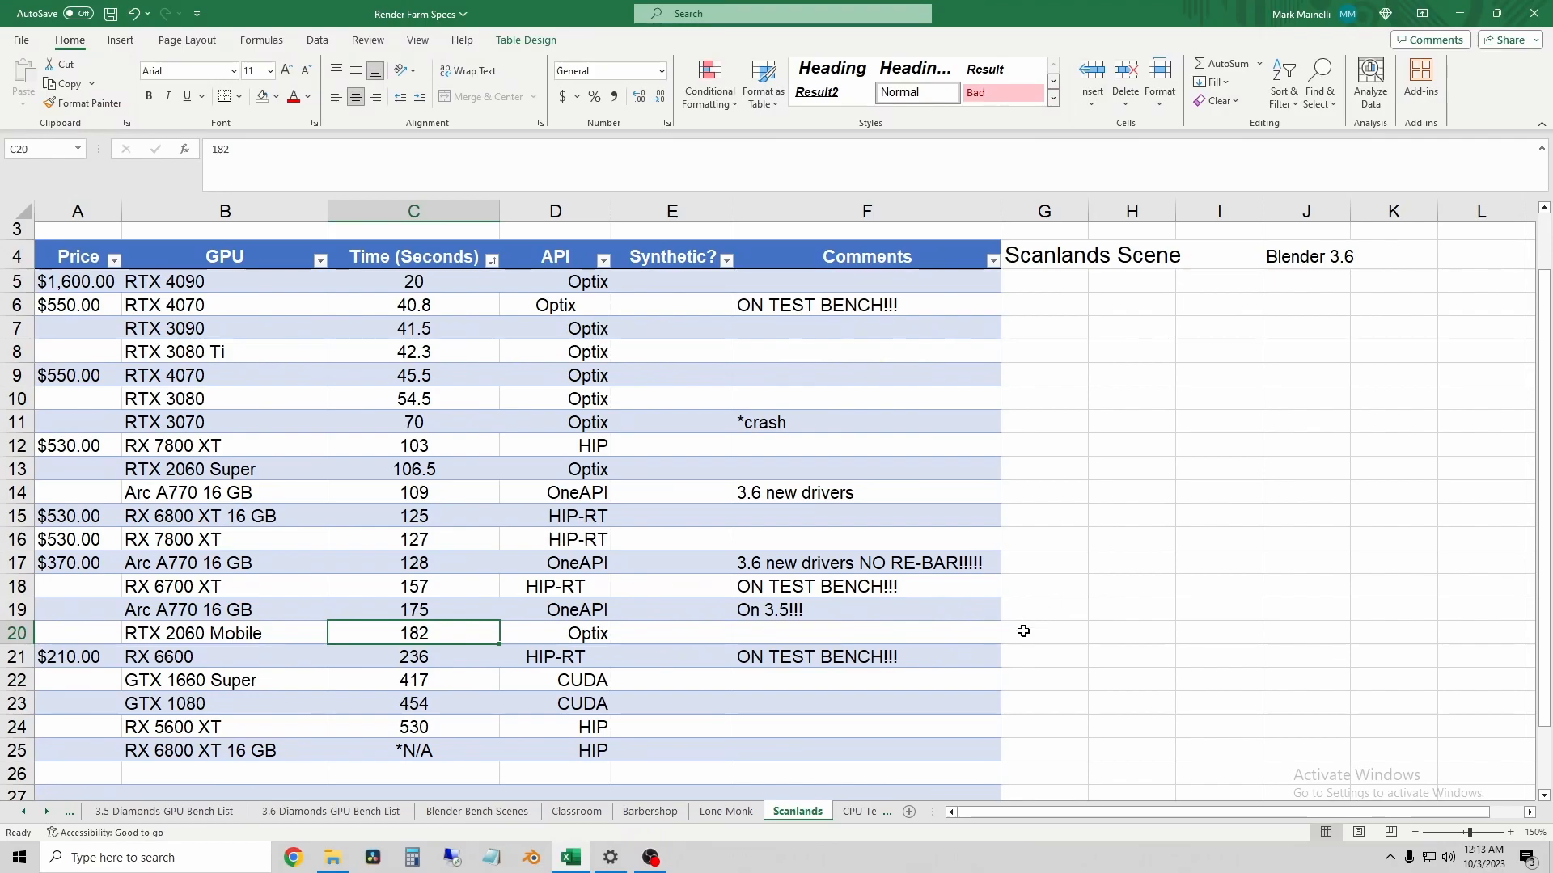
mouse_move(718, 728)
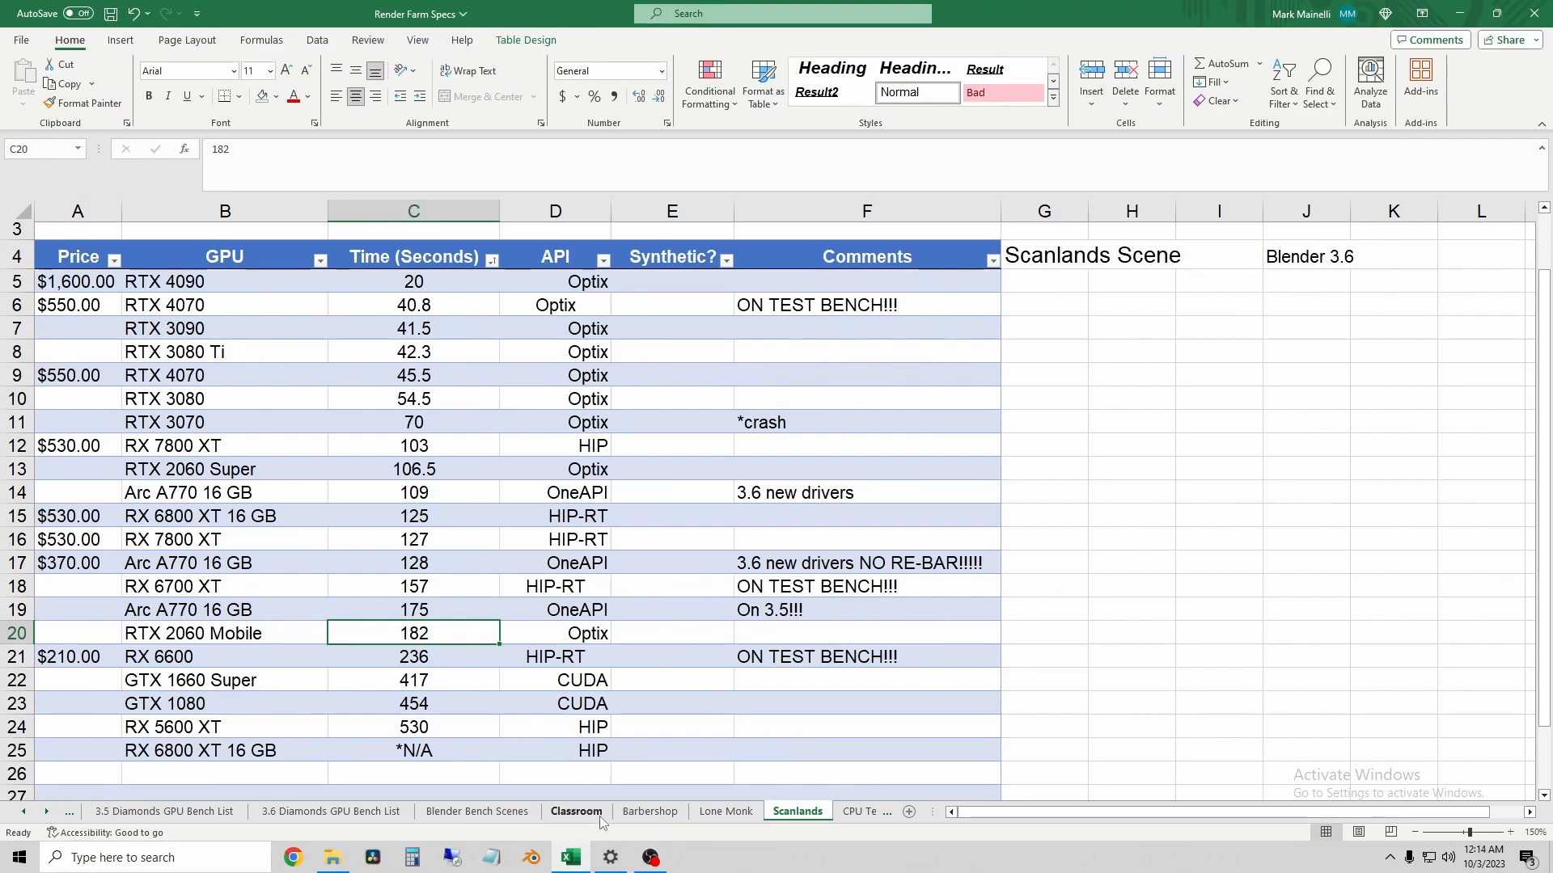
mouse_move(1106, 606)
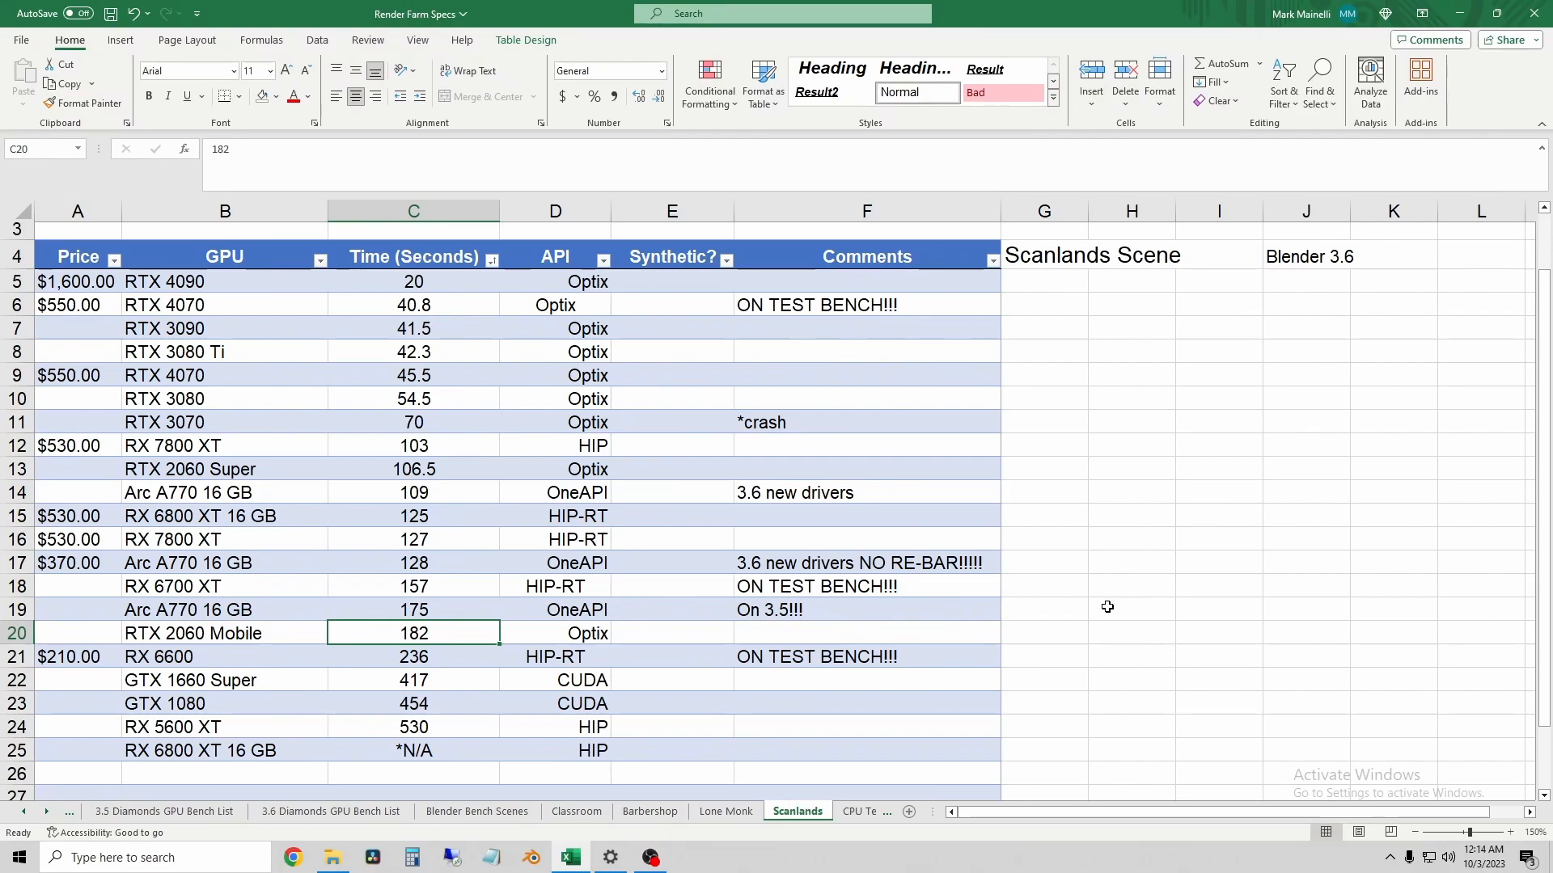
mouse_move(1072, 618)
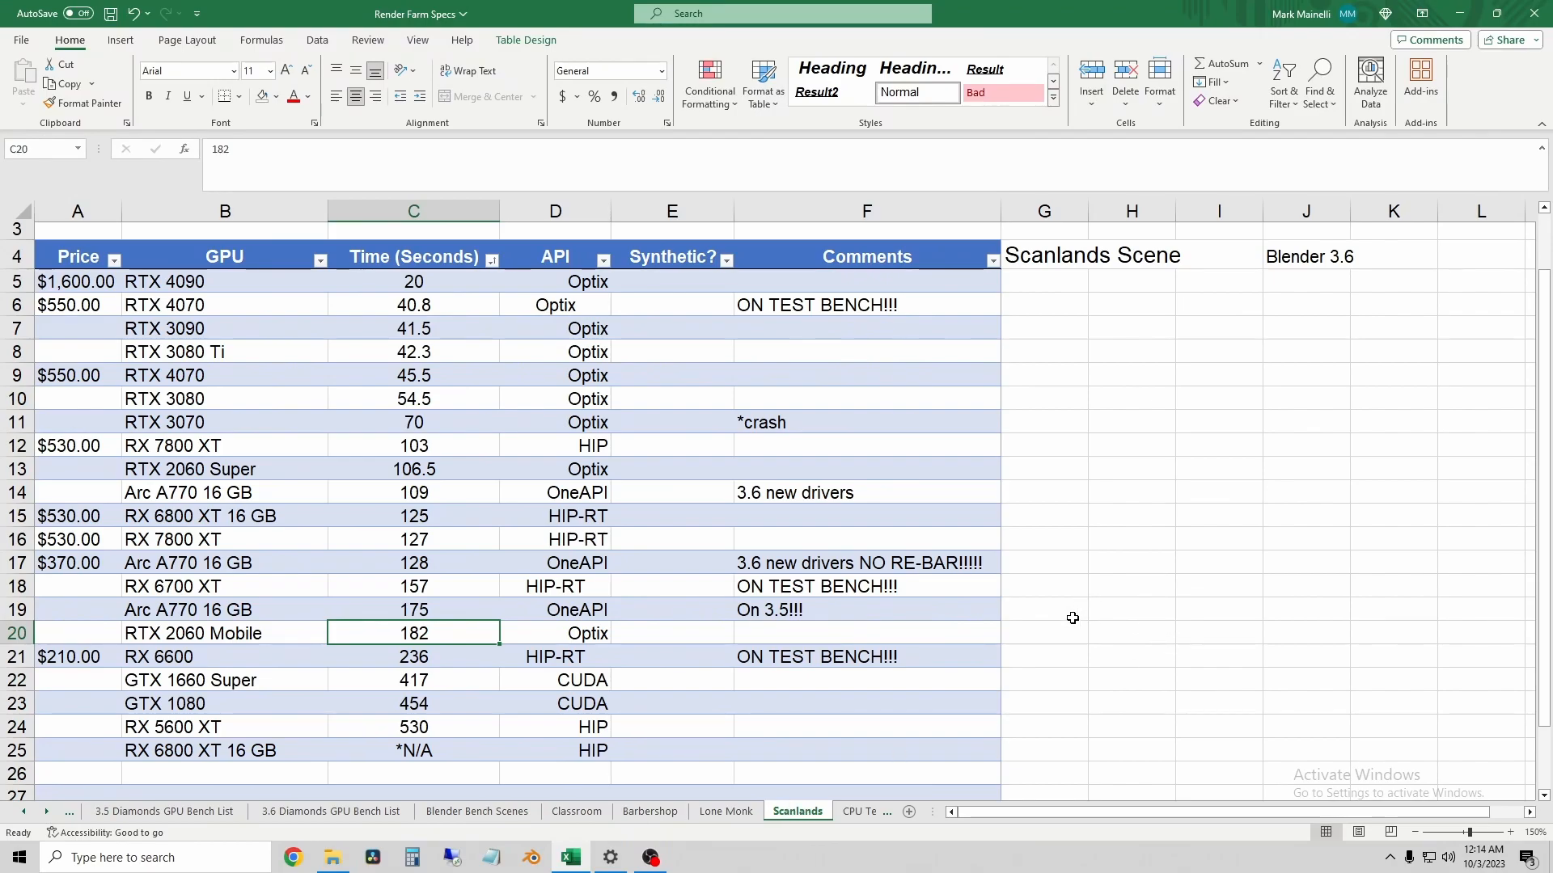
mouse_move(1048, 654)
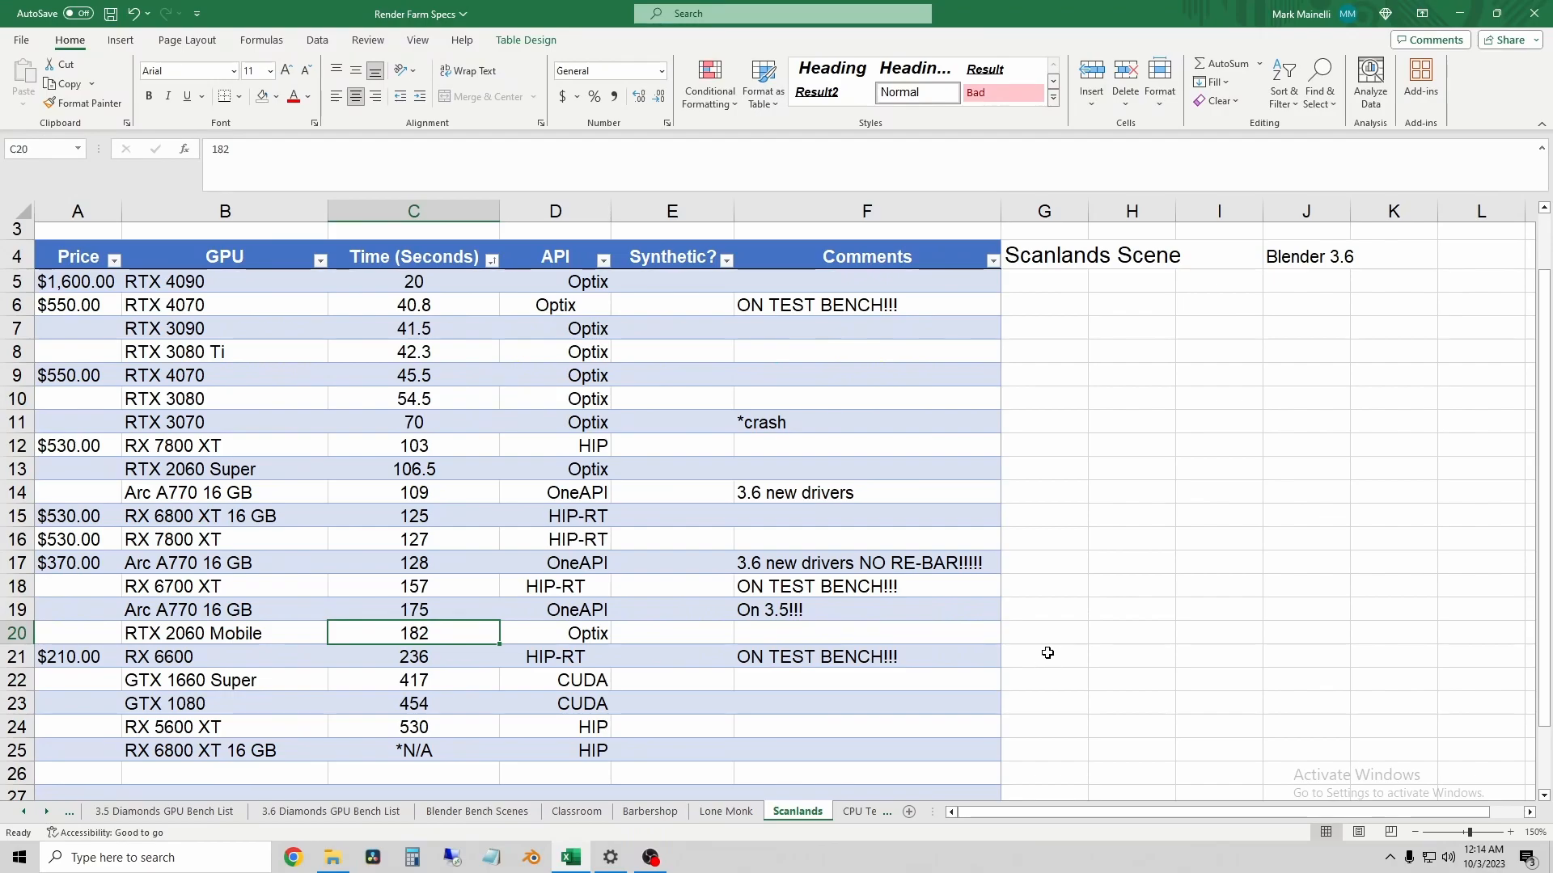
mouse_move(319, 644)
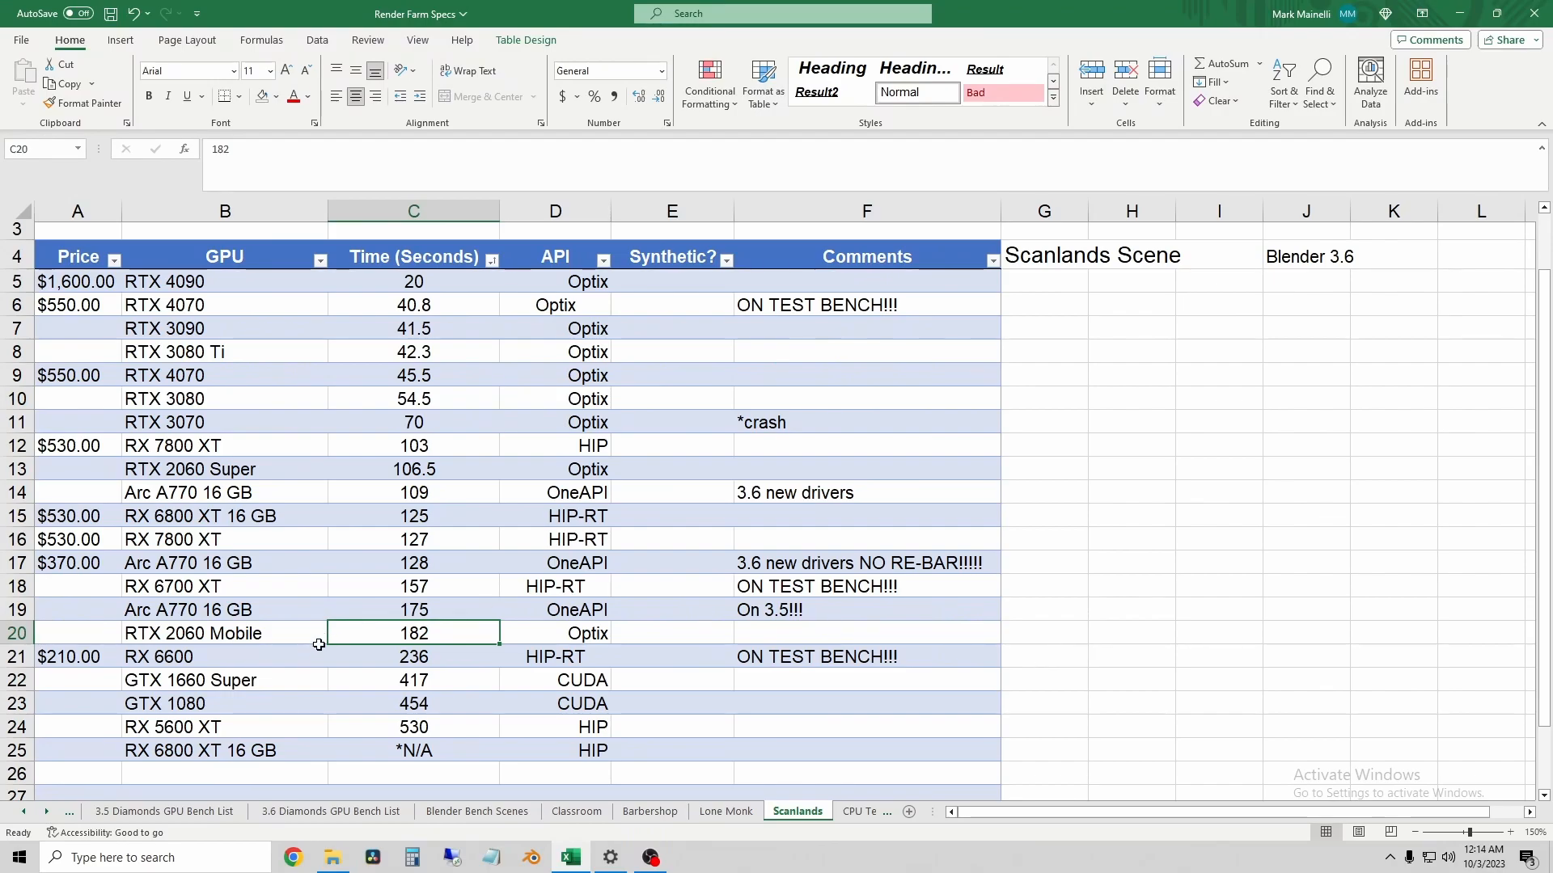
mouse_move(246, 634)
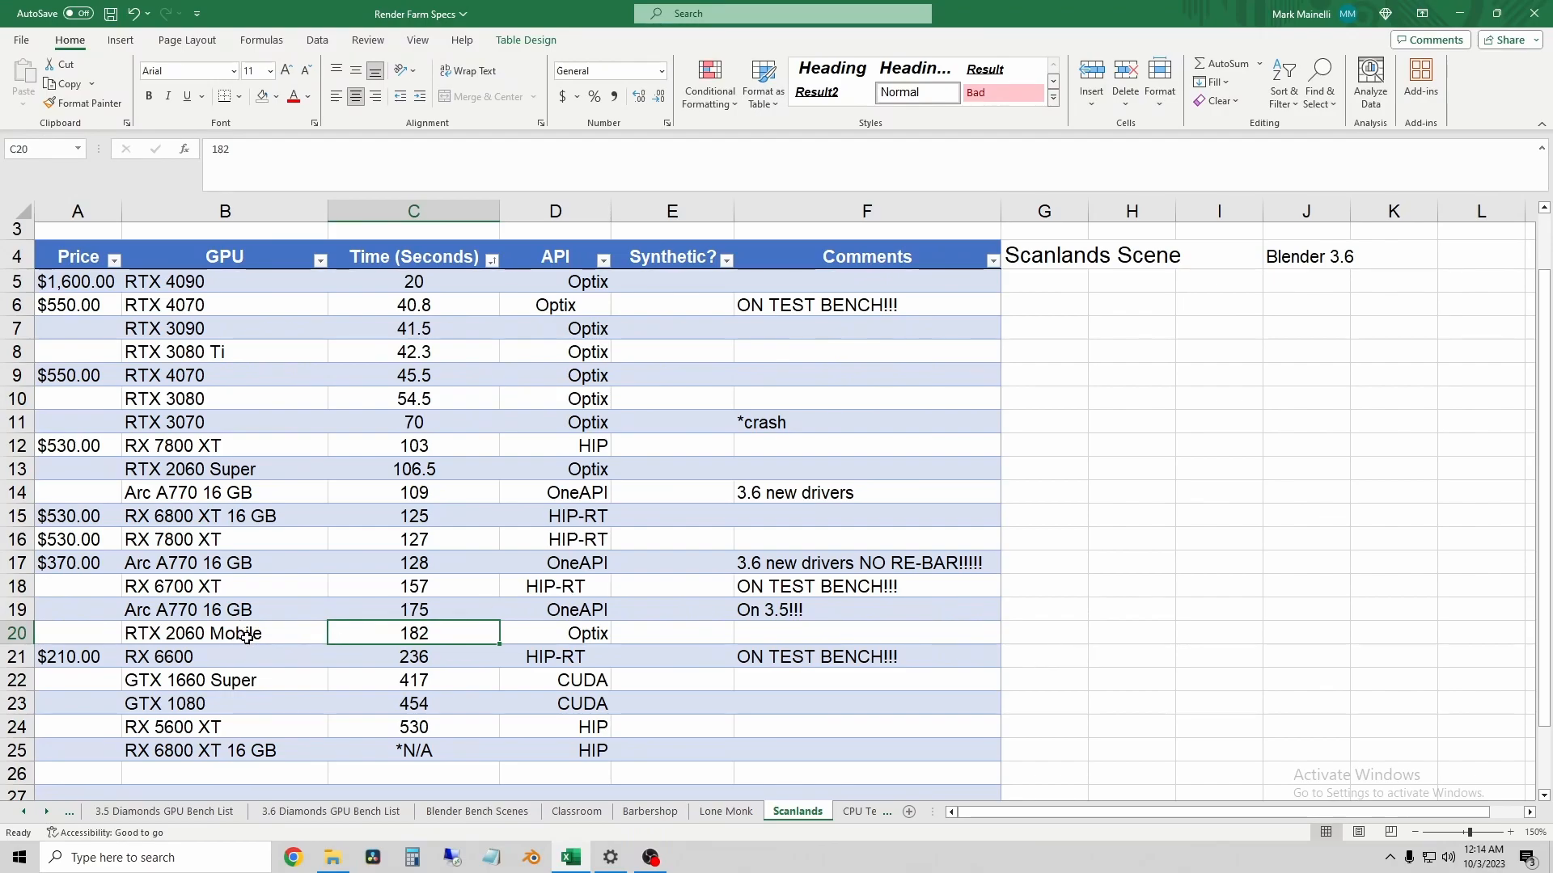
mouse_move(196, 582)
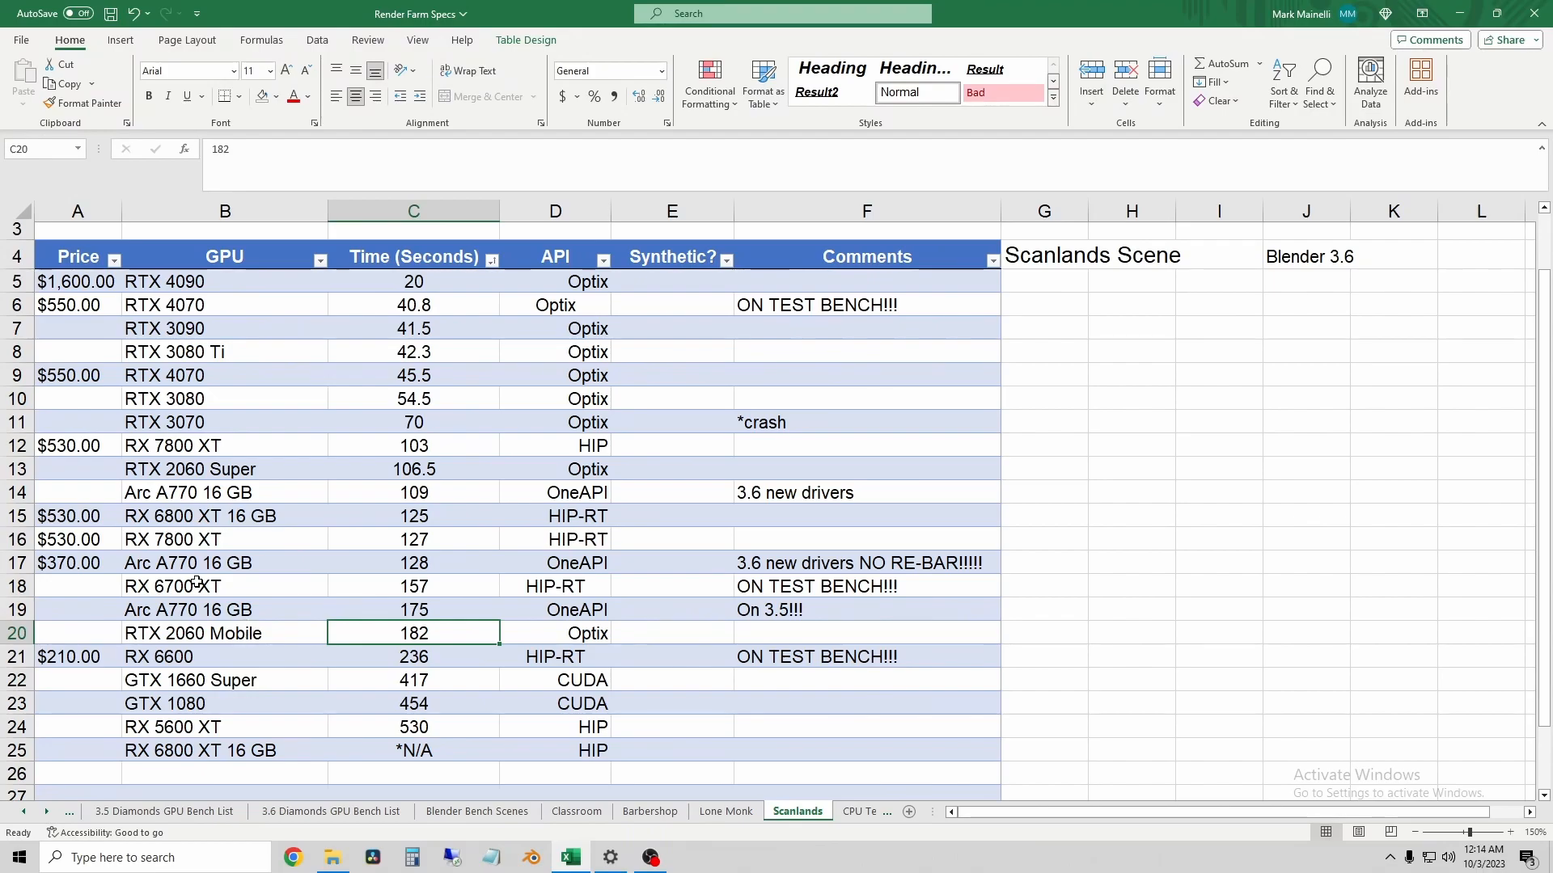
mouse_move(218, 588)
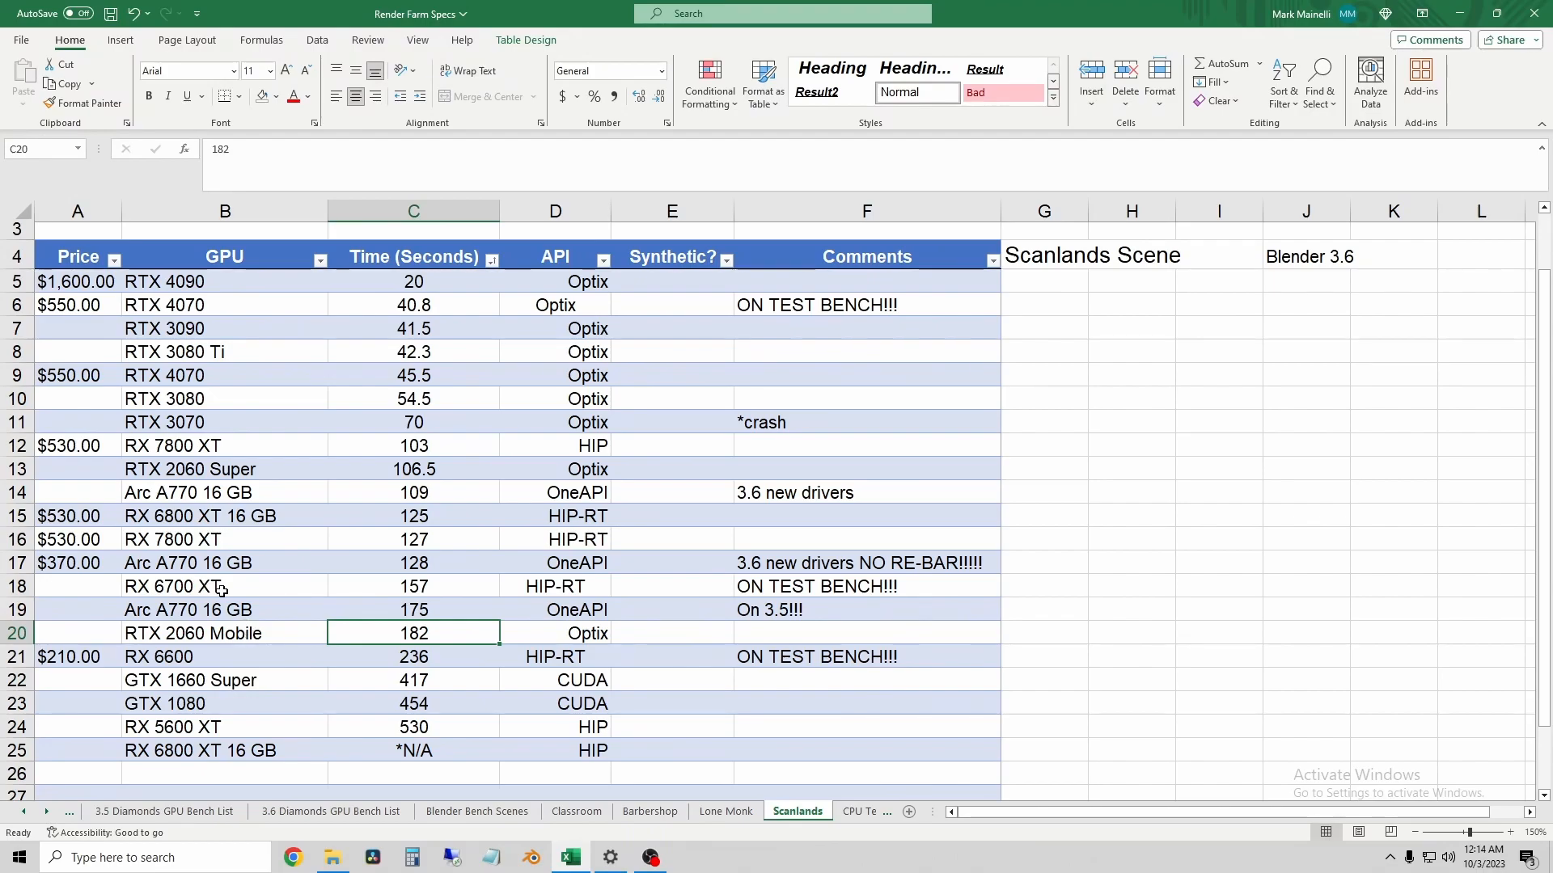
left_click(1131, 585)
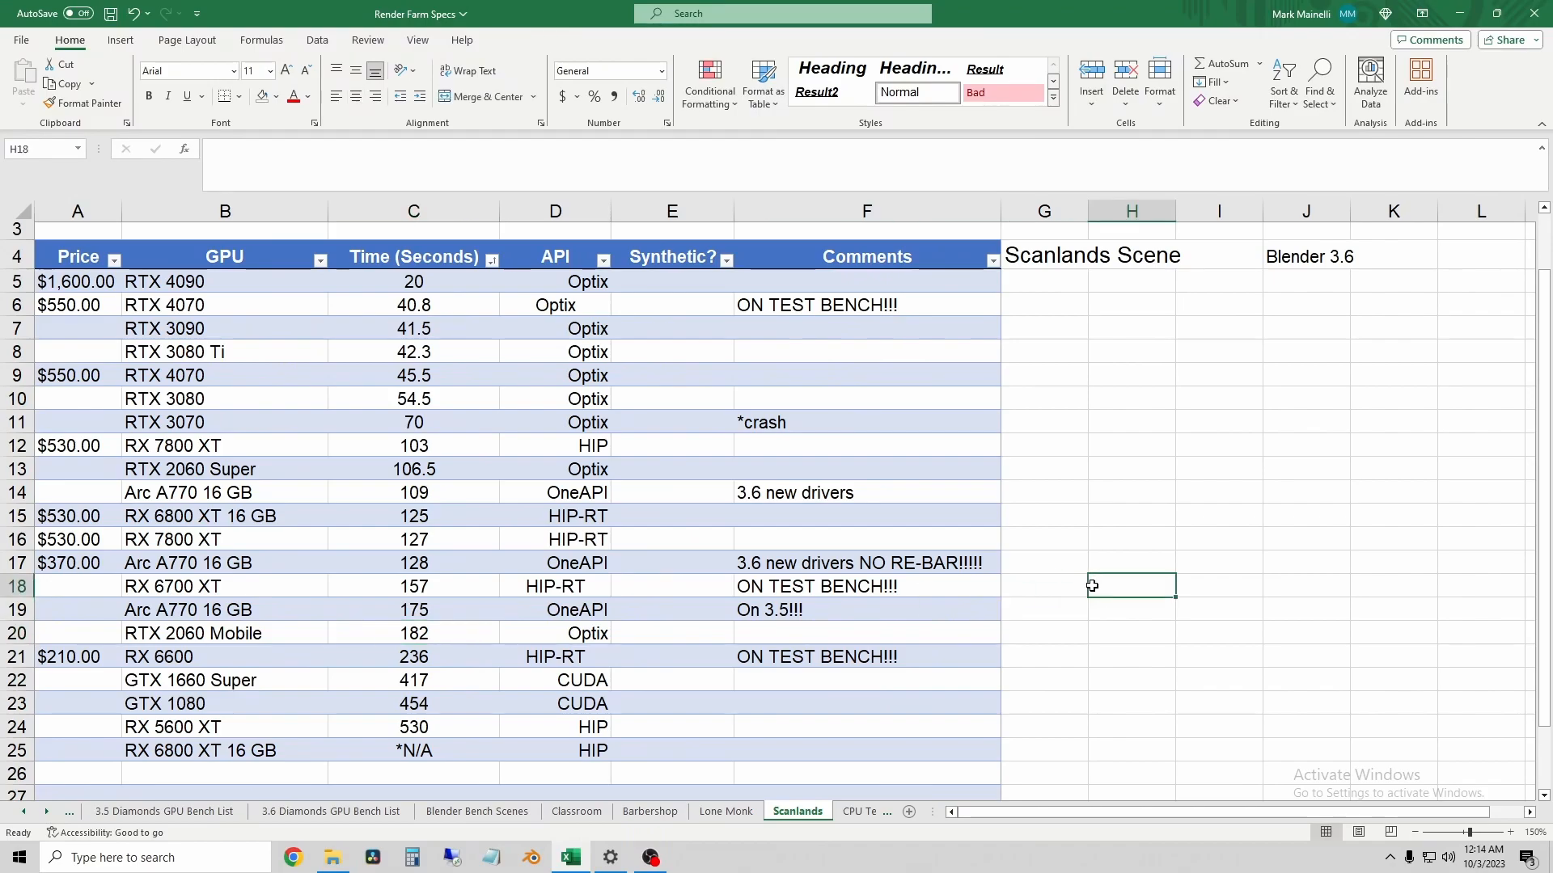
left_click(1045, 632)
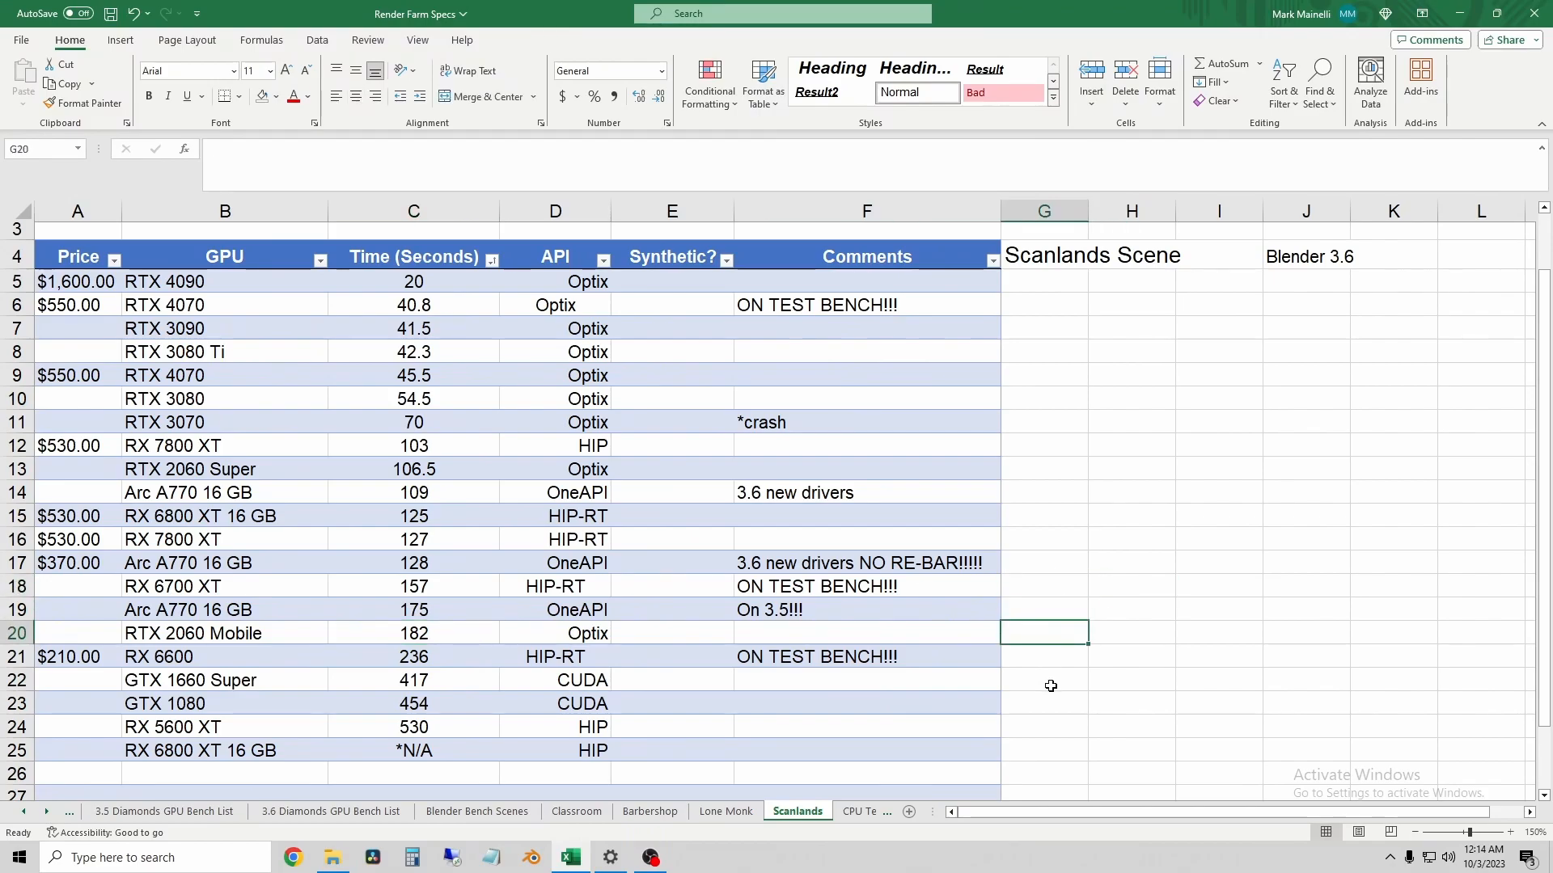
mouse_move(1064, 681)
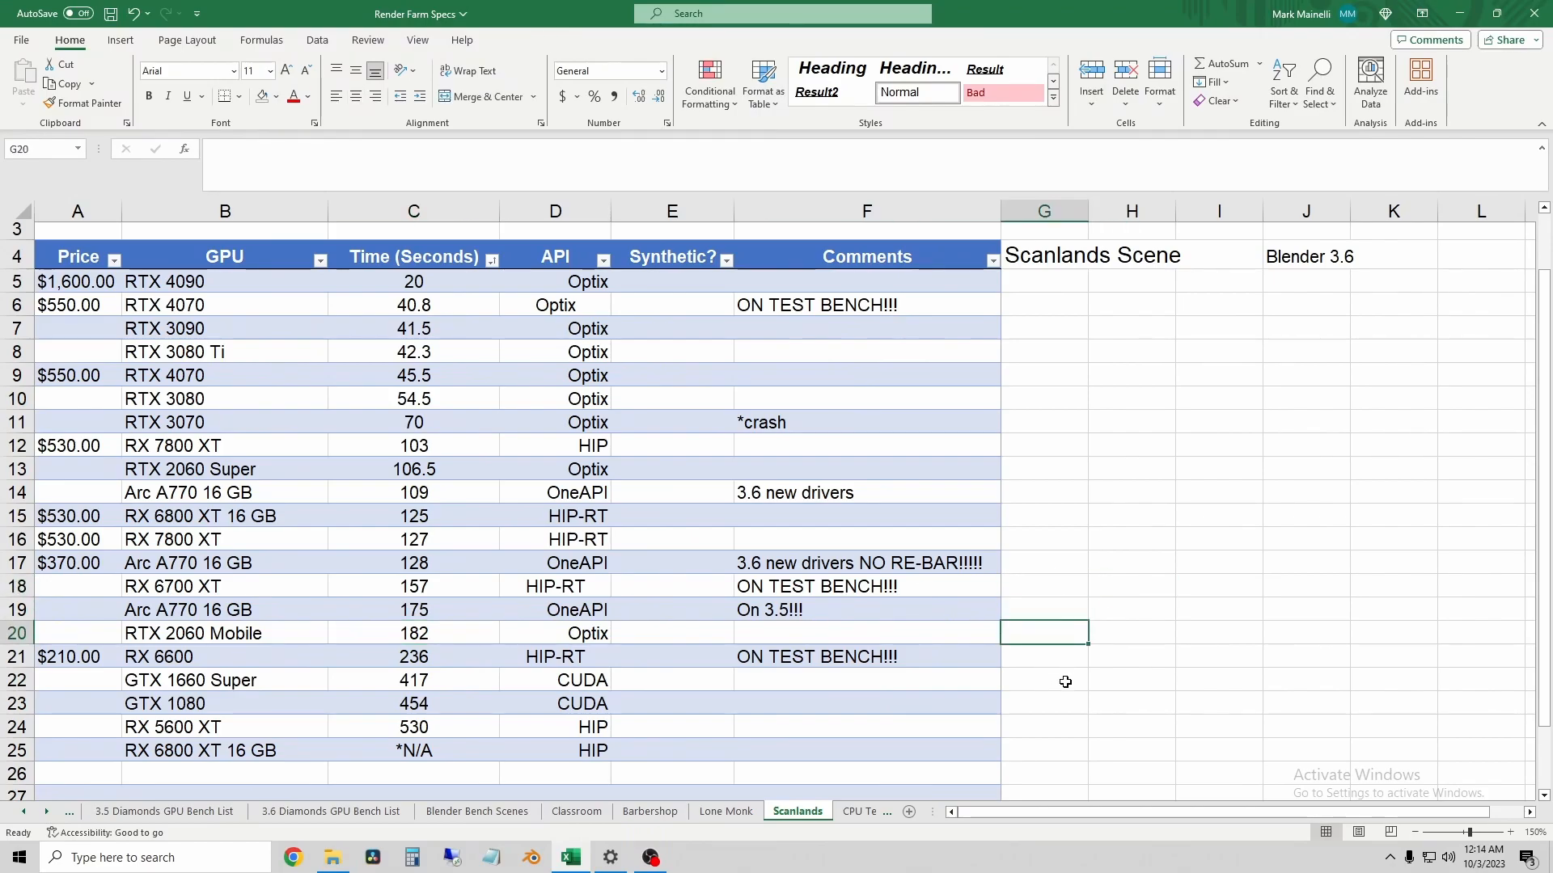
mouse_move(1061, 710)
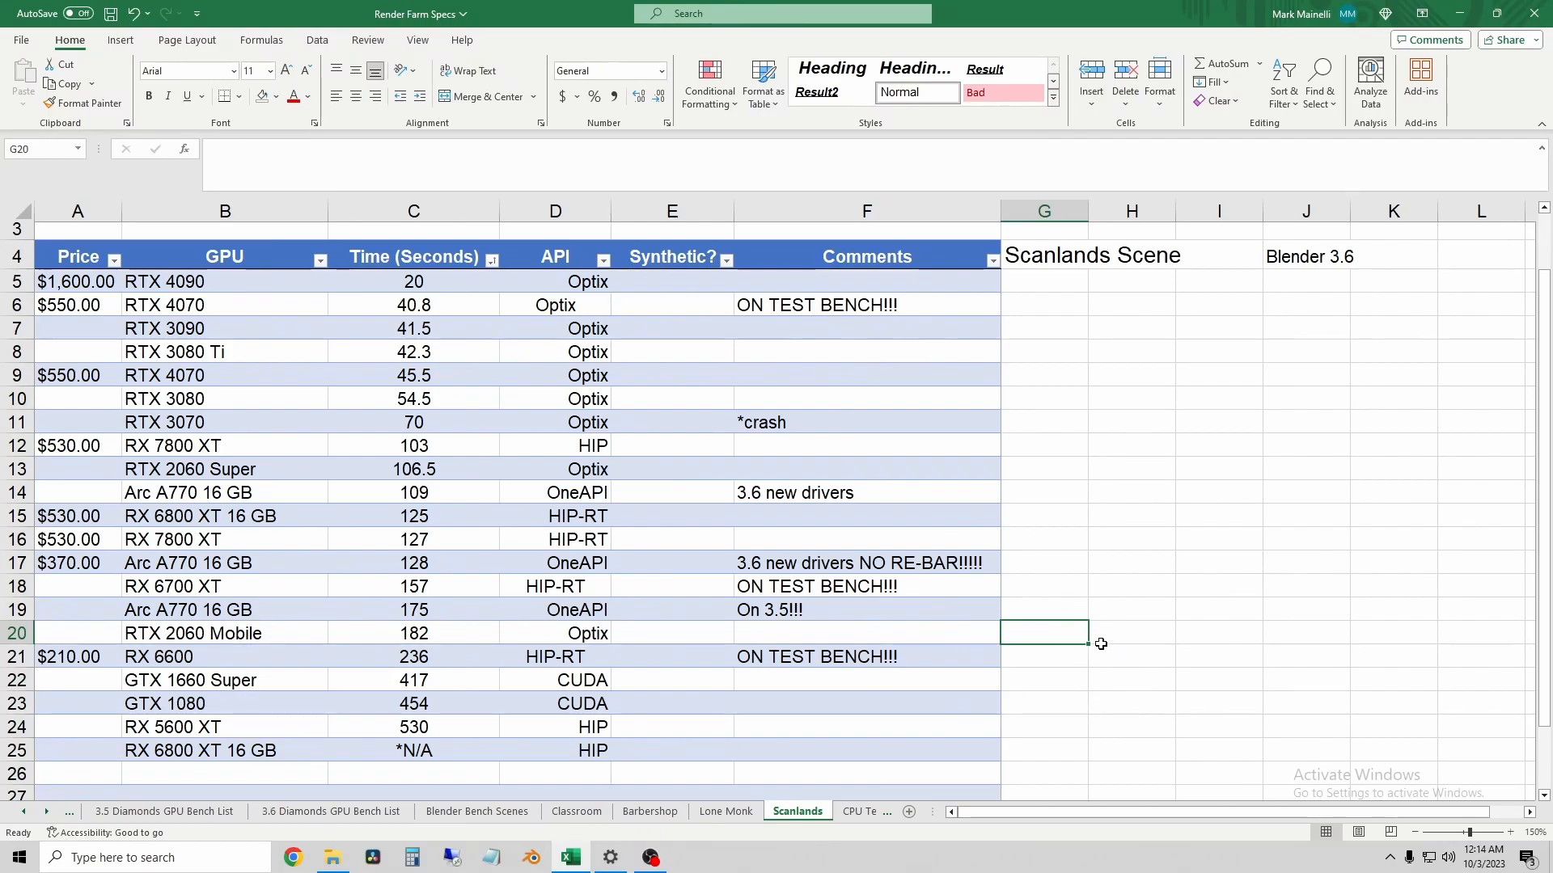
mouse_move(1139, 627)
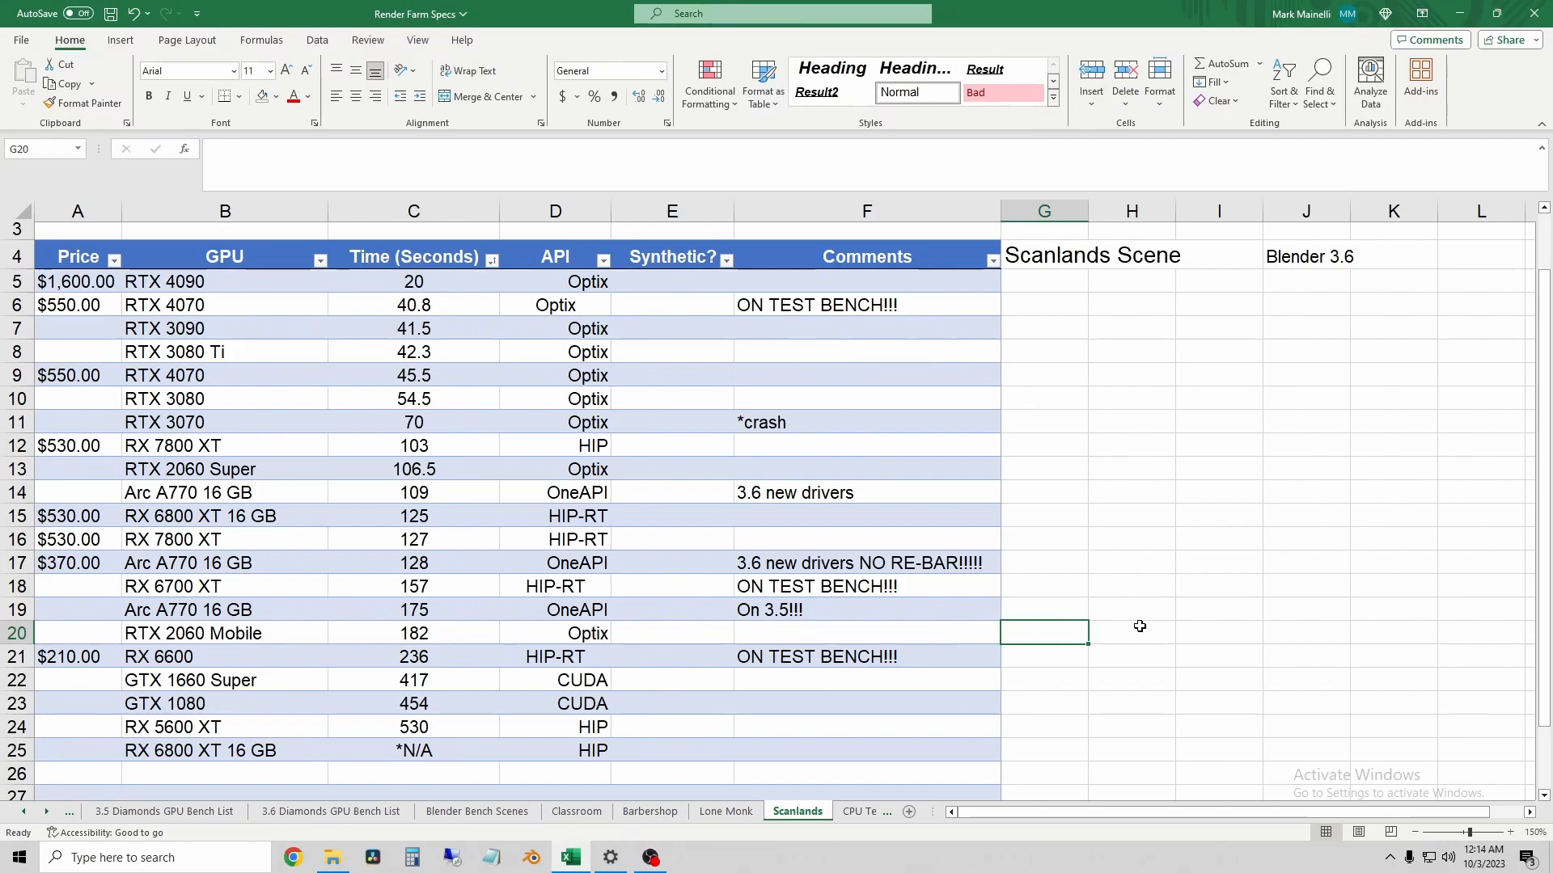
mouse_move(1080, 665)
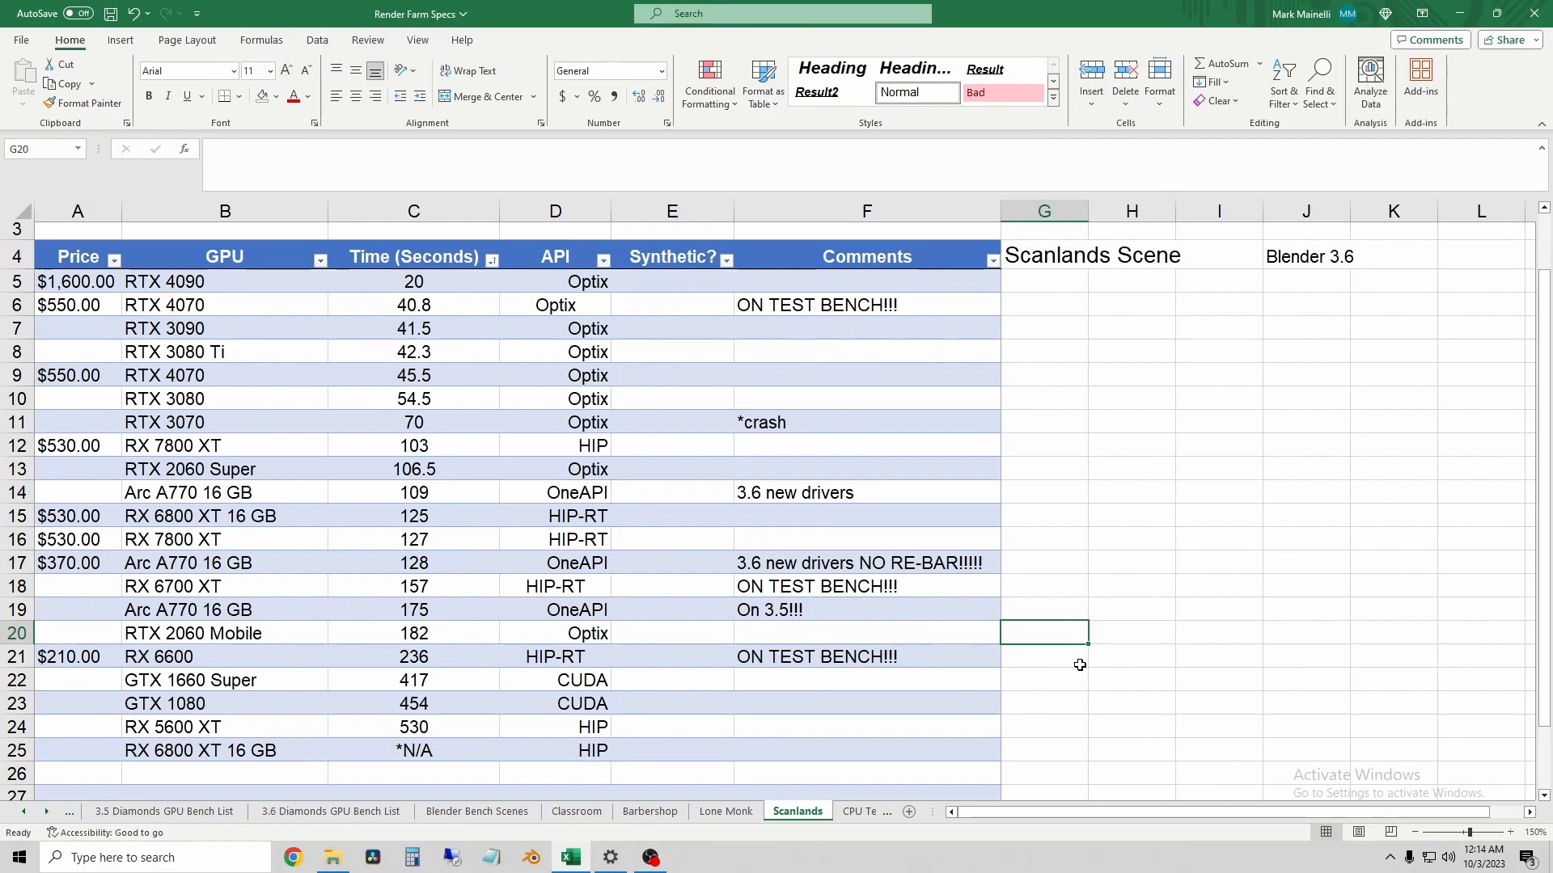
mouse_move(1077, 650)
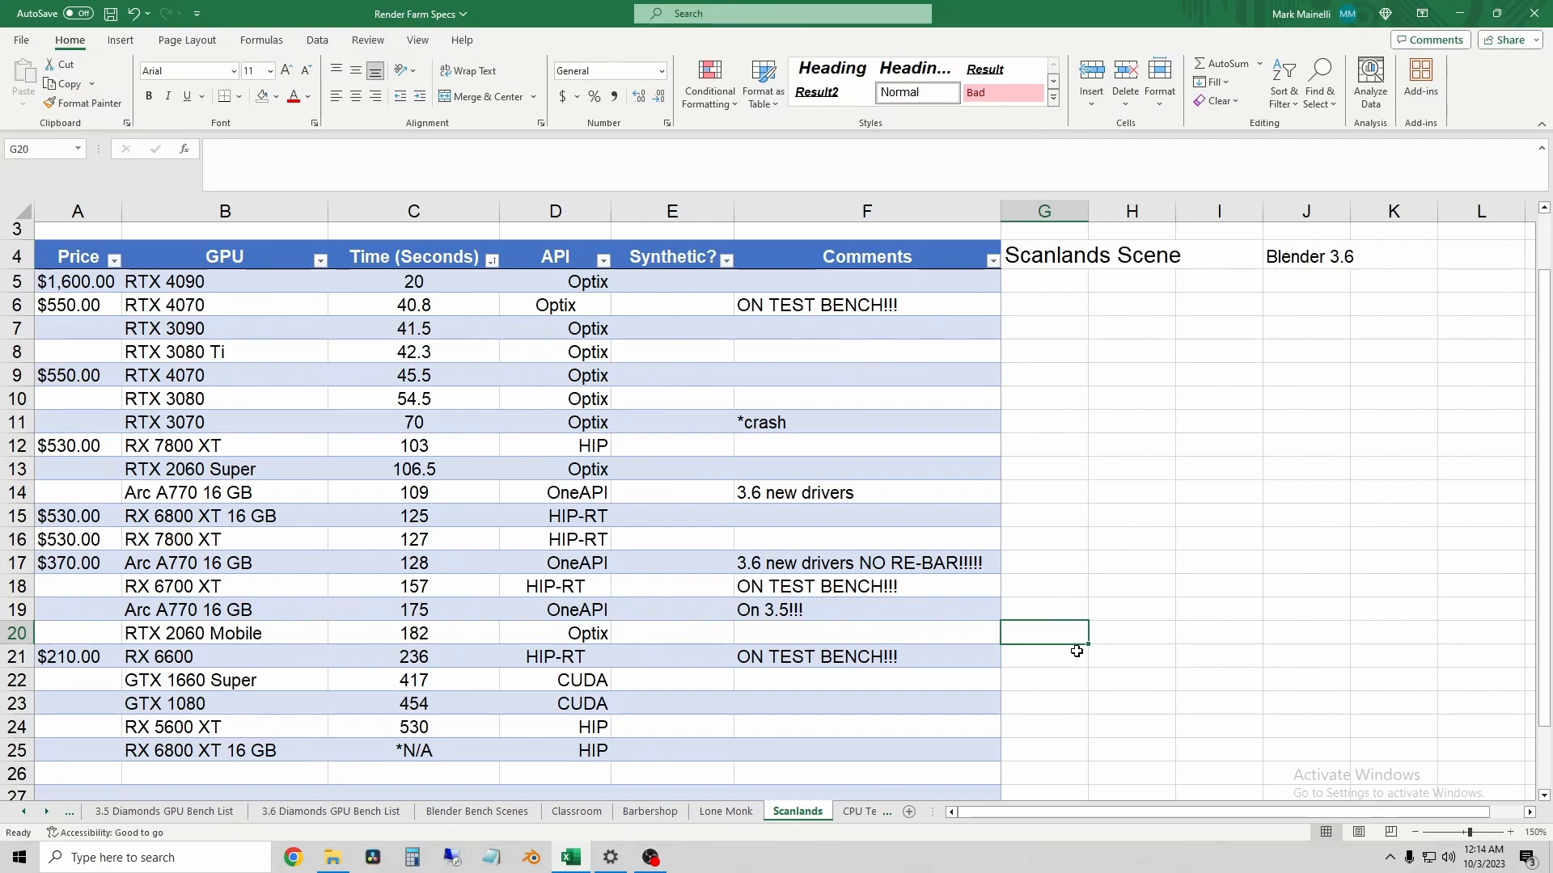